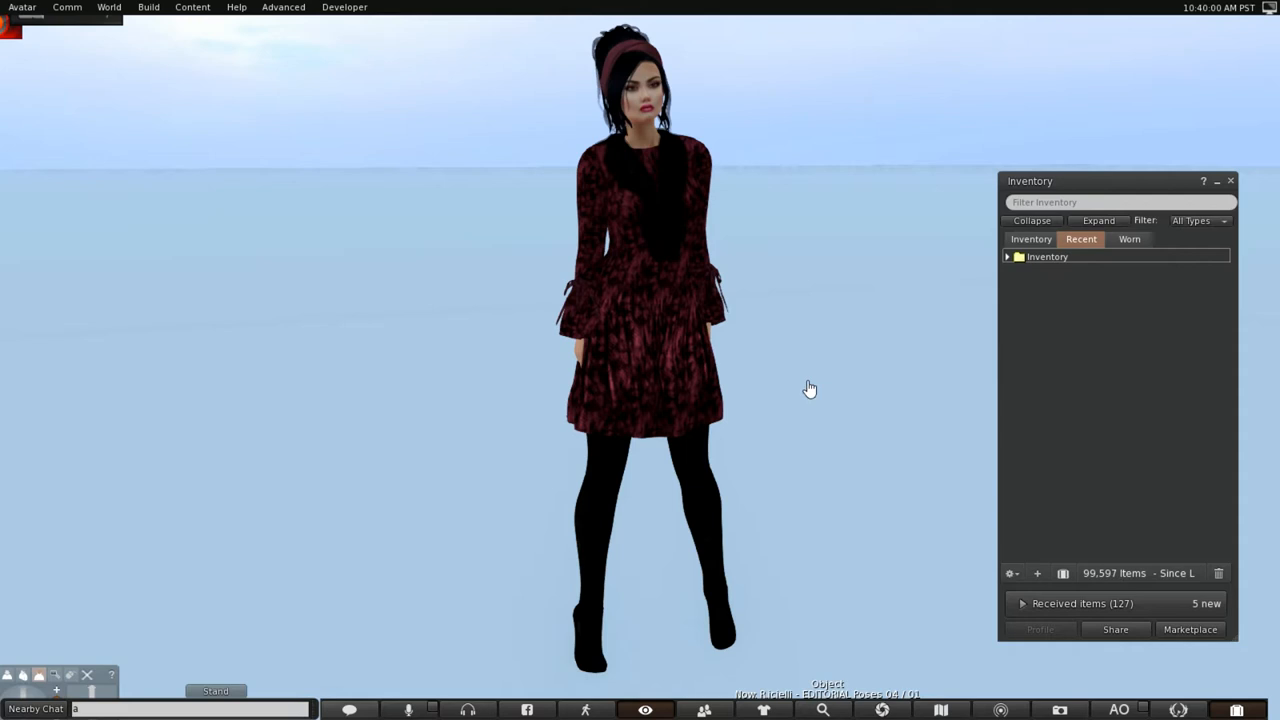
Expand Inventory and Objects in Recent and bring up options for the November 2017 Luxe Box HUD
{"action": "left_click", "coordinate": [1008, 256]}
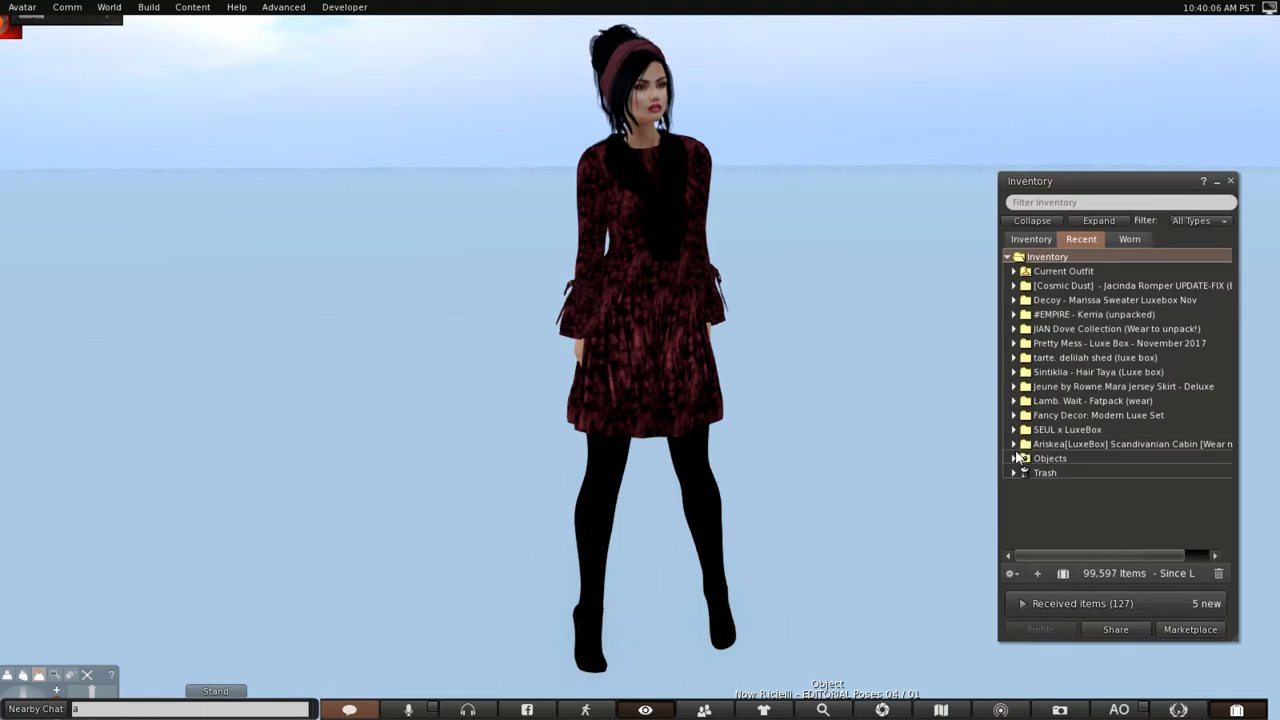
{"action": "left_click", "coordinate": [1012, 458]}
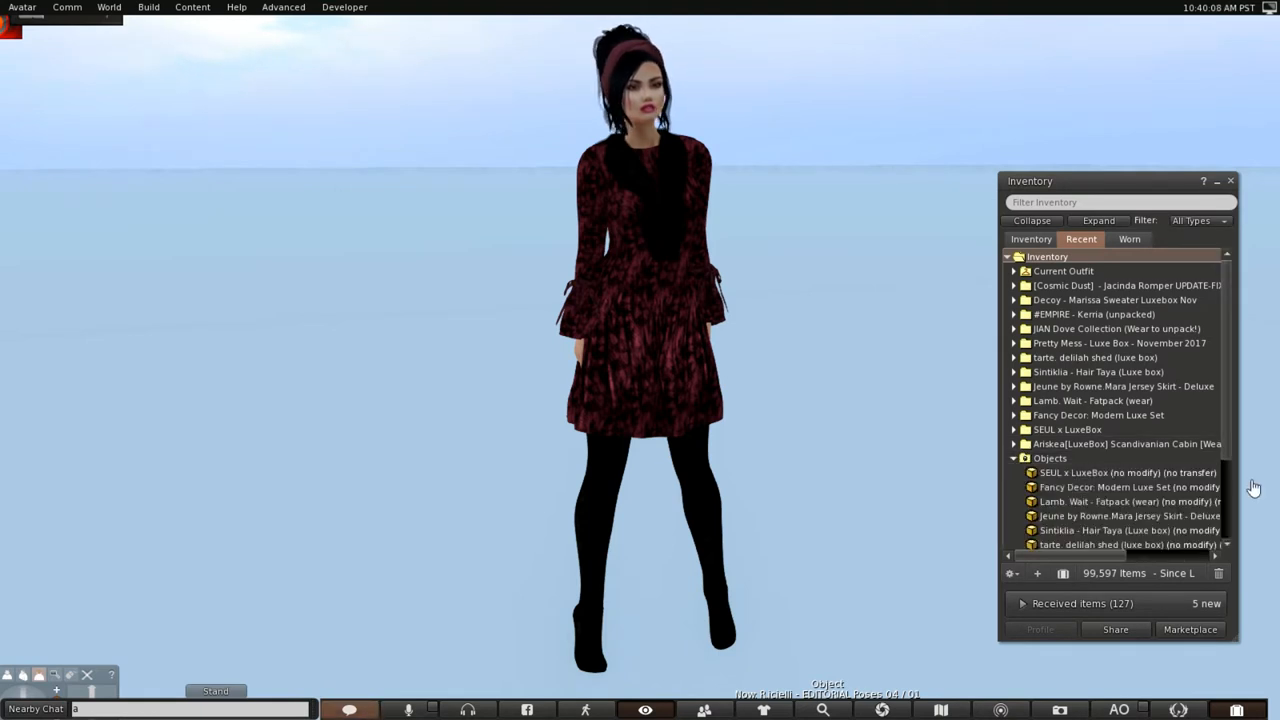
{"action": "scroll", "scroll_direction": "down", "scroll_amount": 3}
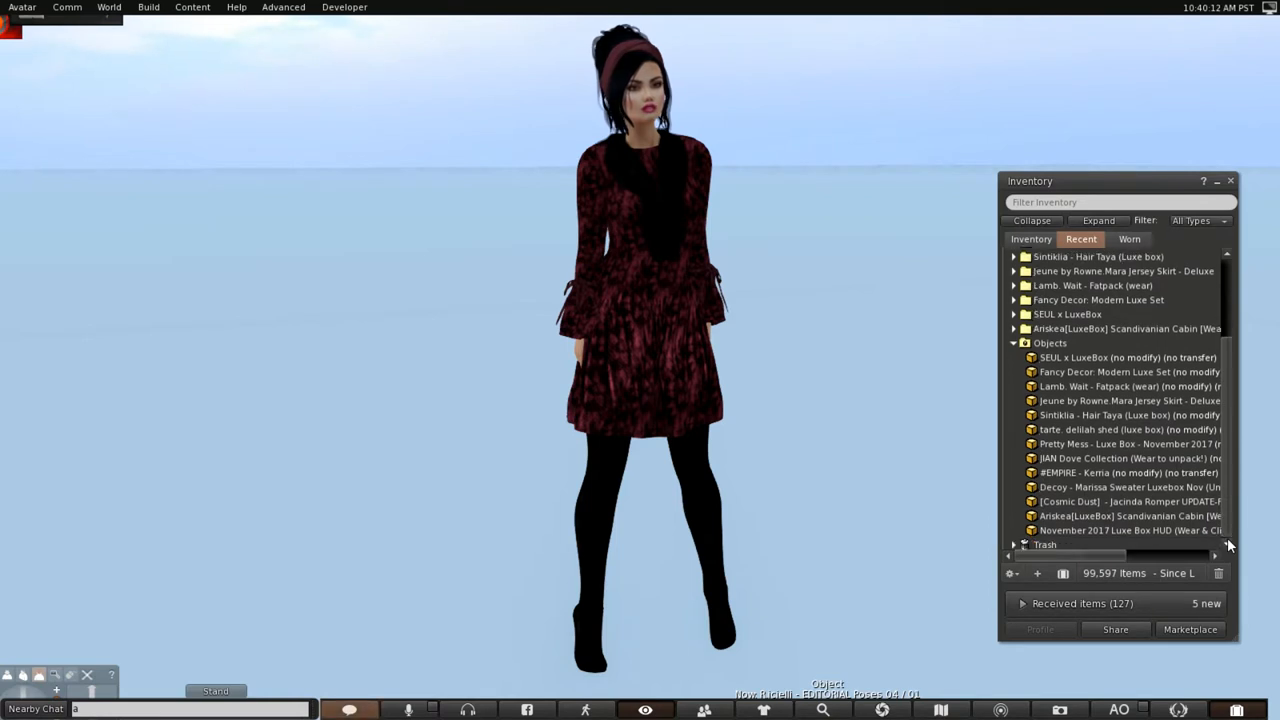
{"action": "left_click", "coordinate": [1124, 530]}
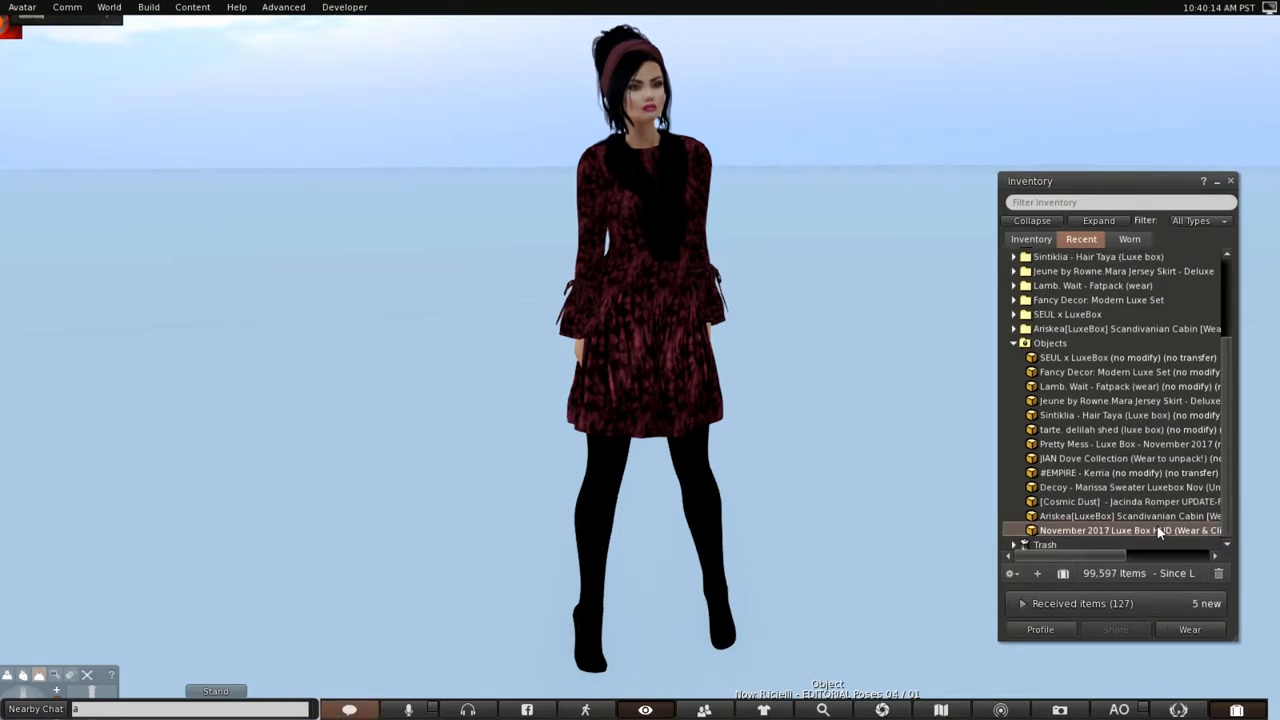
{"action": "right_click", "coordinate": [1130, 530]}
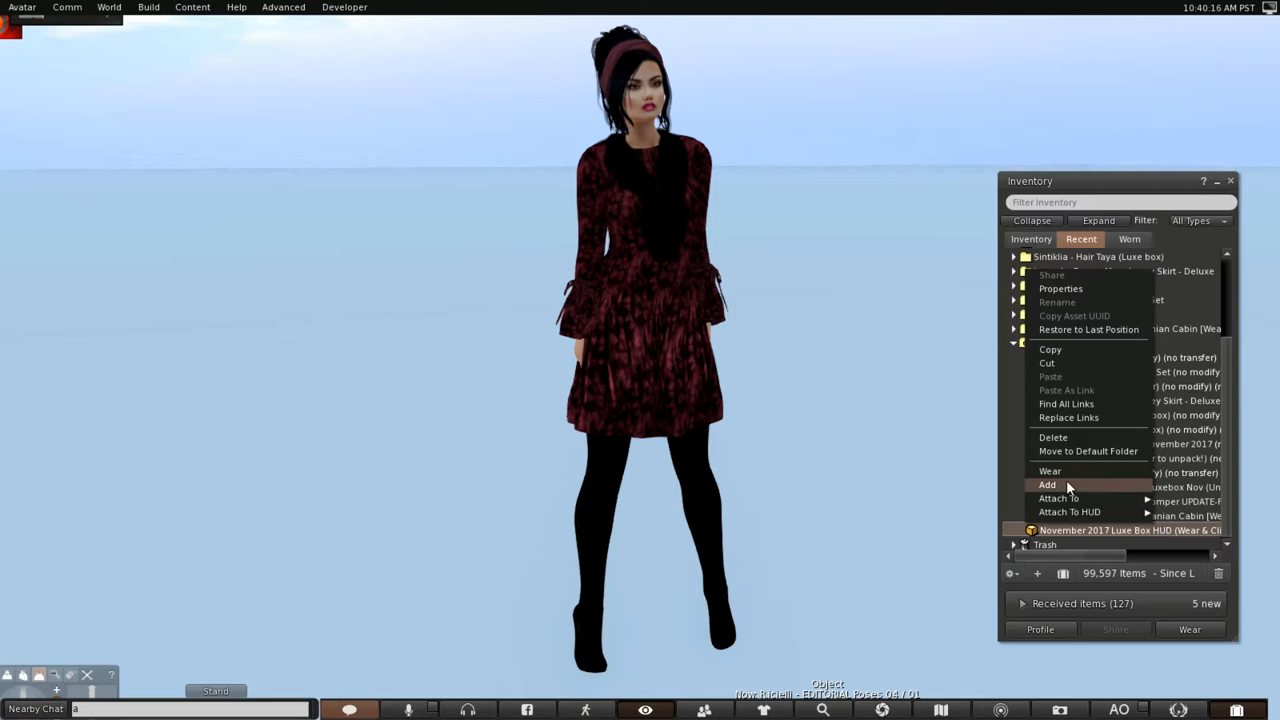
Add the Luxe Box HUD, discard the offered Scandinavian Cabin, then detach the HUD again
{"action": "left_click", "coordinate": [1048, 484]}
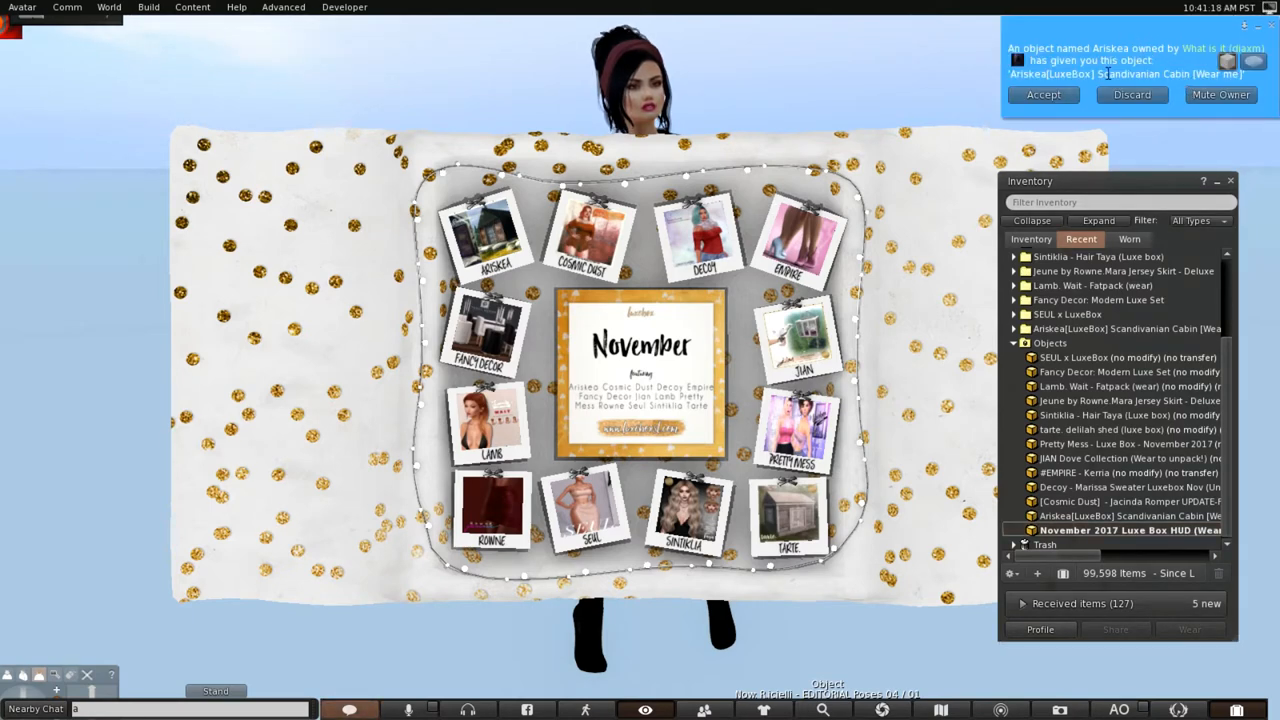
{"action": "left_click", "coordinate": [1132, 94]}
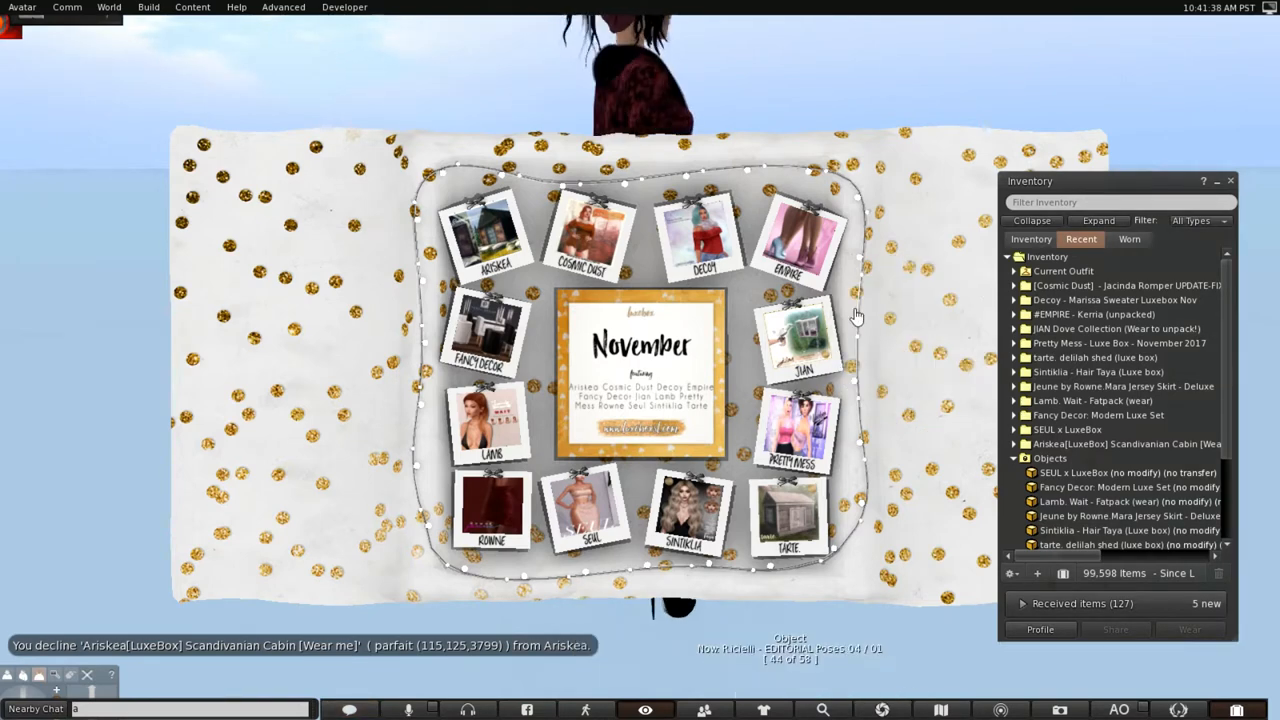
{"action": "right_click", "coordinate": [910, 330]}
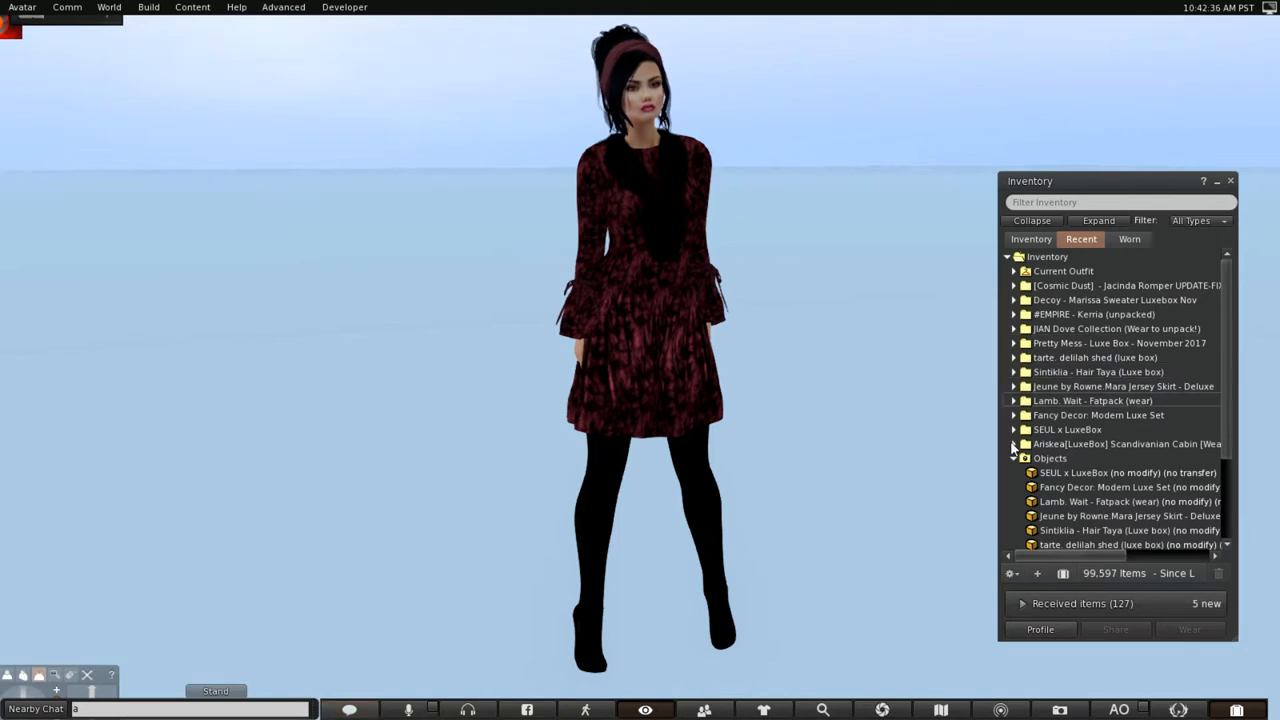
Drag the Anskea Scandinavian Cabin REZER from its folder onto the ground
{"action": "left_click", "coordinate": [1012, 444]}
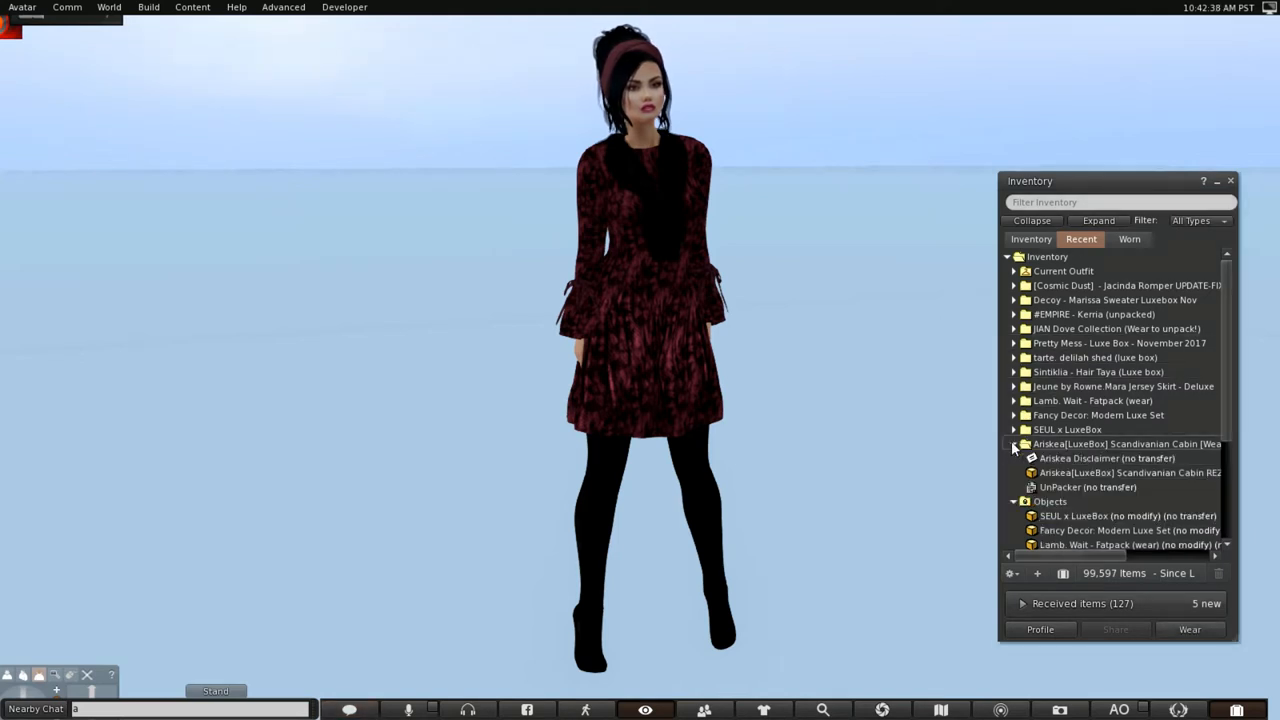
{"action": "left_click", "coordinate": [1124, 472]}
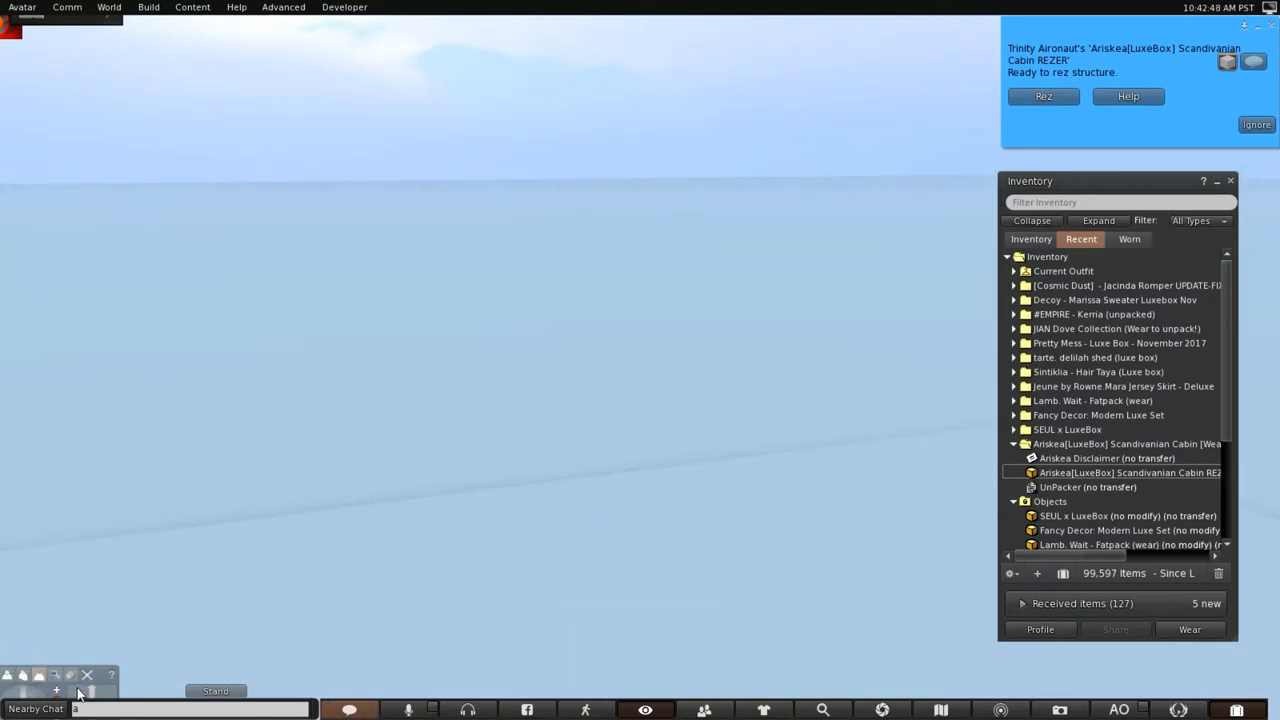
{"action": "mouse_move", "coordinate": [100, 682]}
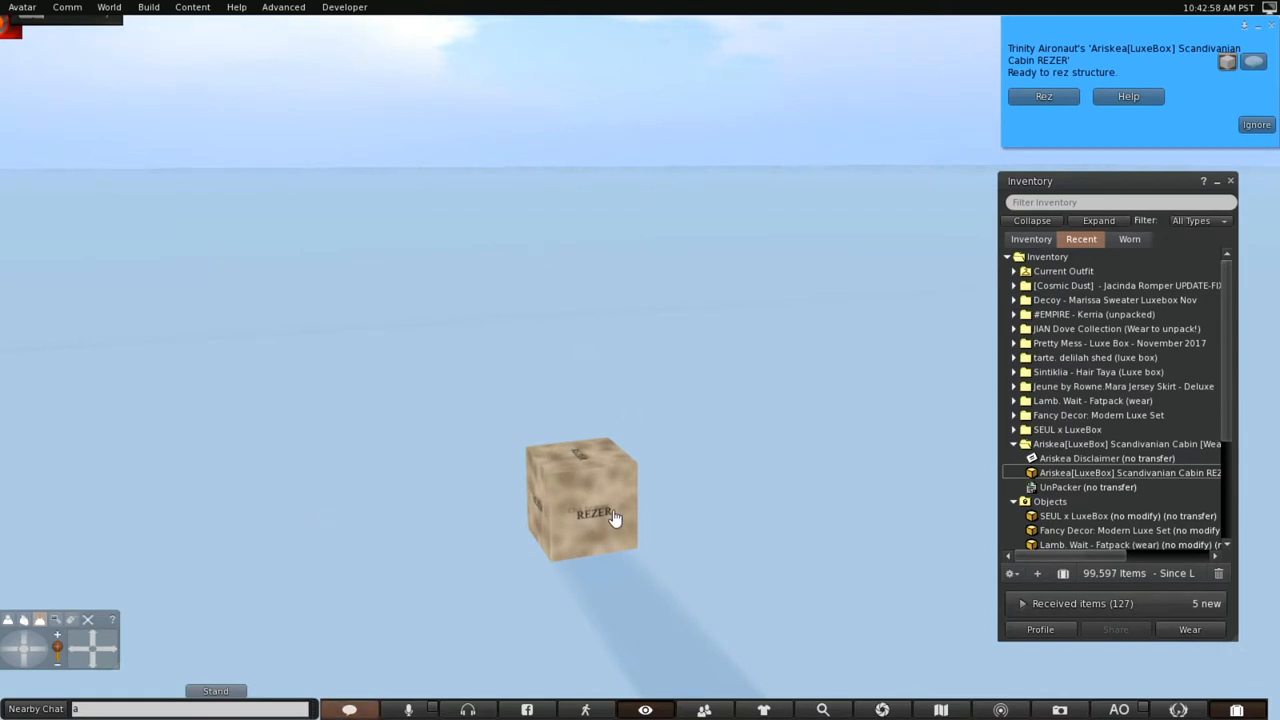
Edit the REZER box, move it to a new spot and close the build window
{"action": "right_click", "coordinate": [582, 500]}
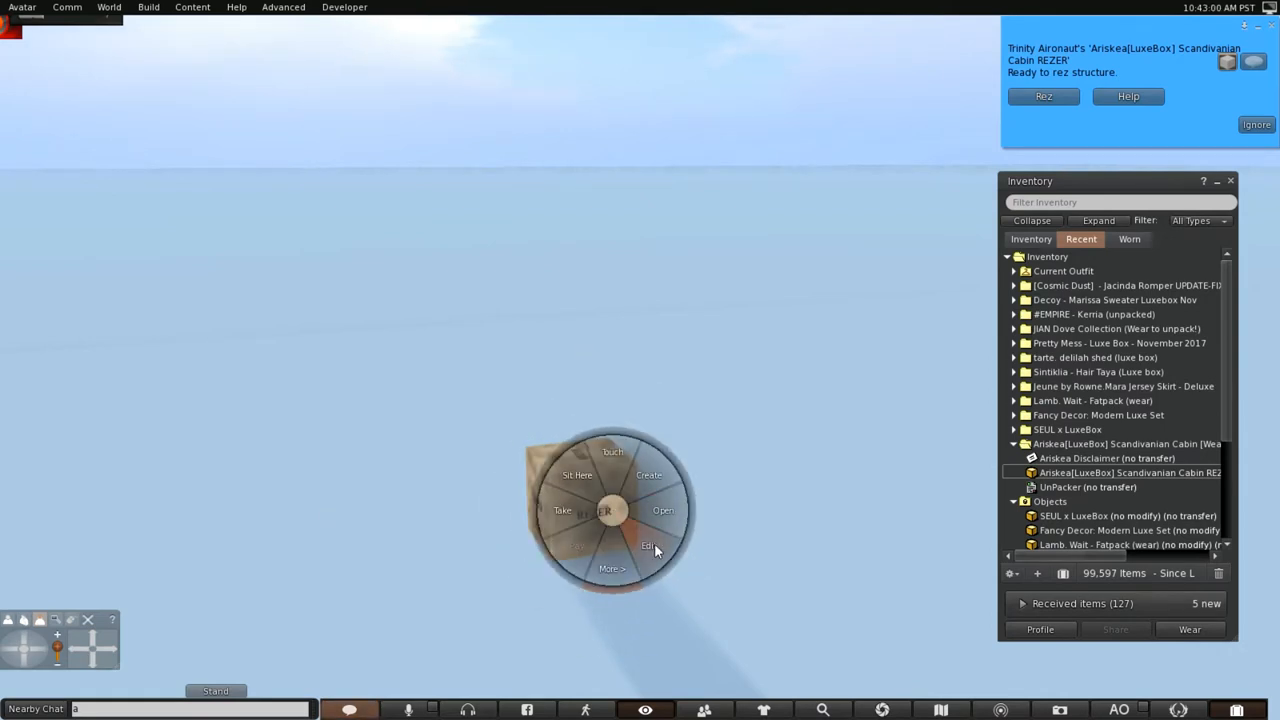
{"action": "left_click", "coordinate": [648, 544]}
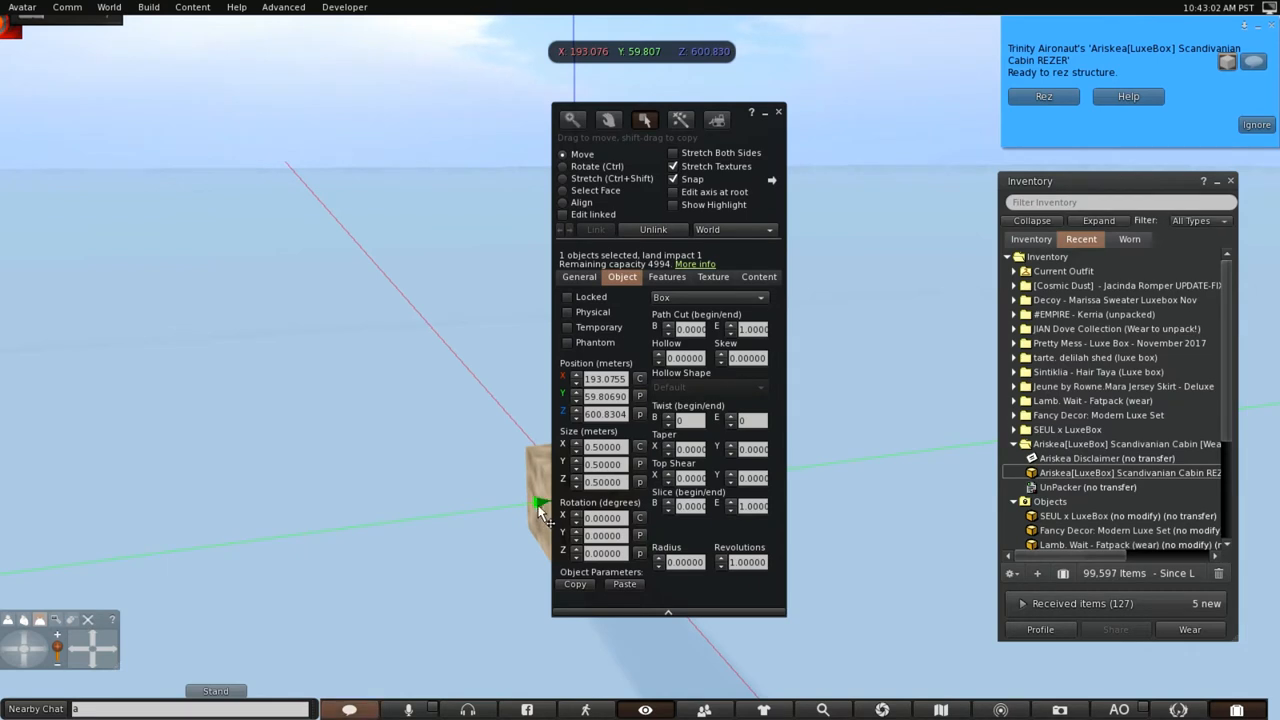
{"action": "left_click_drag", "start_coordinate": [540, 504], "coordinate": [390, 520]}
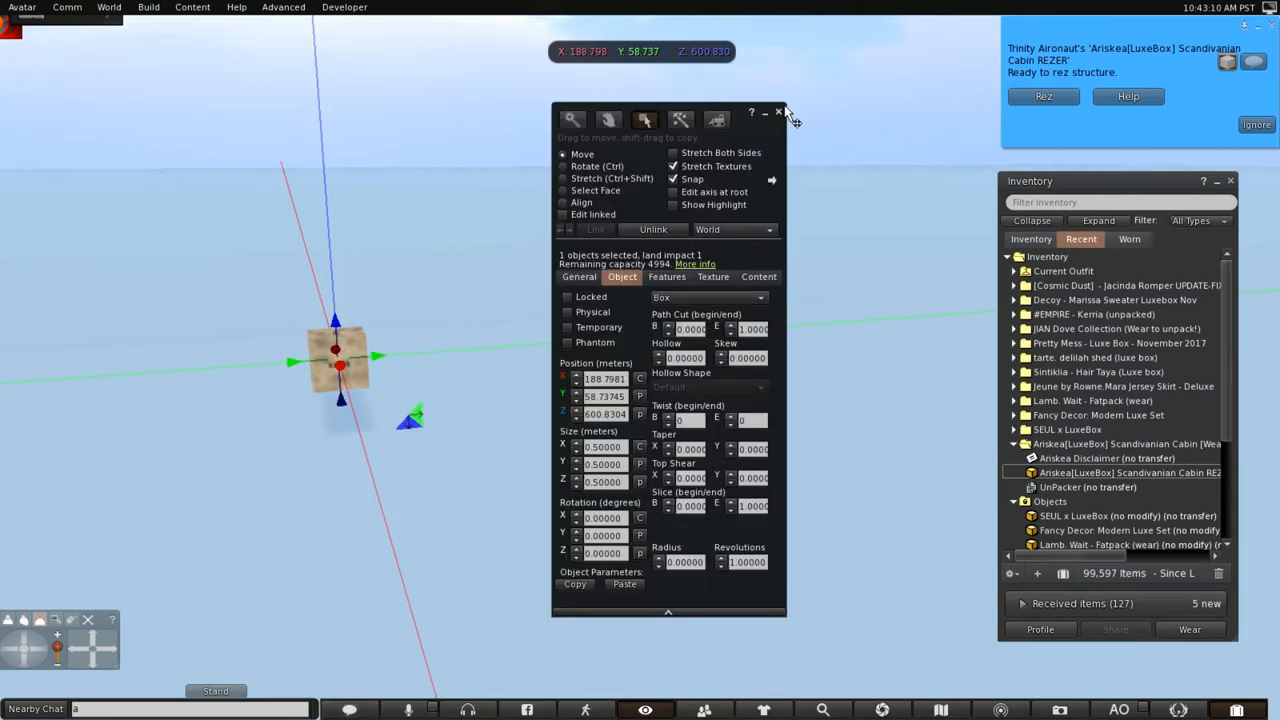
{"action": "left_click", "coordinate": [780, 112]}
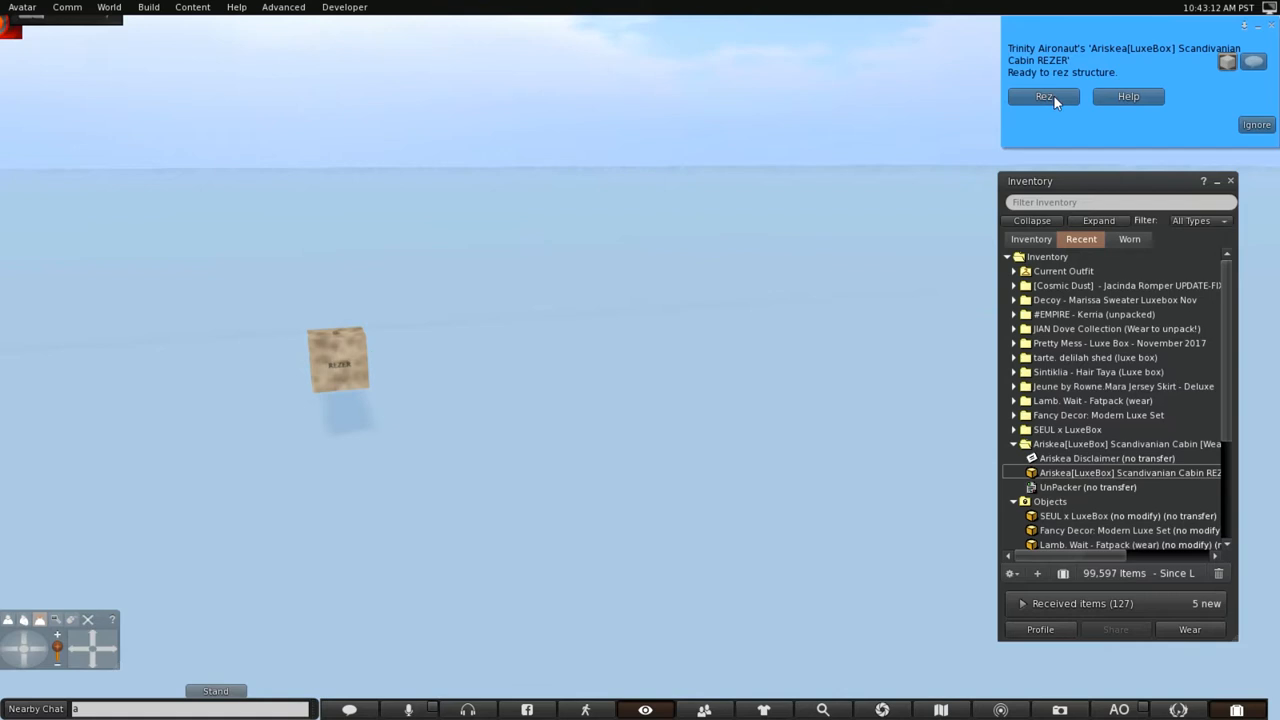
Rez the Scandinavian Cabin from the rezzer and dismiss its instruction message
{"action": "left_click", "coordinate": [1044, 96]}
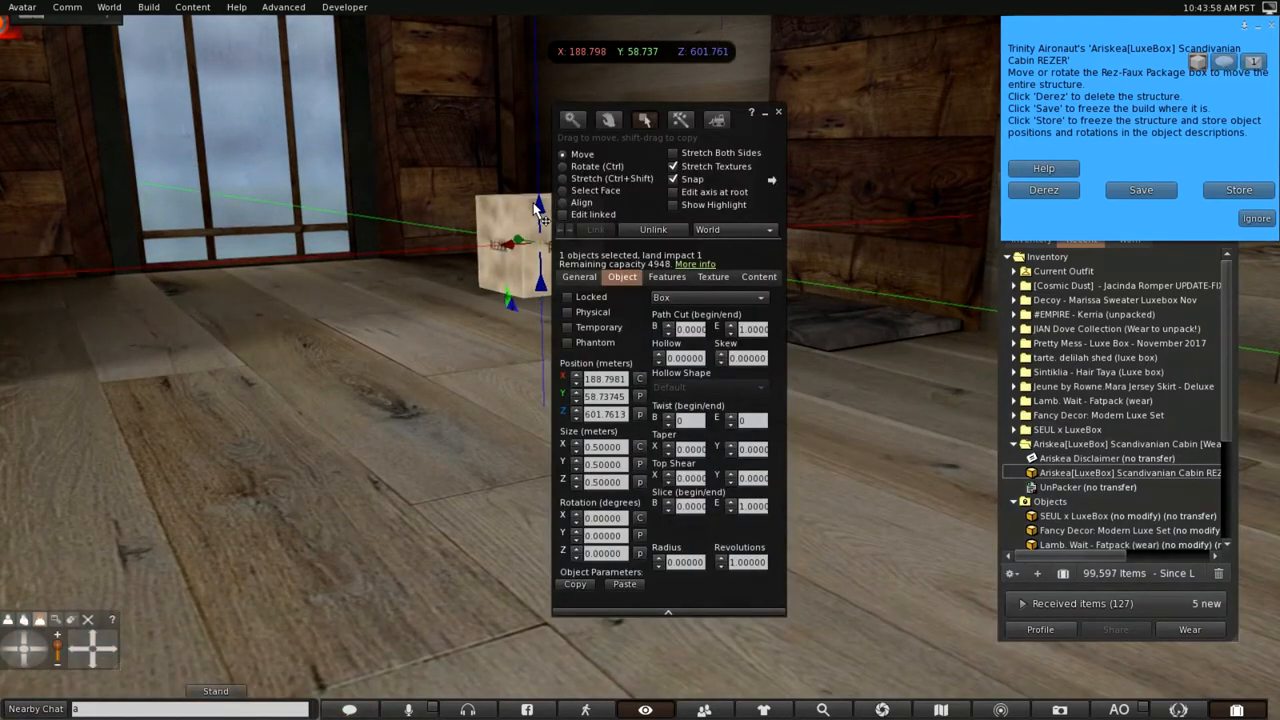
{"action": "mouse_move", "coordinate": [810, 84]}
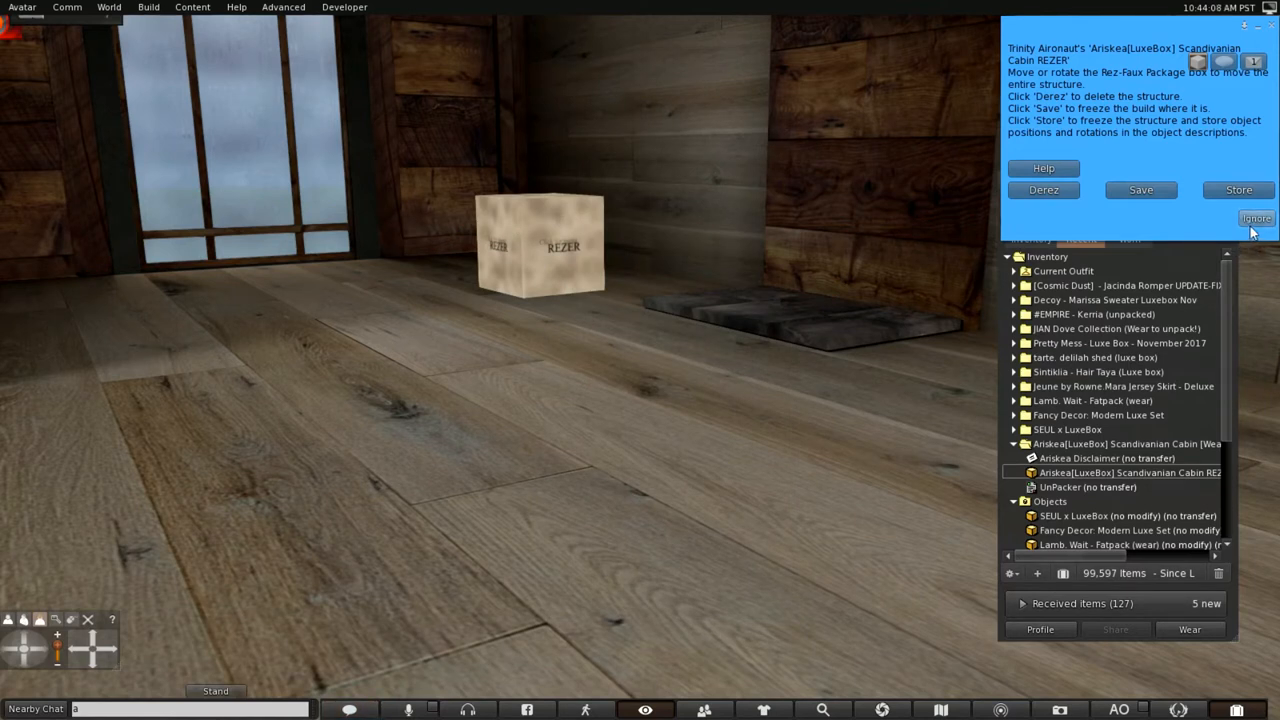
{"action": "left_click", "coordinate": [1256, 218]}
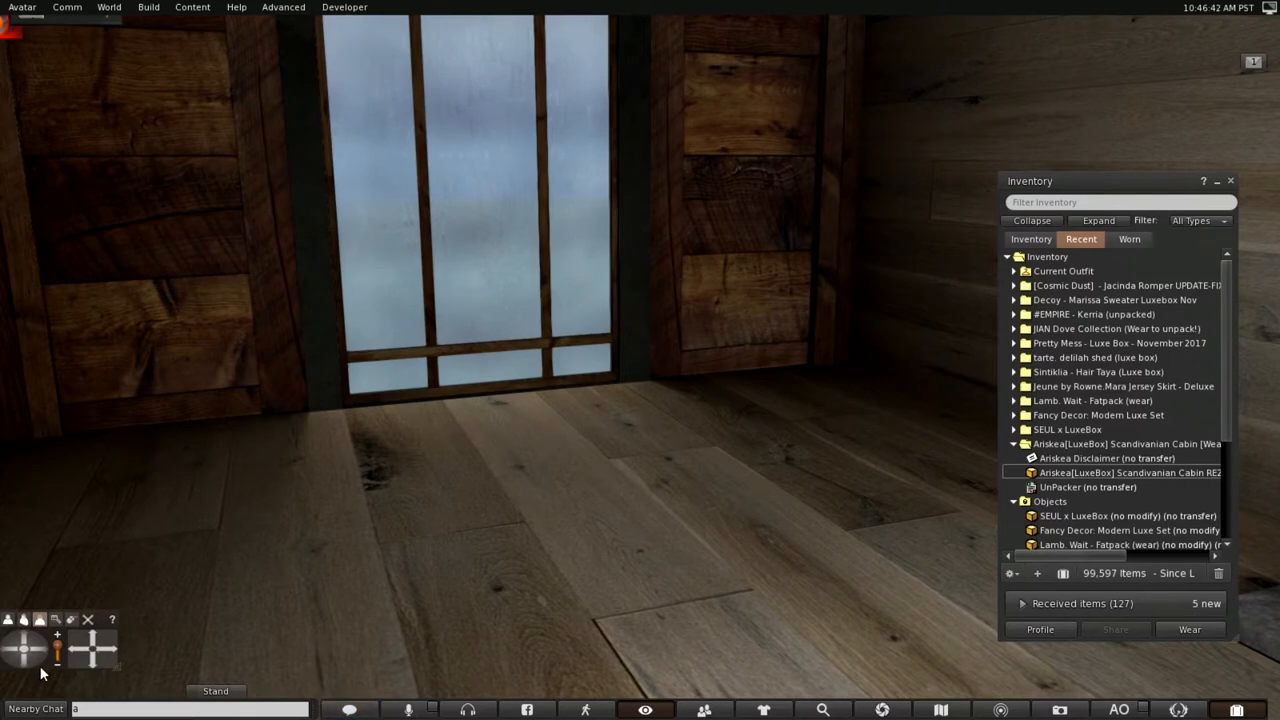
{"action": "mouse_move", "coordinate": [62, 668]}
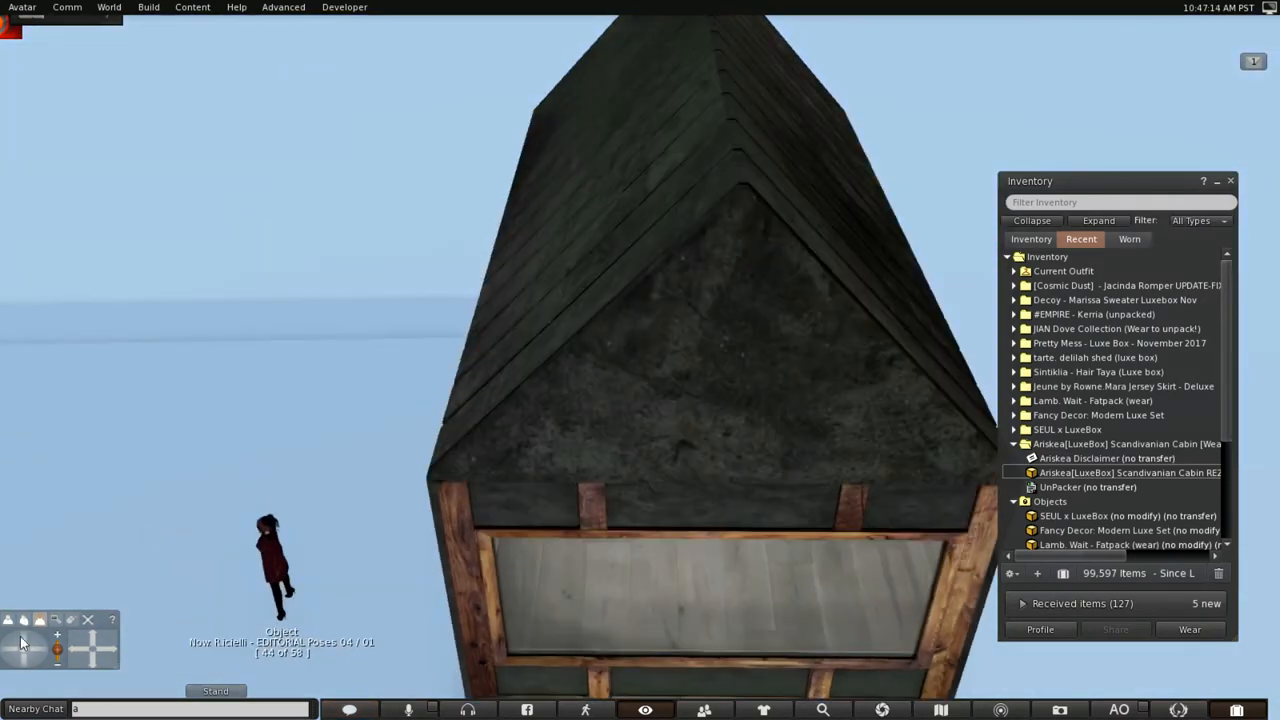
{"action": "mouse_move", "coordinate": [10, 668]}
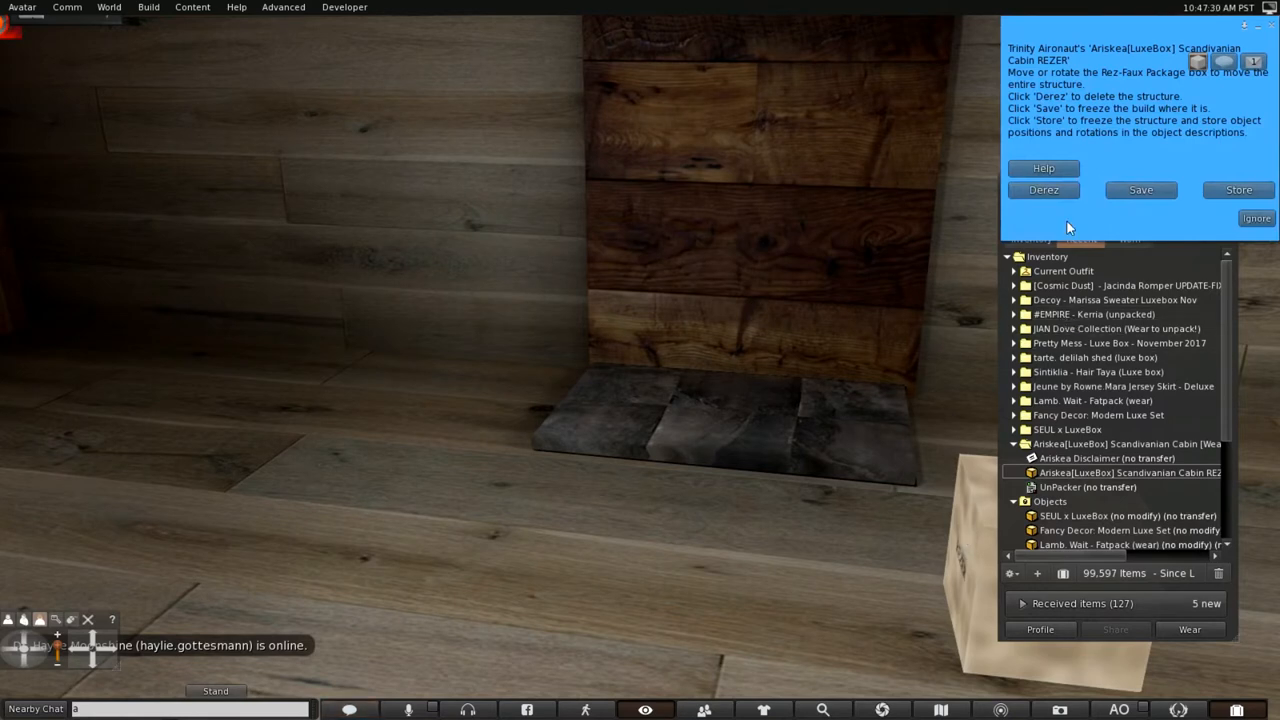
Clear the rezzed cabin and wear the black Cosmic Dust Jacinda Romper
{"action": "left_click", "coordinate": [1044, 190]}
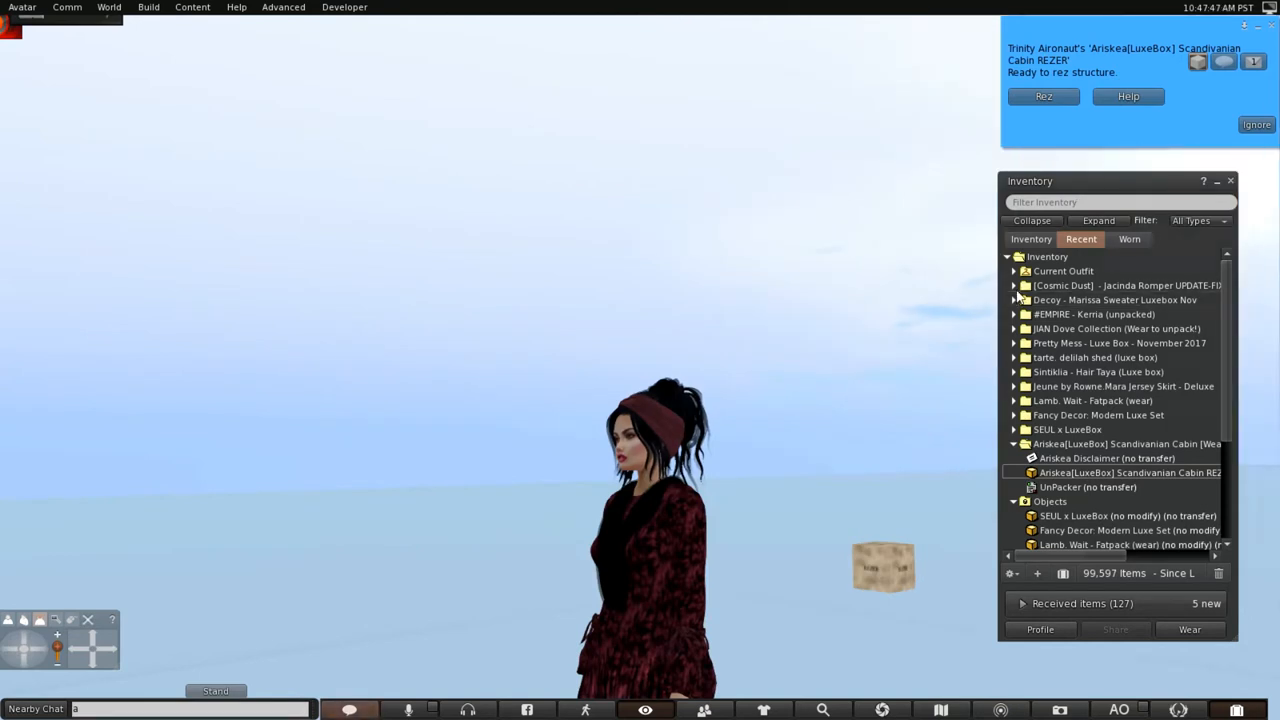
{"action": "left_click", "coordinate": [1012, 284]}
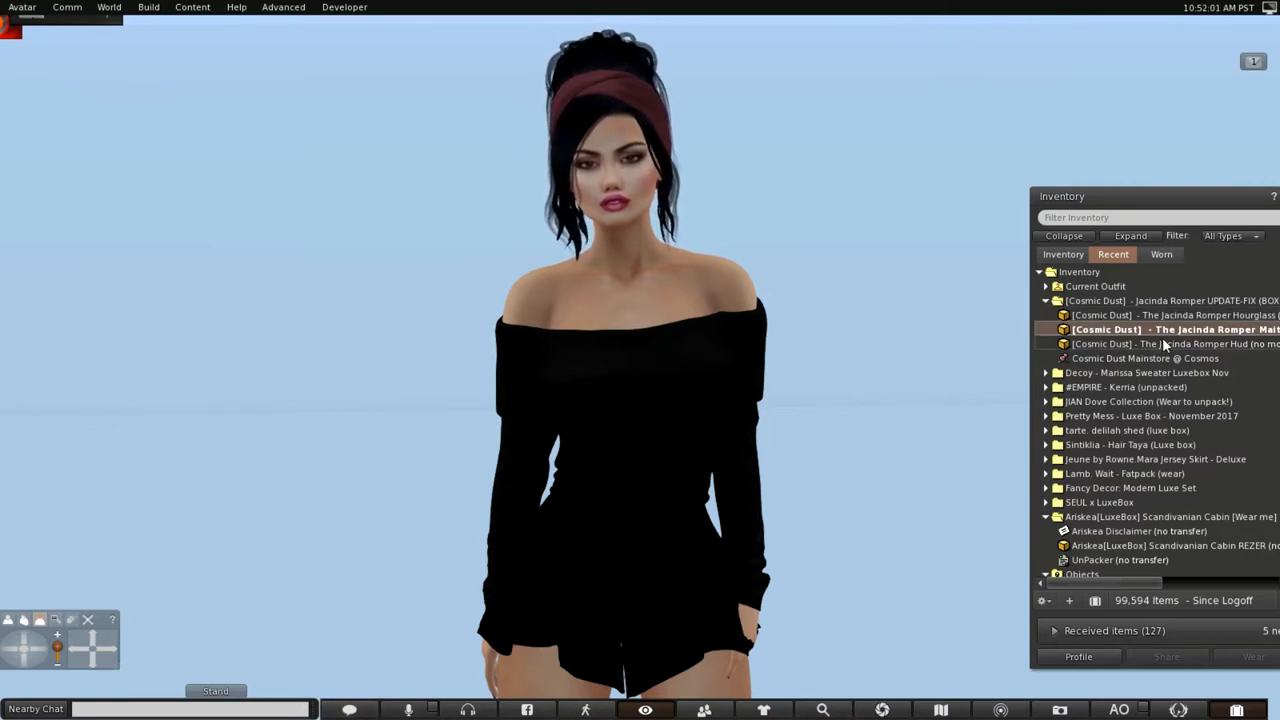
Wear the Jacinda Romper texture HUD and cycle the romper through sage, red, grey, black and green
{"action": "left_click", "coordinate": [1176, 344]}
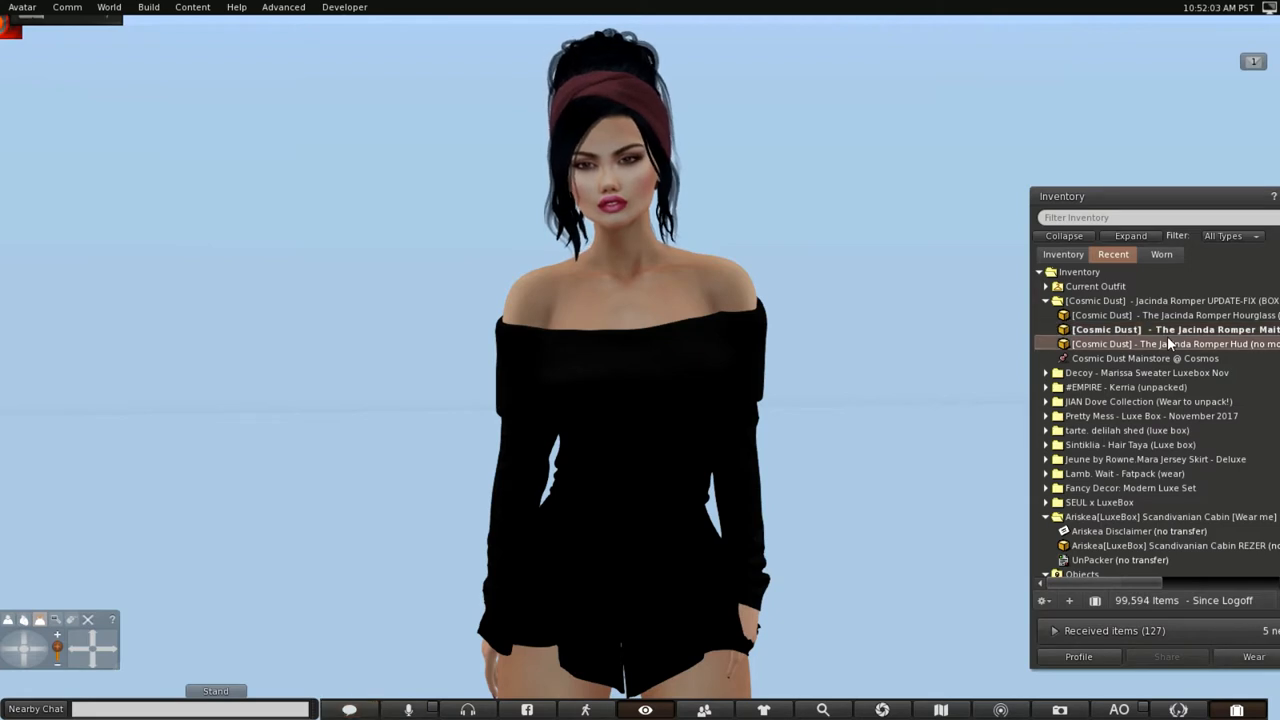
{"action": "right_click", "coordinate": [1176, 344]}
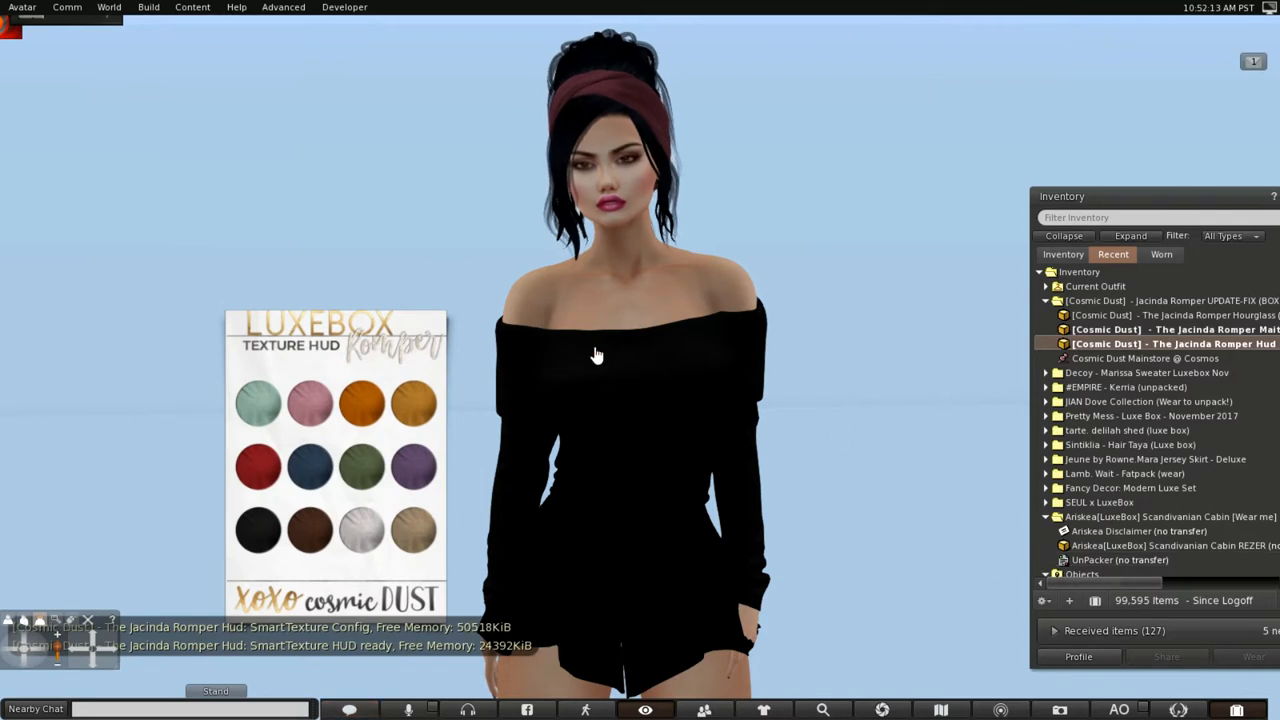
{"action": "left_click", "coordinate": [256, 404]}
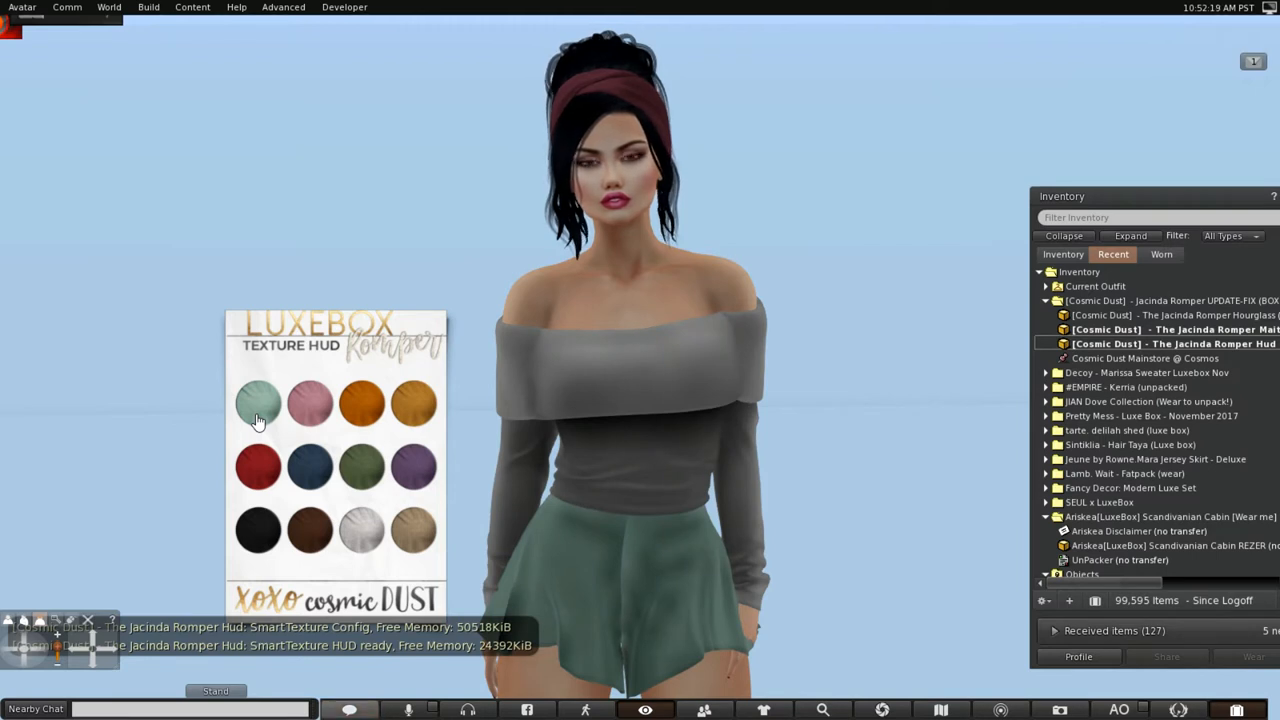
{"action": "left_click", "coordinate": [256, 404]}
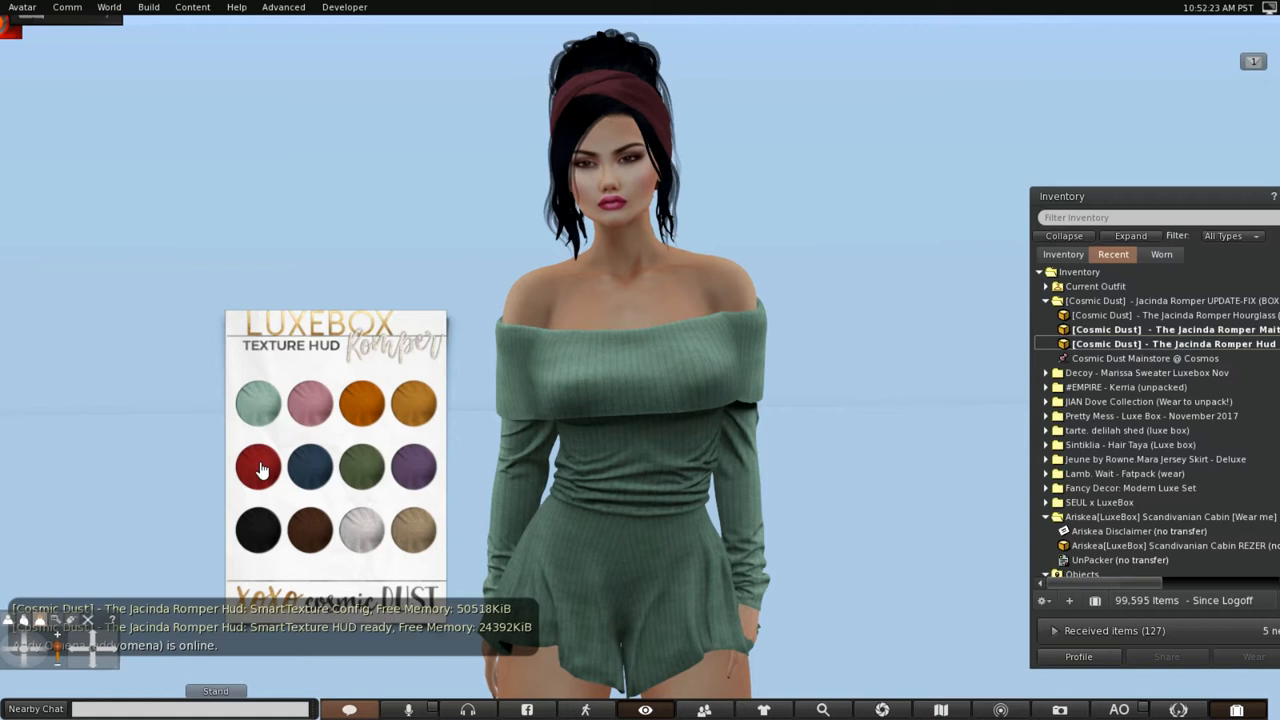
{"action": "left_click", "coordinate": [258, 468]}
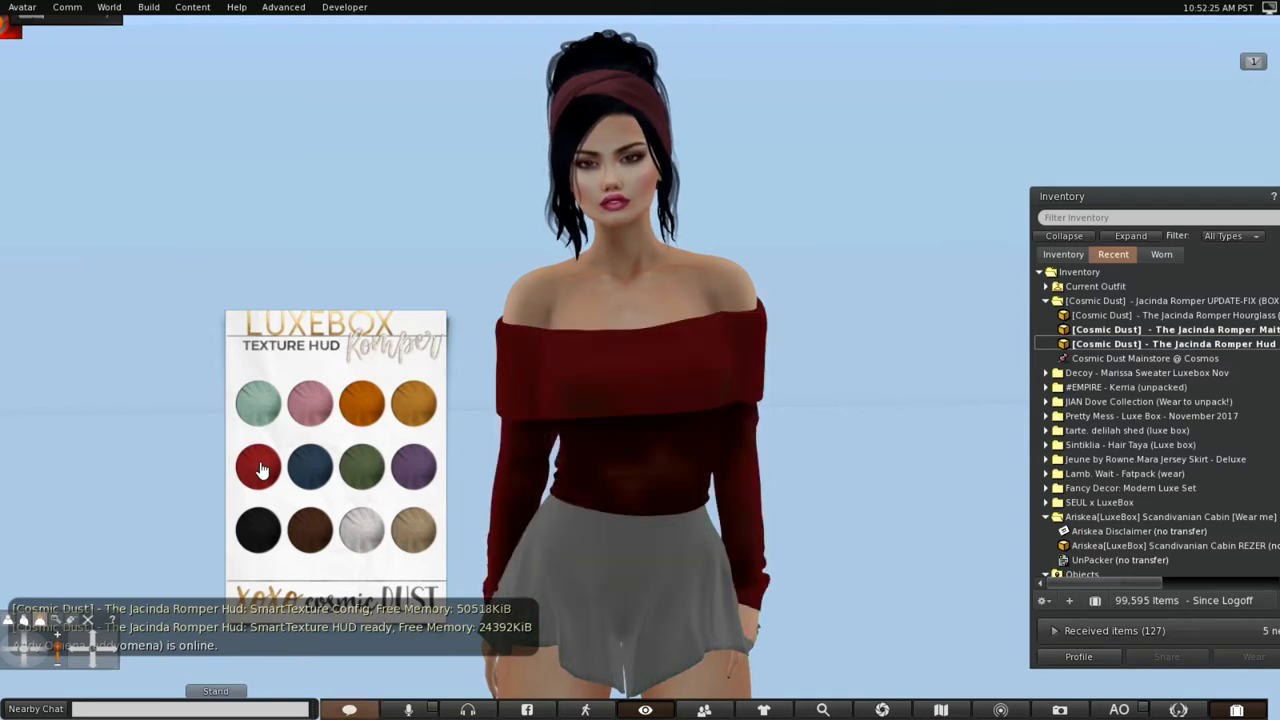
{"action": "left_click", "coordinate": [258, 468]}
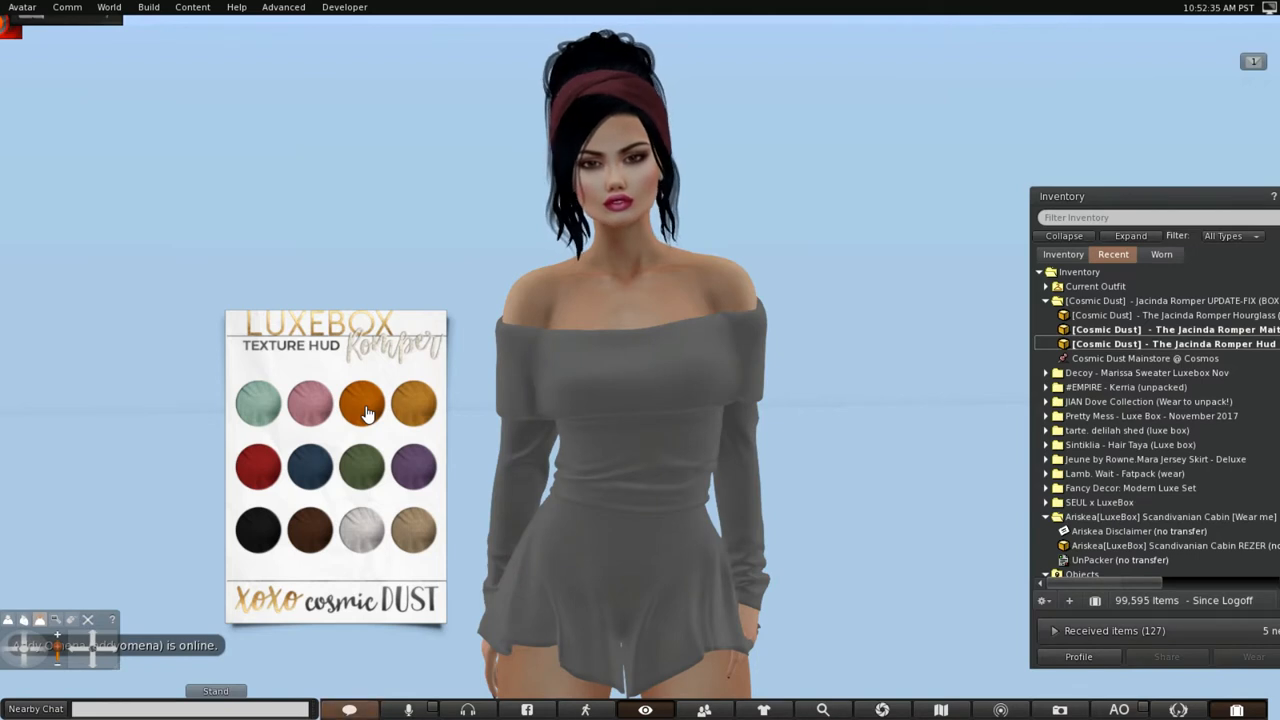
{"action": "left_click", "coordinate": [362, 404]}
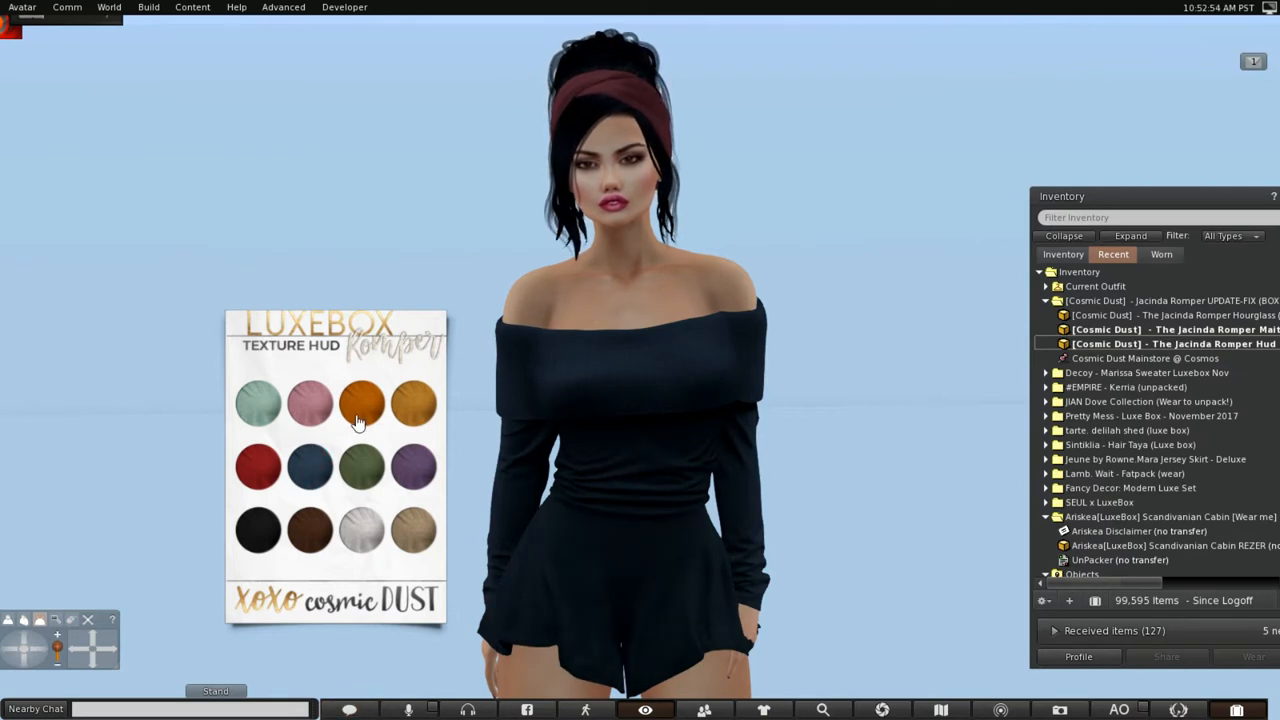
{"action": "left_click", "coordinate": [360, 404]}
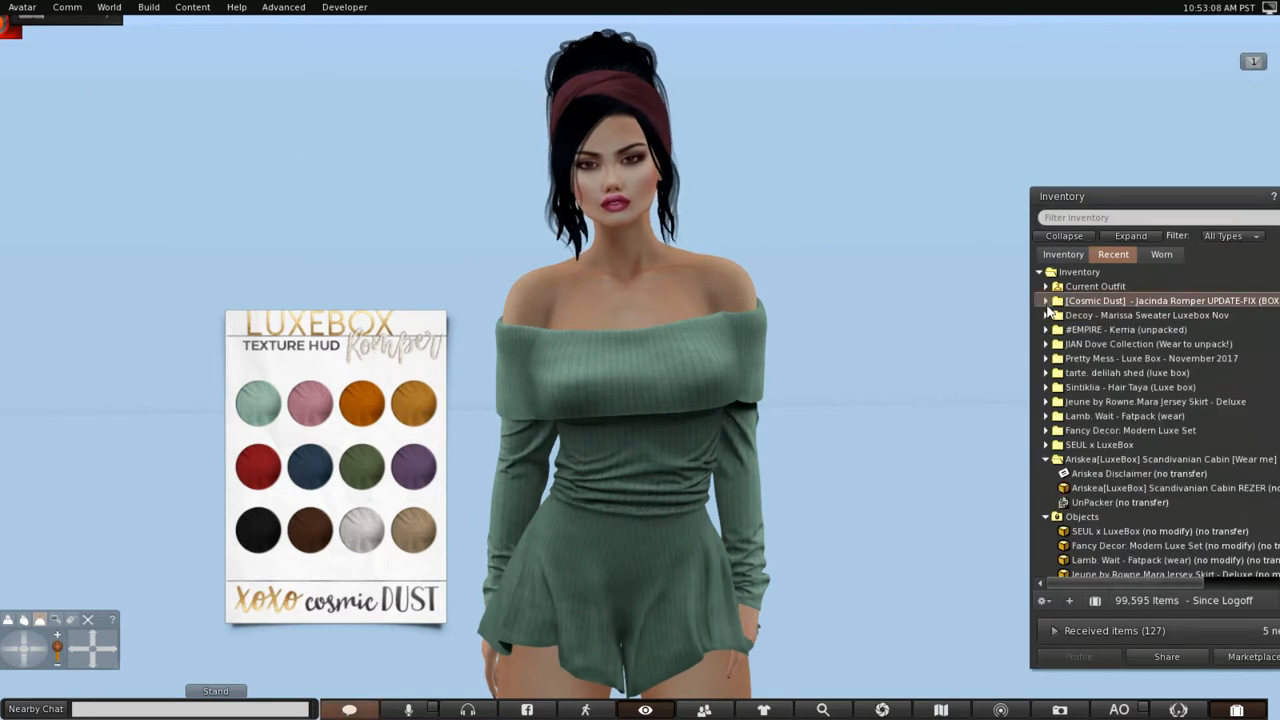
Detach the romper and wear the Decoy Marissa Sweater Fatpack from Recent items
{"action": "left_click", "coordinate": [1046, 316]}
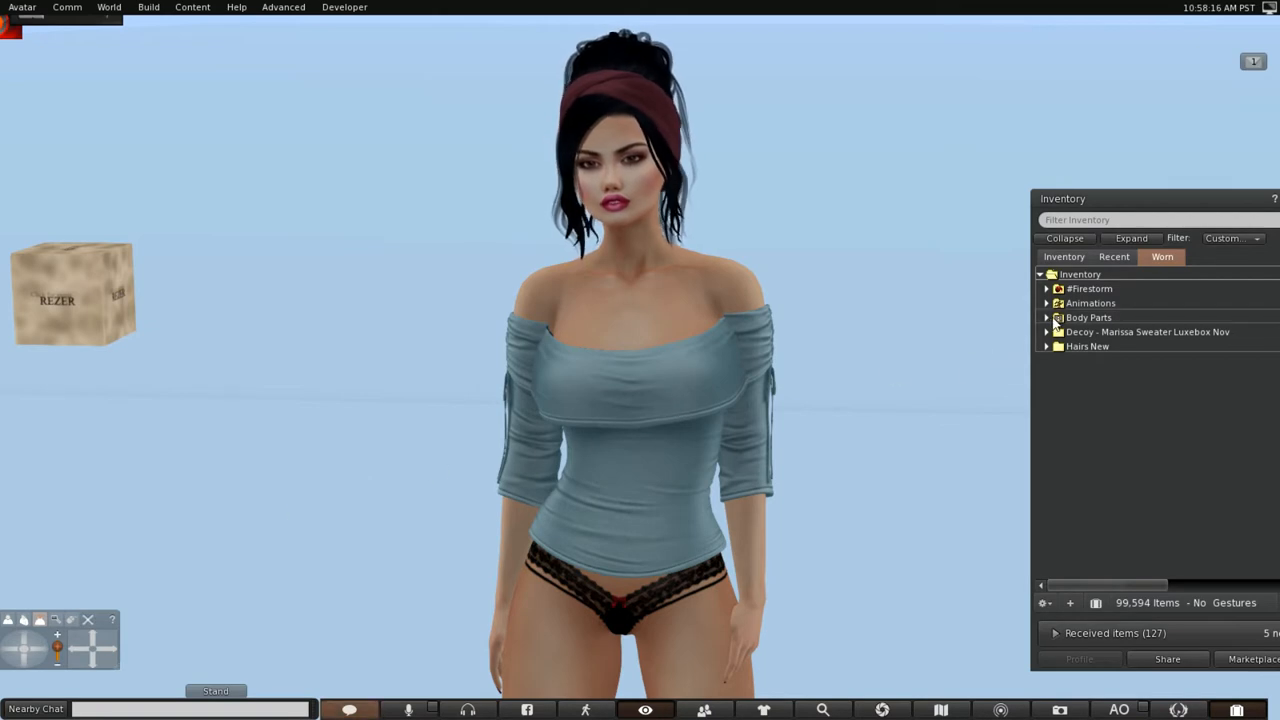
{"action": "left_click", "coordinate": [1046, 332]}
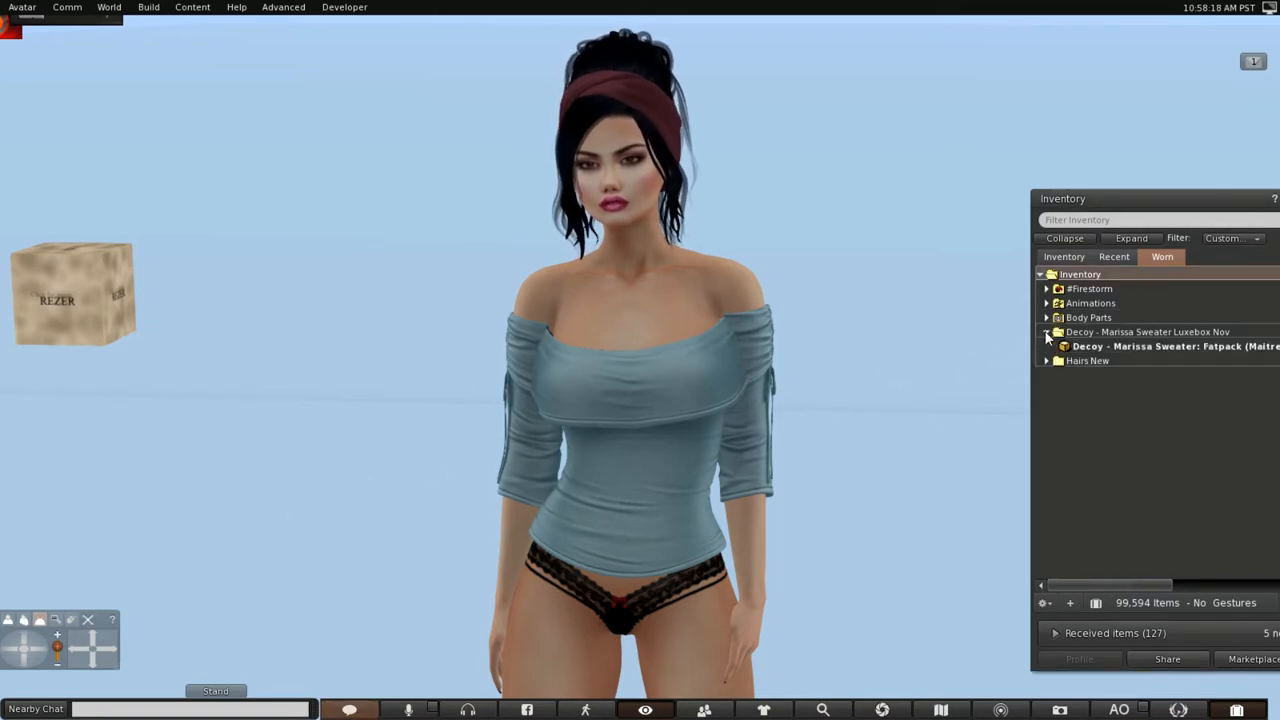
{"action": "left_click", "coordinate": [1112, 256]}
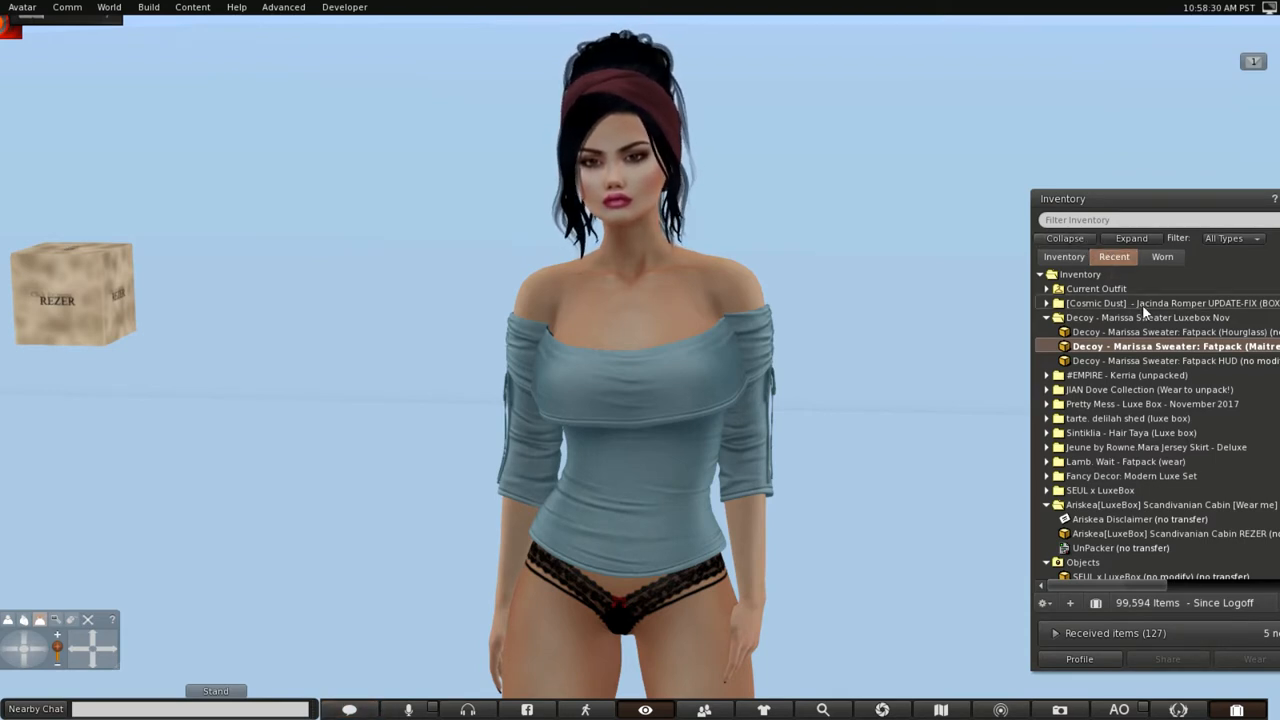
Wear the Fatpack HUD, recolour the sweater black and detach the HUD
{"action": "left_click", "coordinate": [1176, 360]}
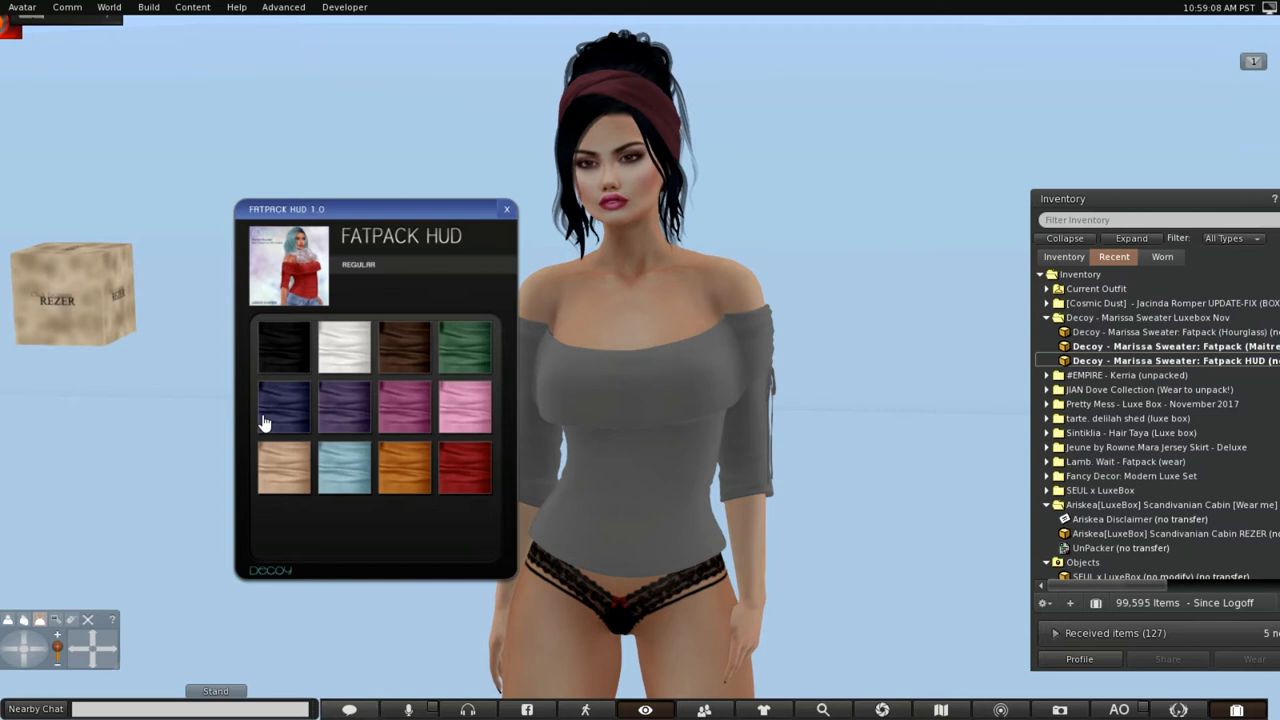
{"action": "left_click", "coordinate": [284, 344]}
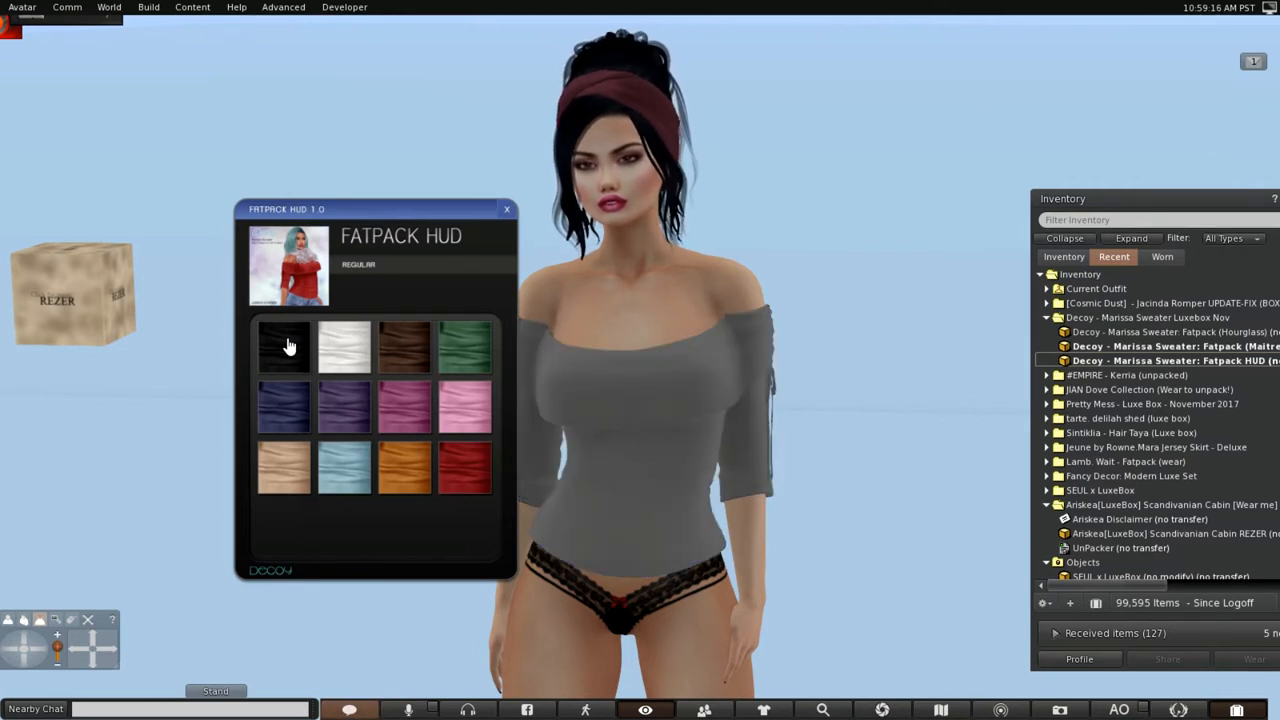
{"action": "left_click", "coordinate": [284, 346]}
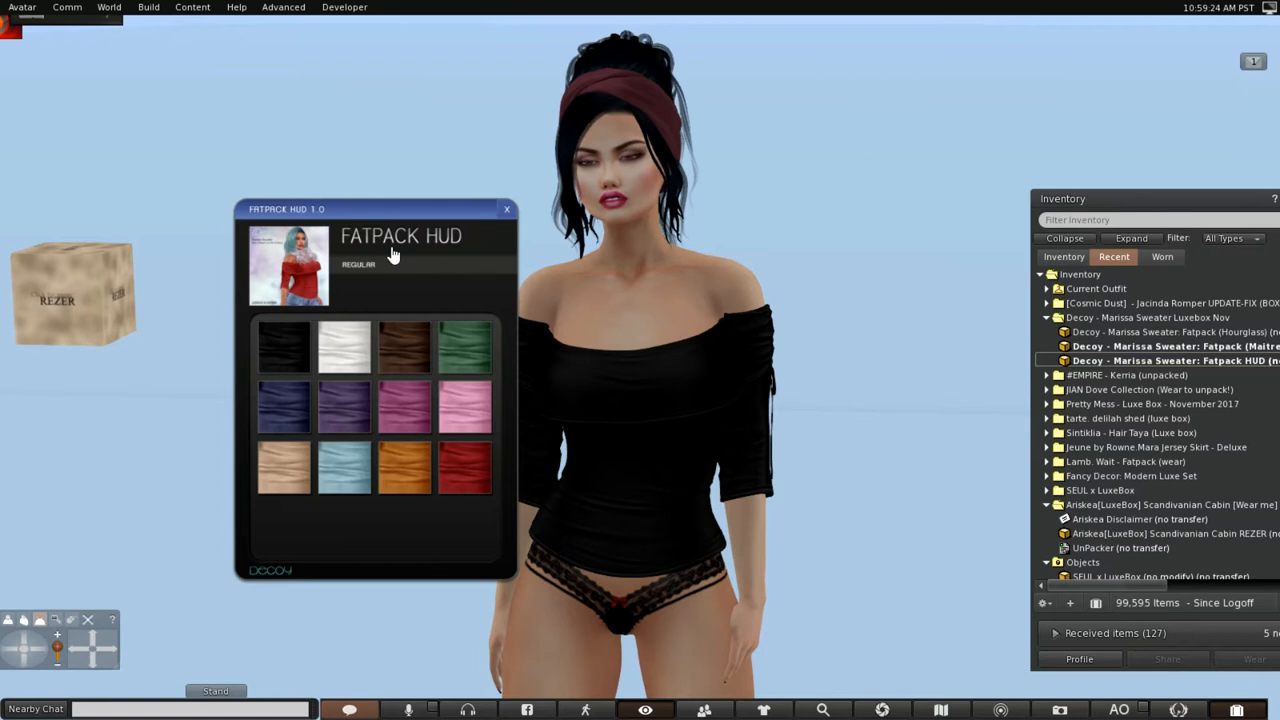
{"action": "right_click", "coordinate": [400, 240]}
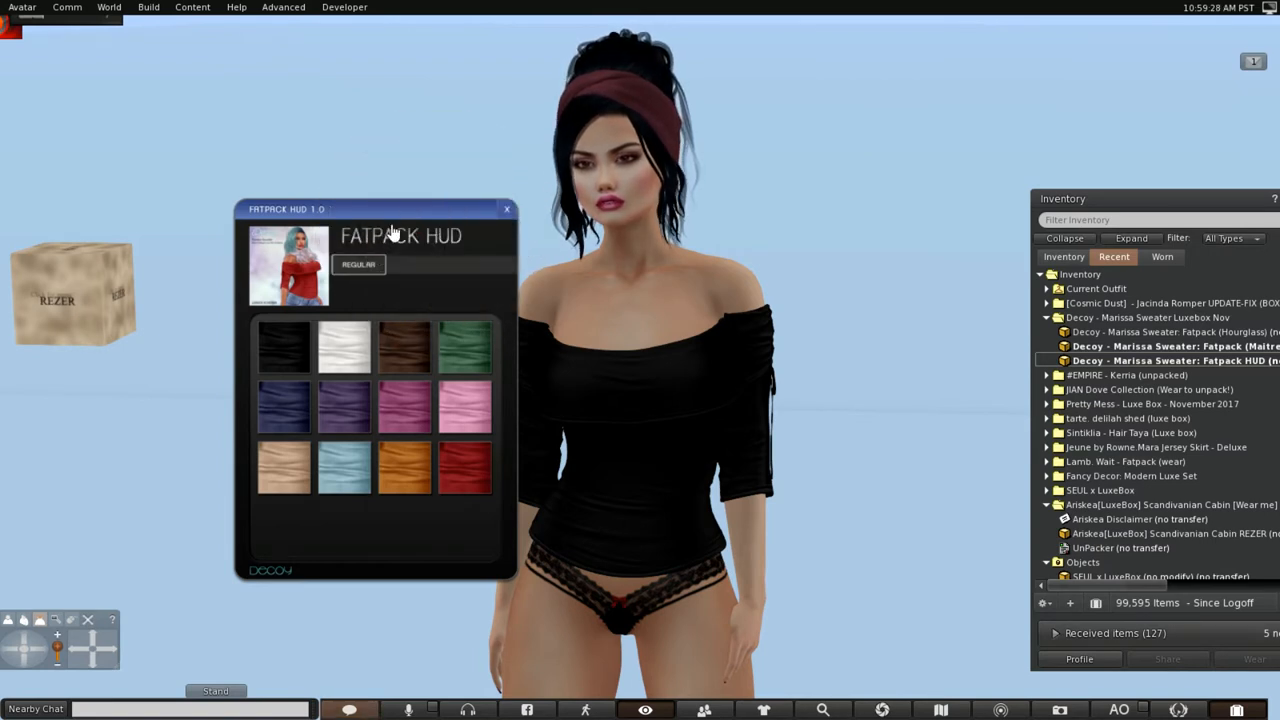
{"action": "left_click", "coordinate": [506, 210]}
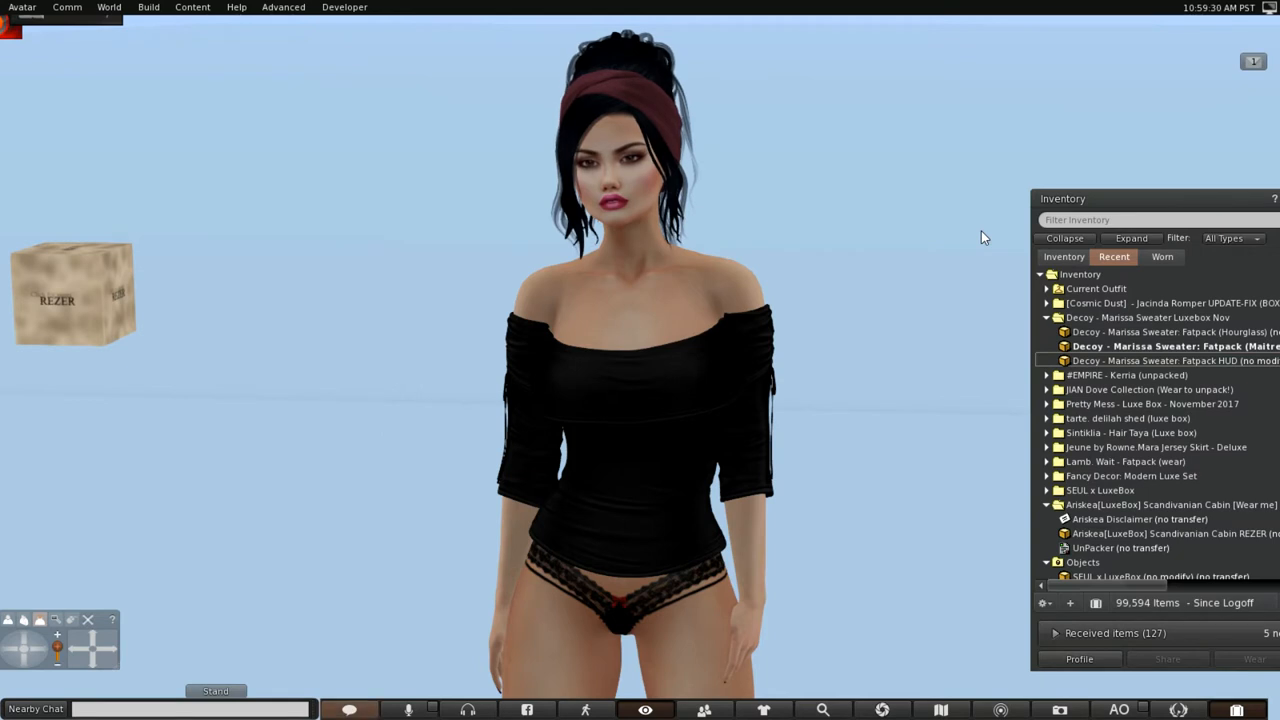
Expand the #EMPIRE Kerria folder and bring up Wear options for the Maitreya heels
{"action": "left_click", "coordinate": [1048, 316]}
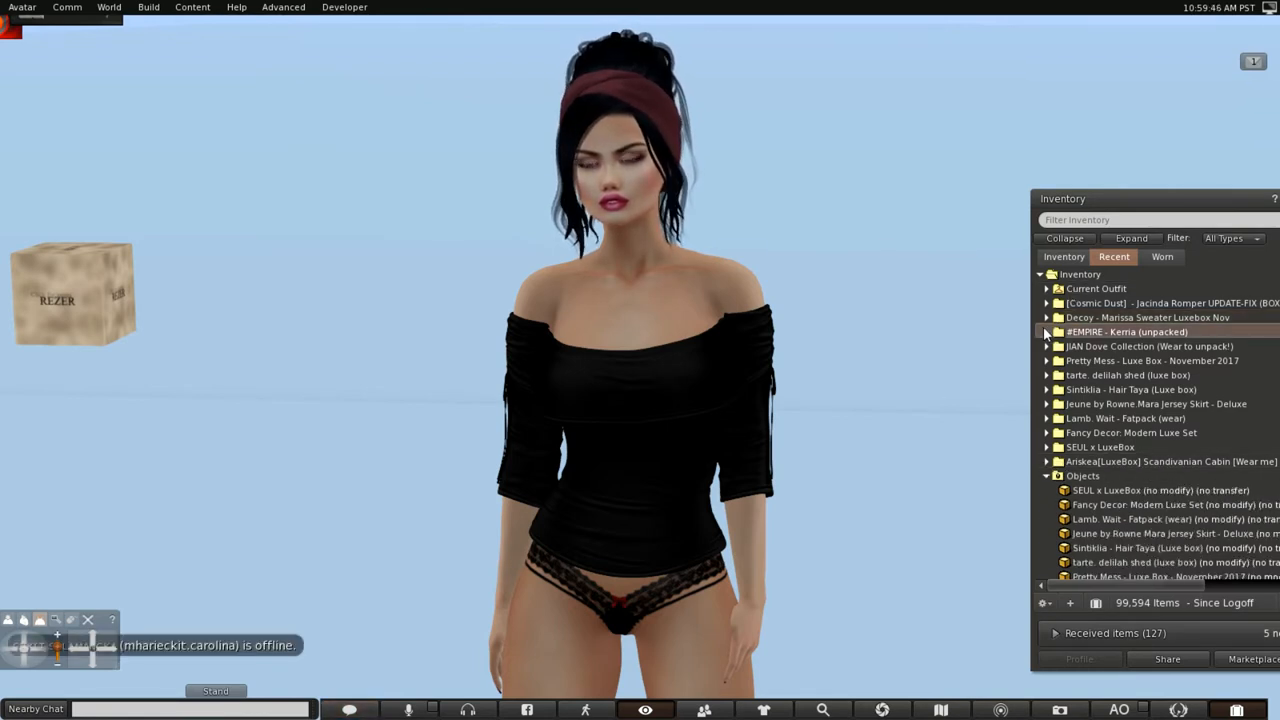
{"action": "left_click", "coordinate": [1046, 332]}
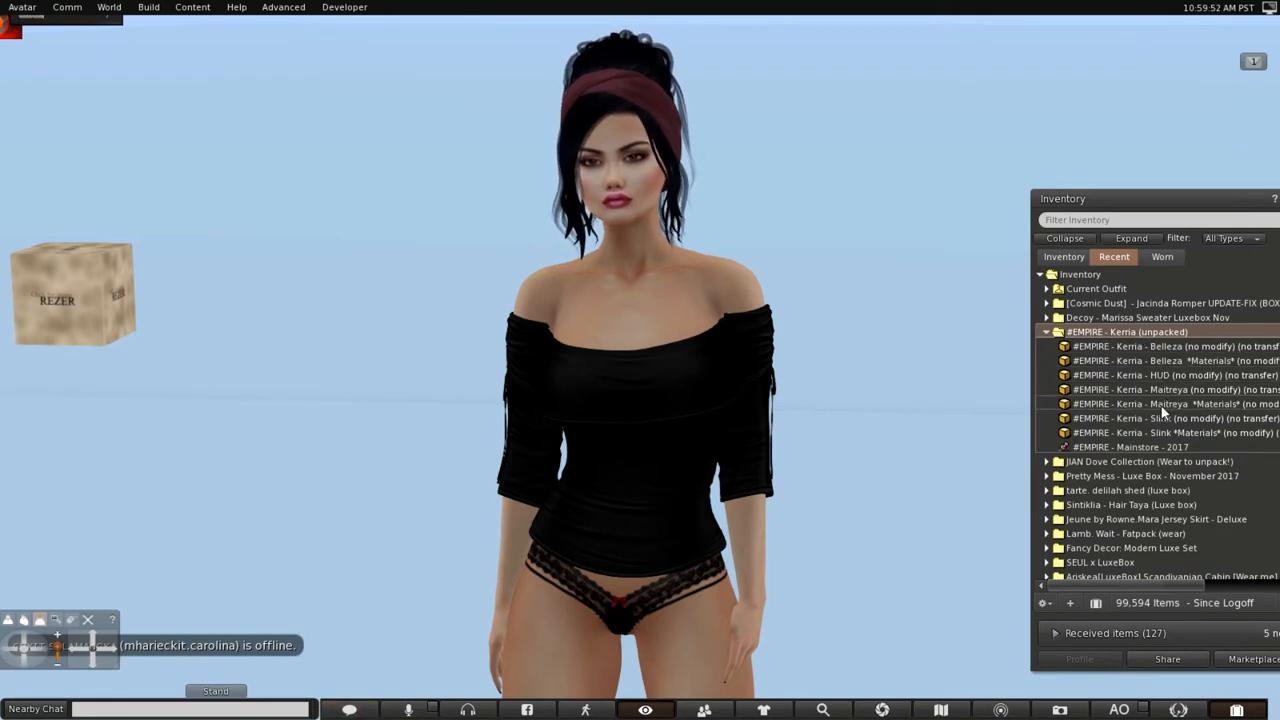
{"action": "right_click", "coordinate": [1160, 404]}
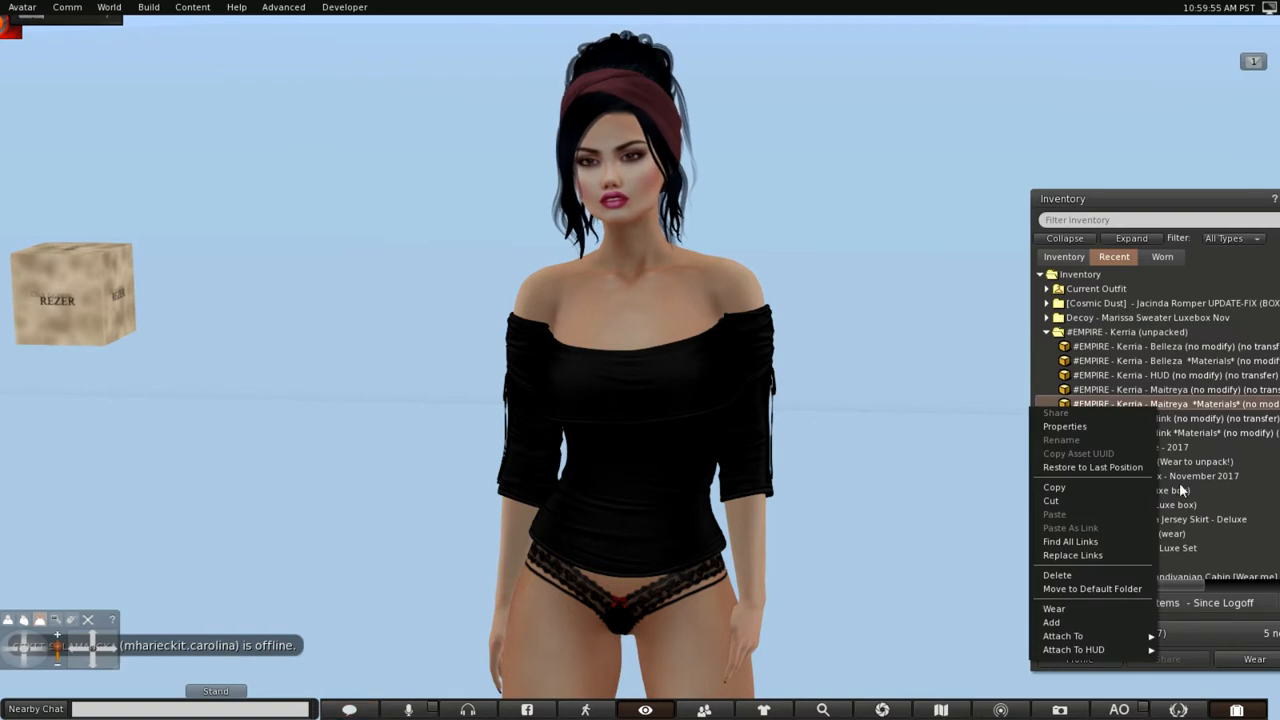
{"action": "mouse_move", "coordinate": [1052, 622]}
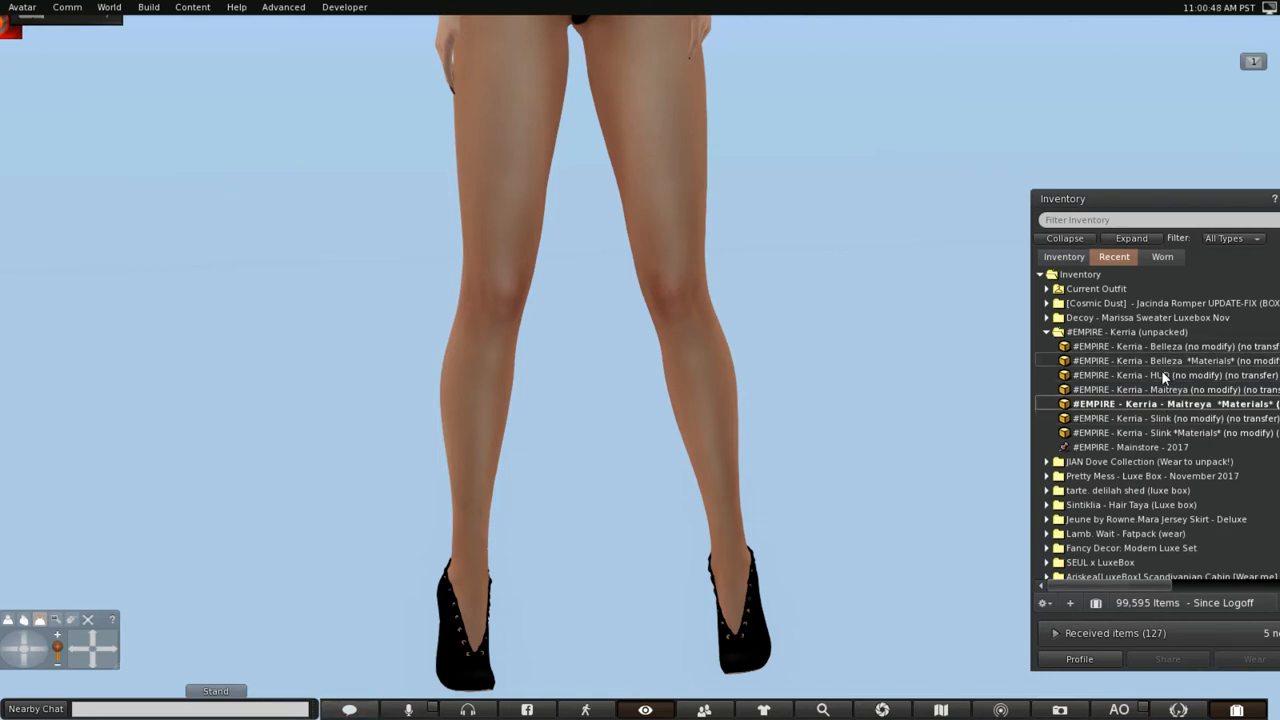
Attach the Kerria shoe HUD and recolour the heels to black
{"action": "right_click", "coordinate": [1160, 376]}
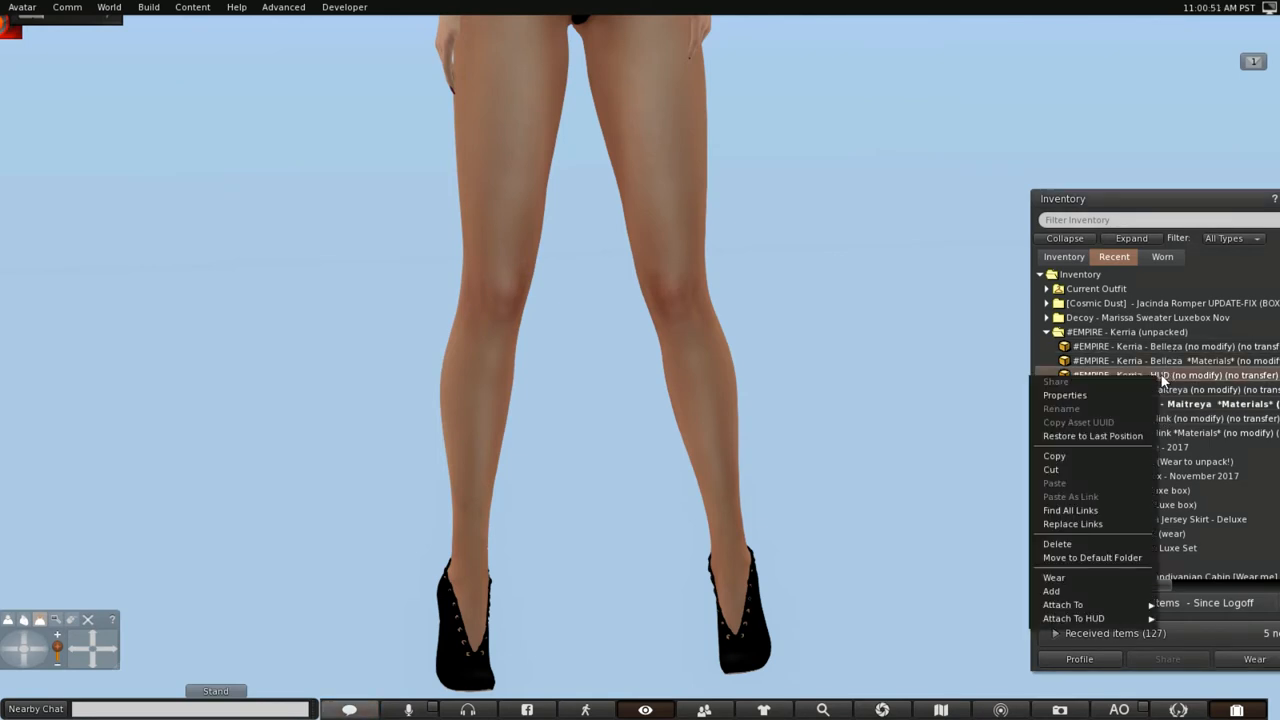
{"action": "mouse_move", "coordinate": [1068, 582]}
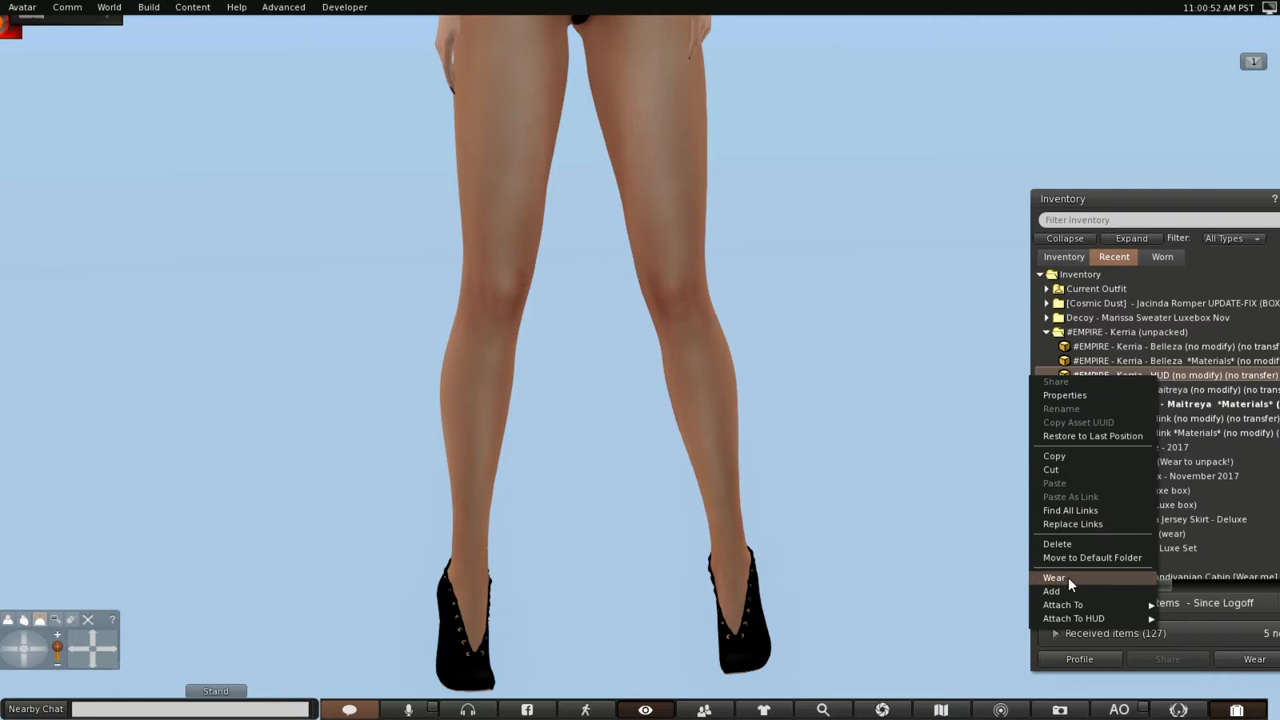
{"action": "mouse_move", "coordinate": [1052, 592]}
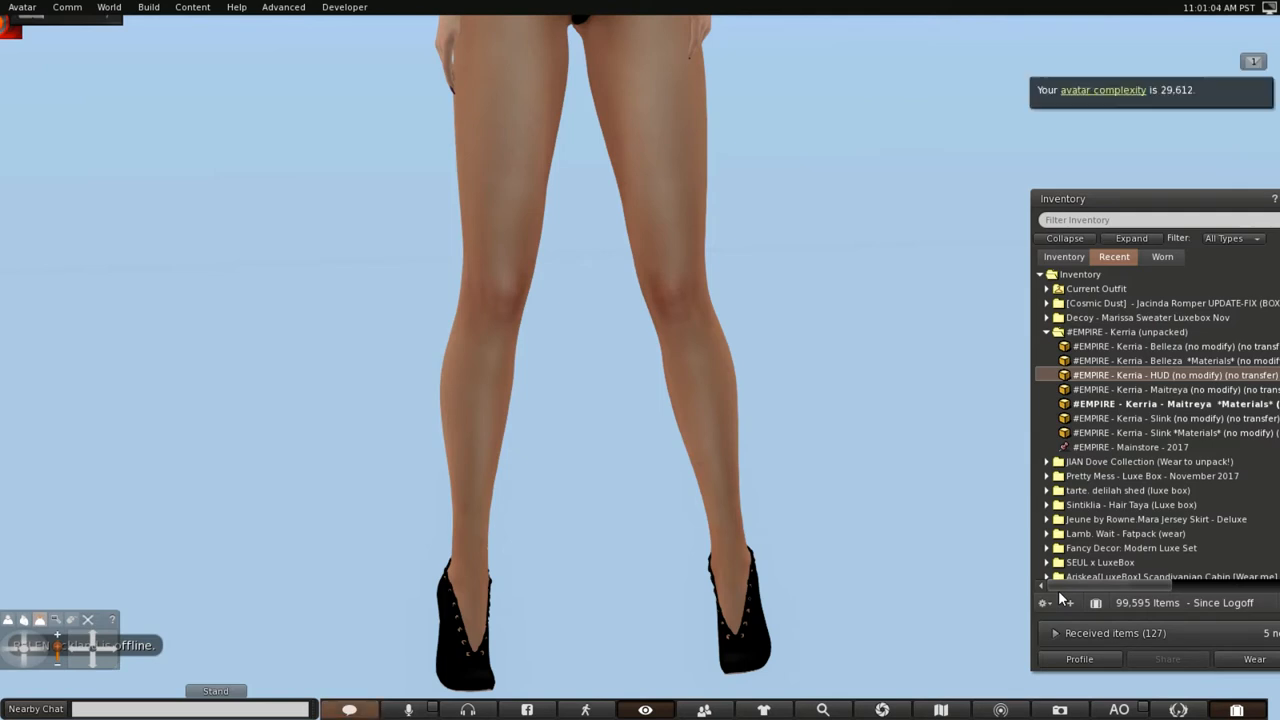
{"action": "double_click", "coordinate": [1176, 374]}
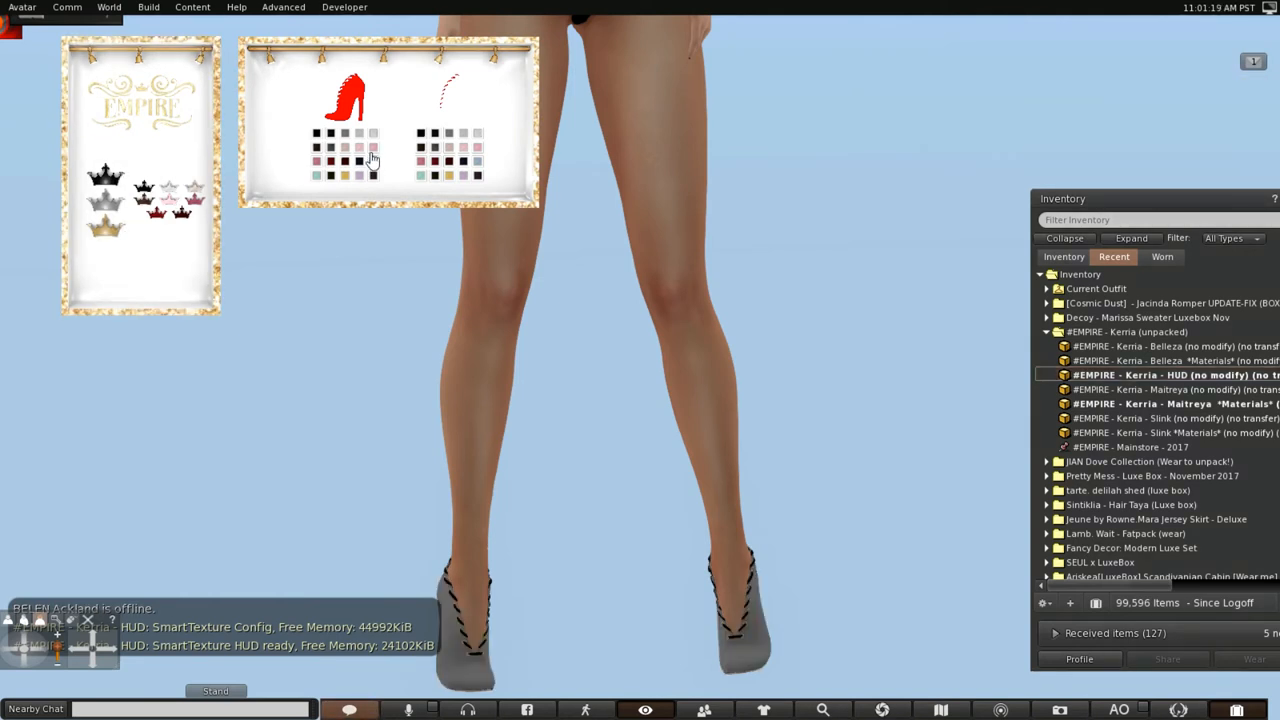
{"action": "left_click", "coordinate": [372, 160]}
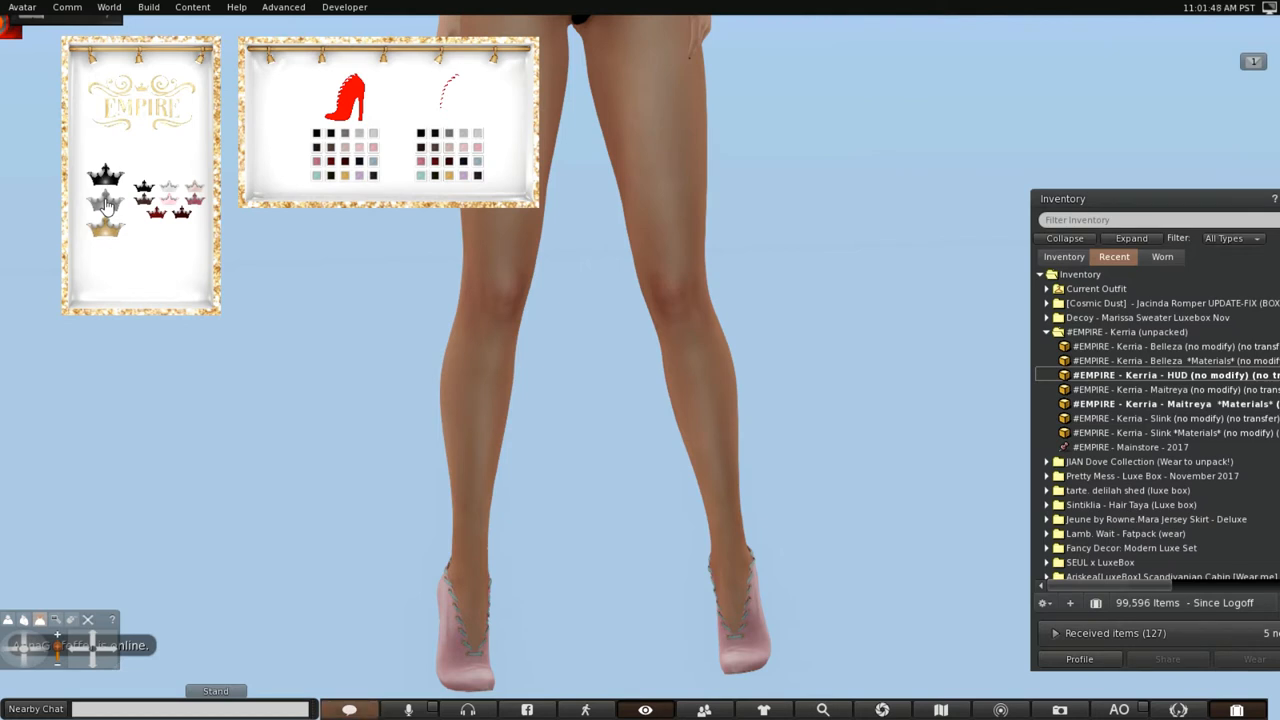
{"action": "mouse_move", "coordinate": [108, 242]}
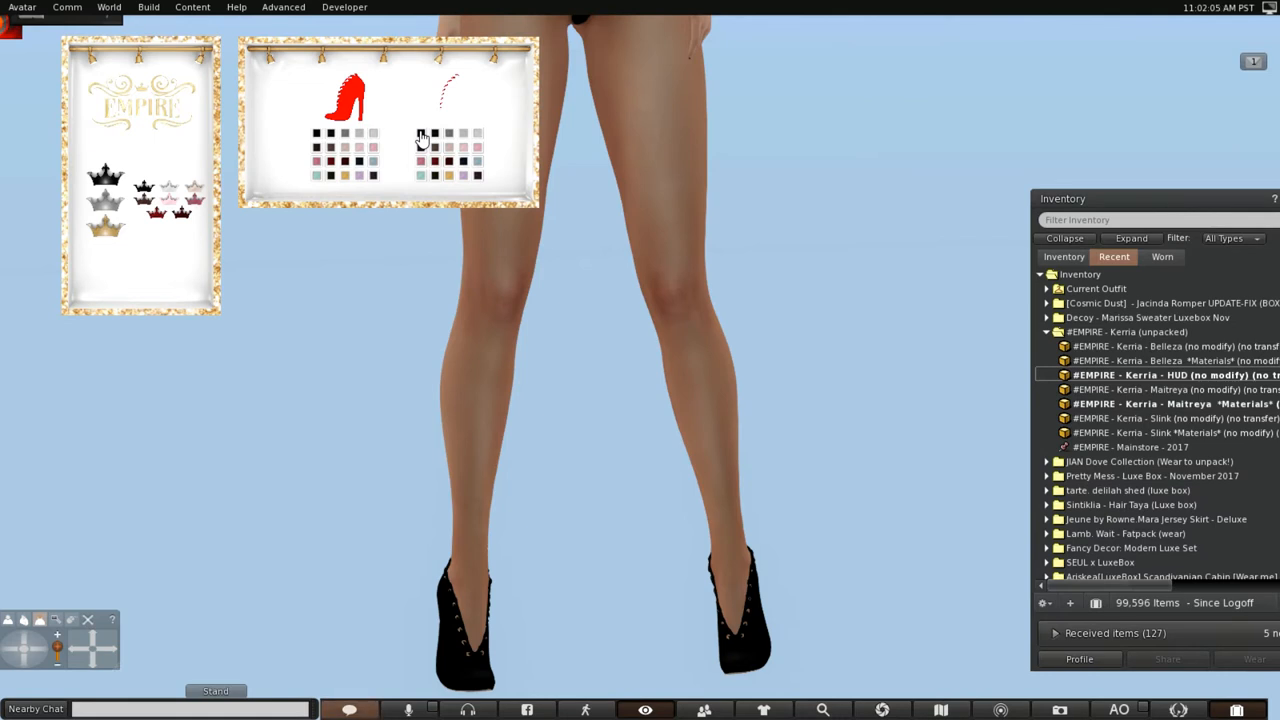
Detach the Kerria shoe HUD from the screen
{"action": "right_click", "coordinate": [490, 96]}
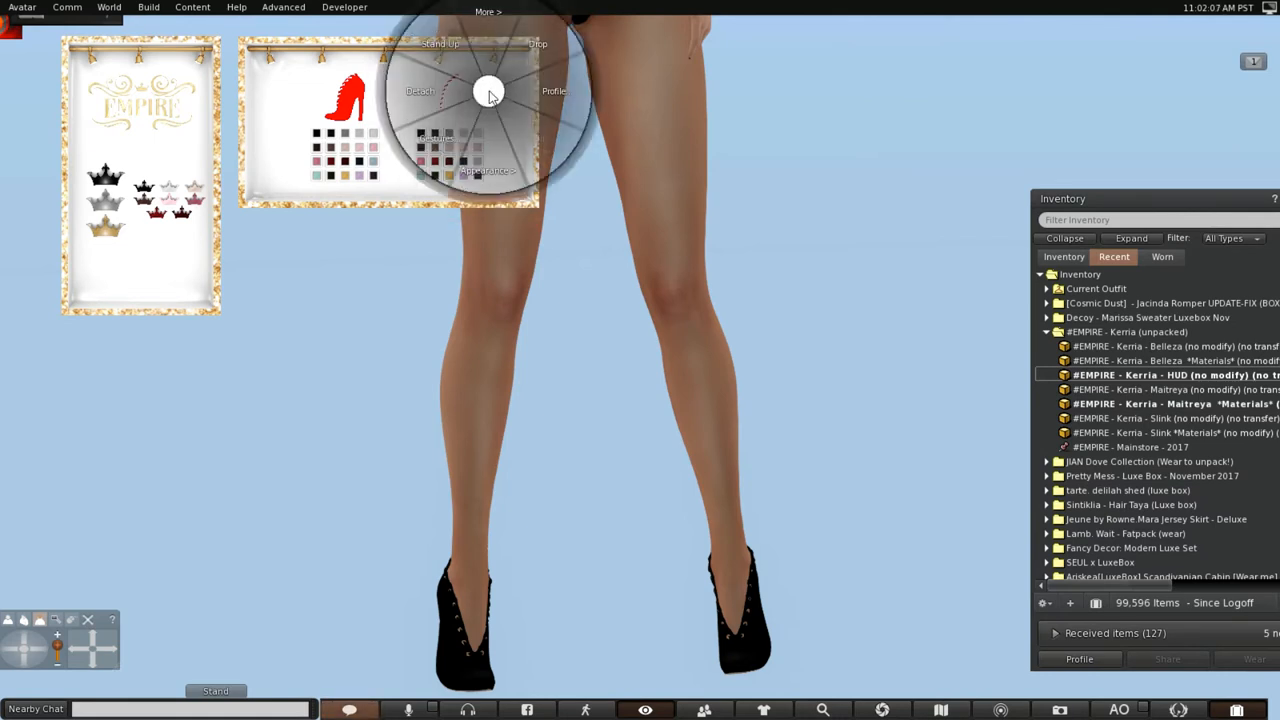
{"action": "left_click", "coordinate": [488, 32]}
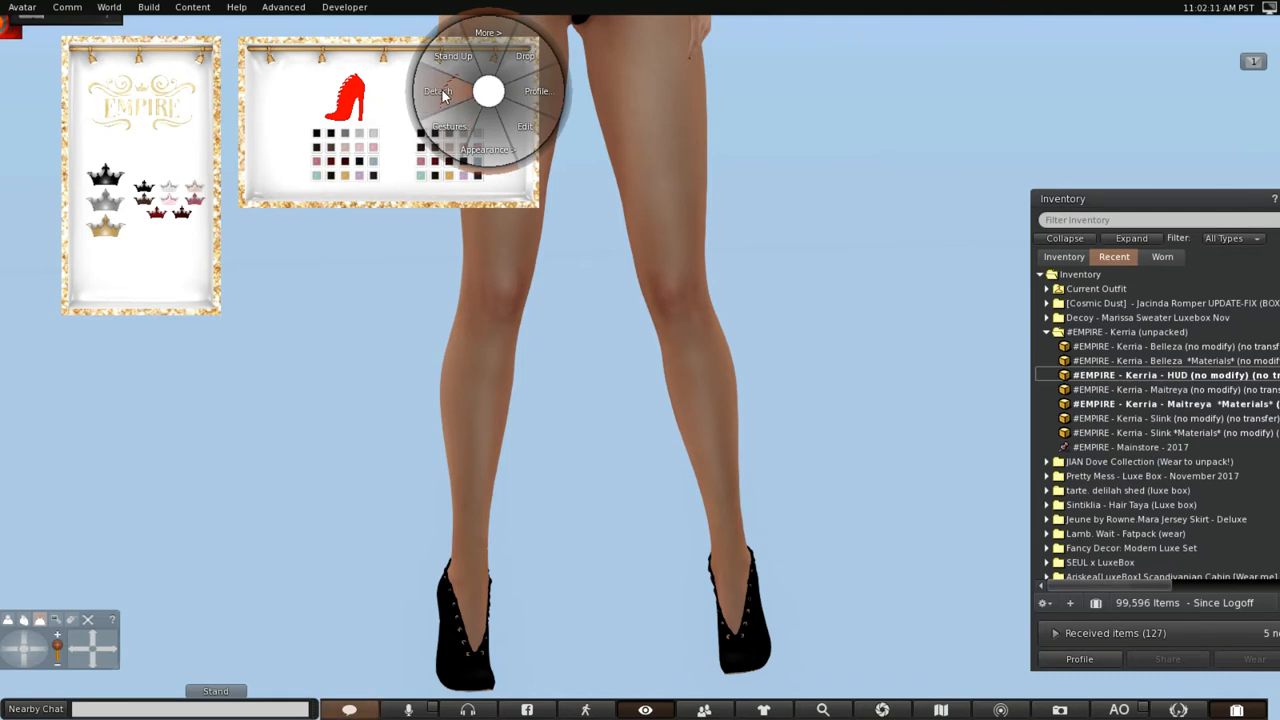
{"action": "left_click", "coordinate": [444, 98]}
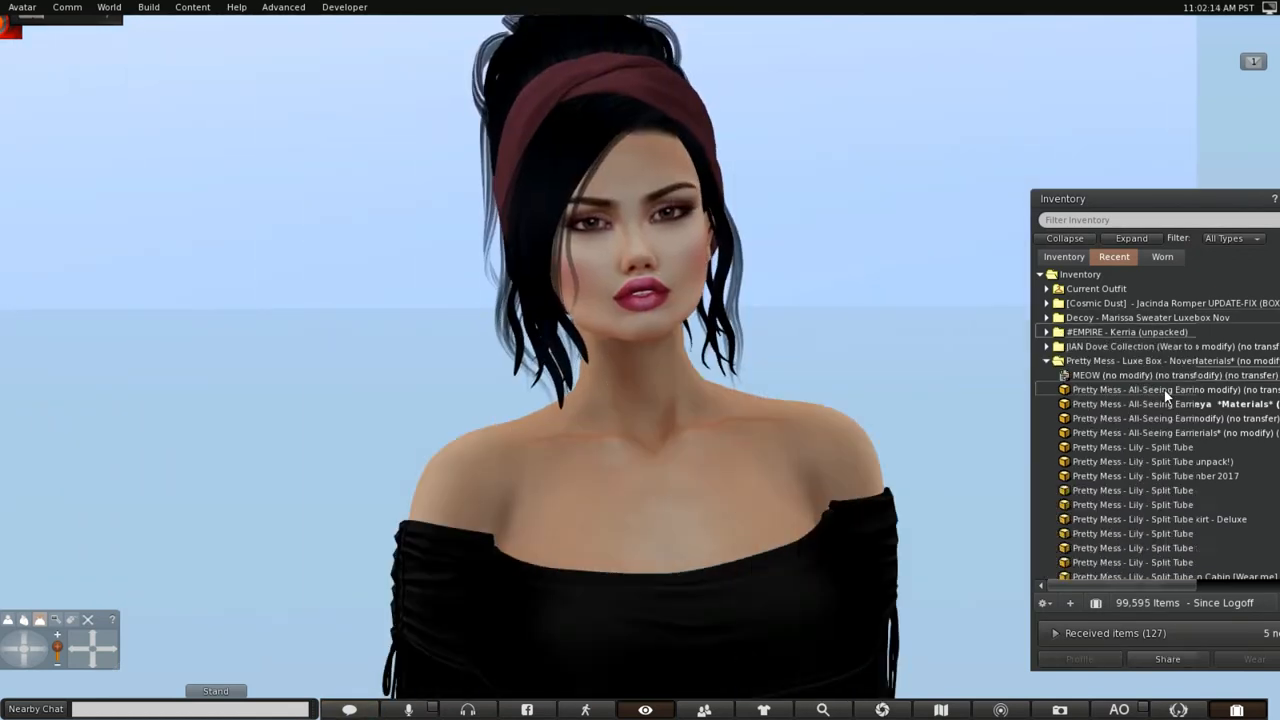
Wear both gold All-Seeing earrings from the Pretty Mess box
{"action": "right_click", "coordinate": [1160, 388]}
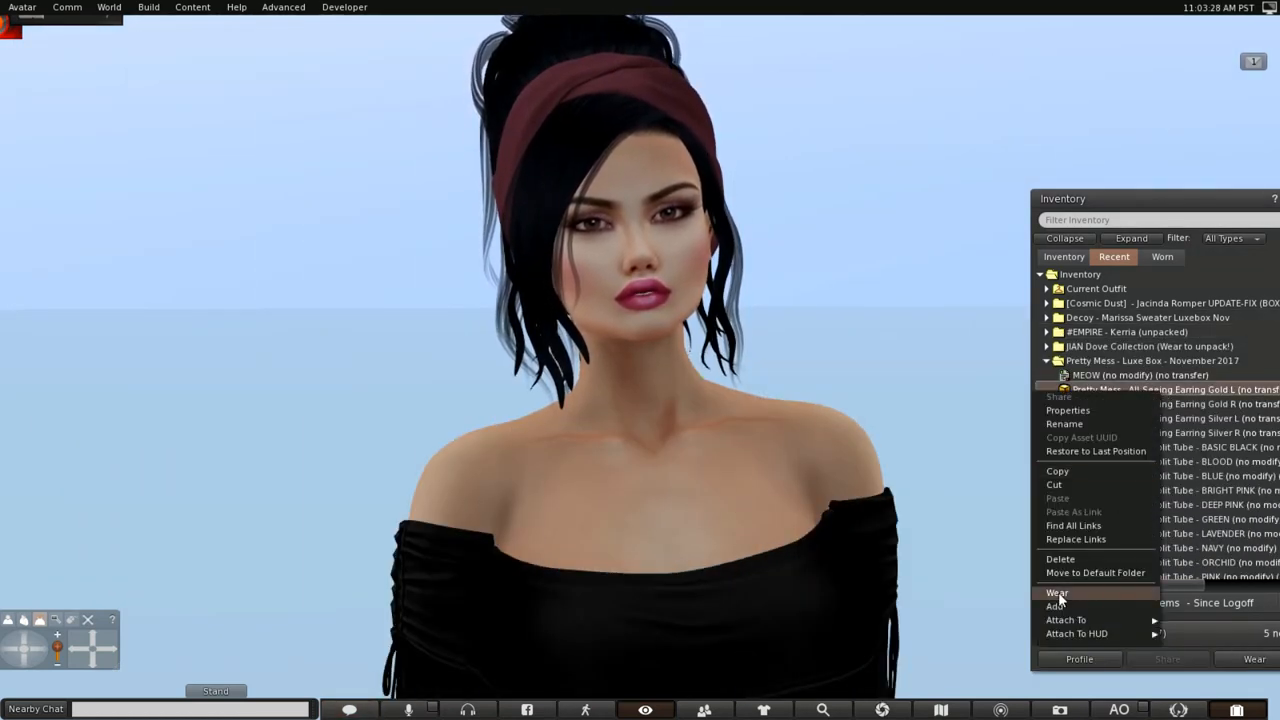
{"action": "left_click", "coordinate": [1056, 592]}
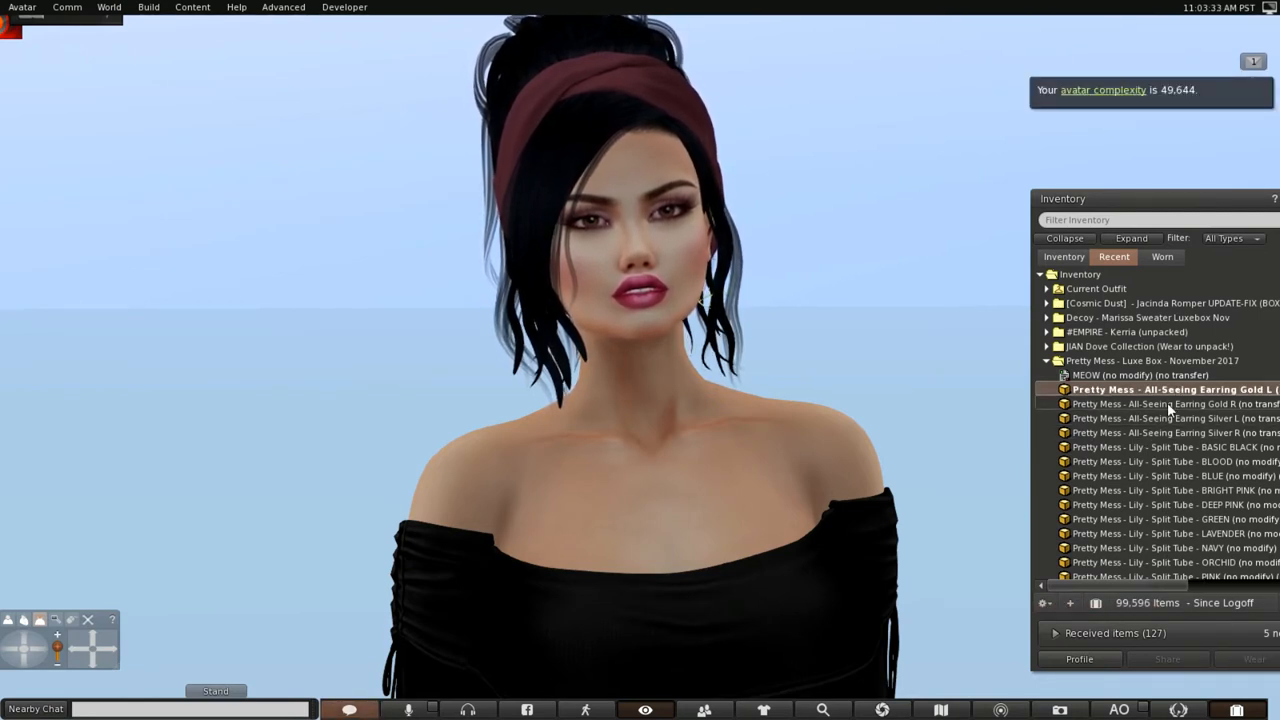
{"action": "right_click", "coordinate": [1170, 388]}
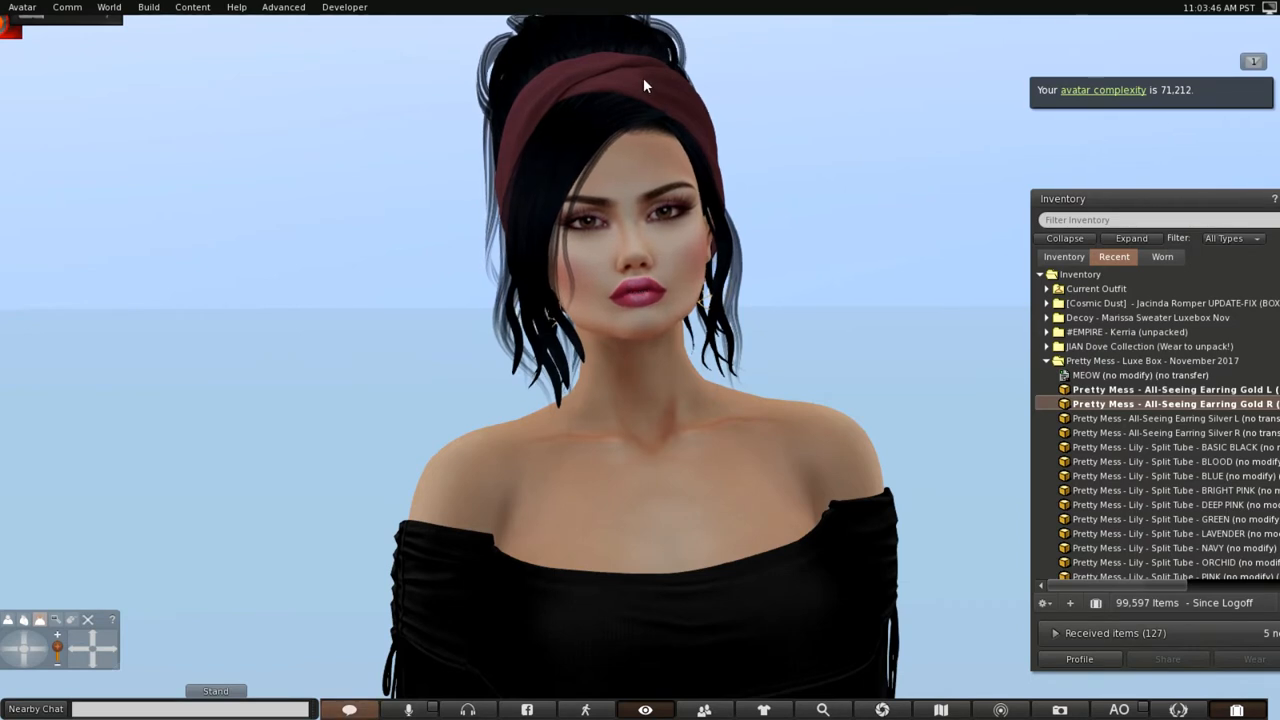
Detach the headband updo hairstyle from the avatar
{"action": "right_click", "coordinate": [644, 84]}
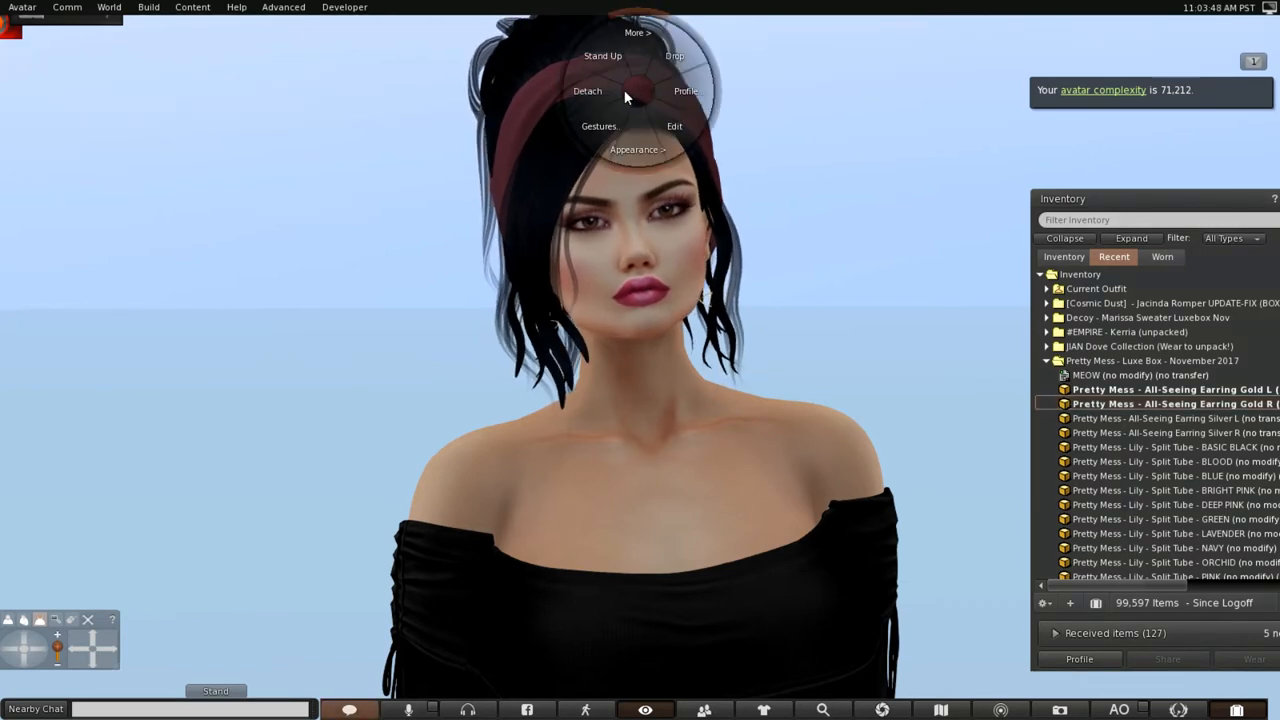
{"action": "left_click", "coordinate": [588, 92]}
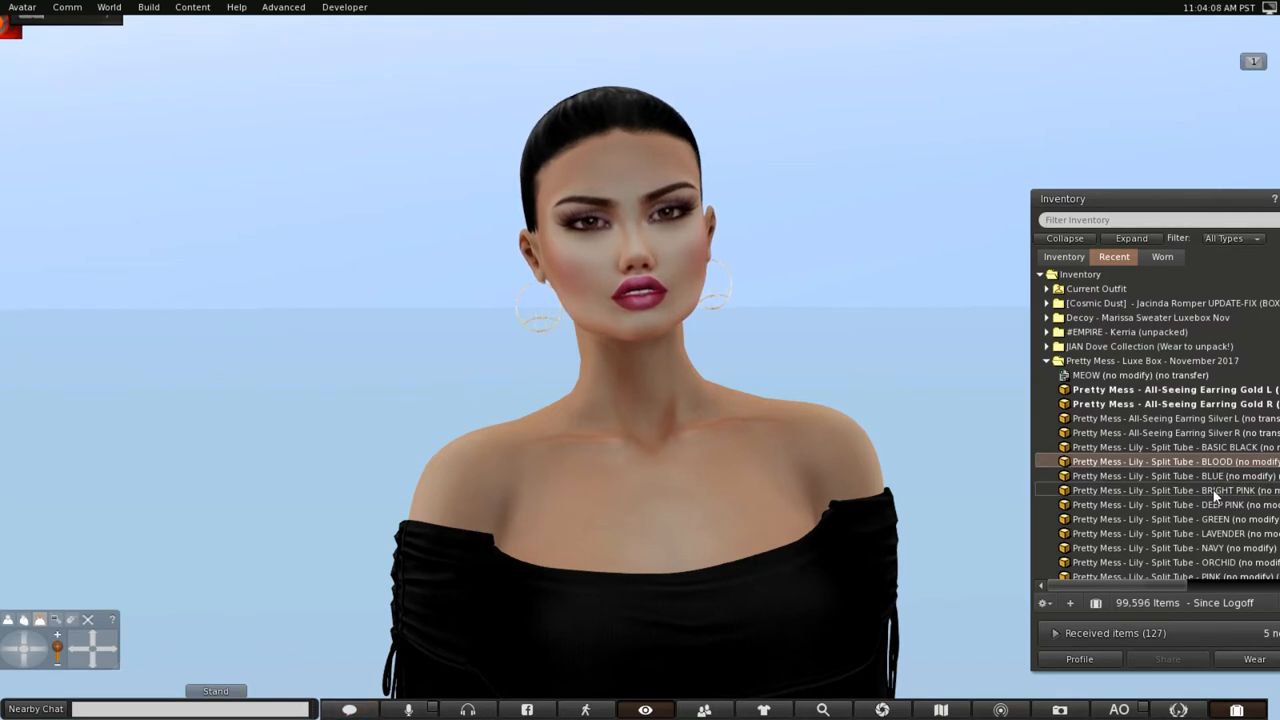
Add the Lily Split Tube top in Deep Pink, replacing the sweater, then fold the box folder
{"action": "right_click", "coordinate": [1170, 504]}
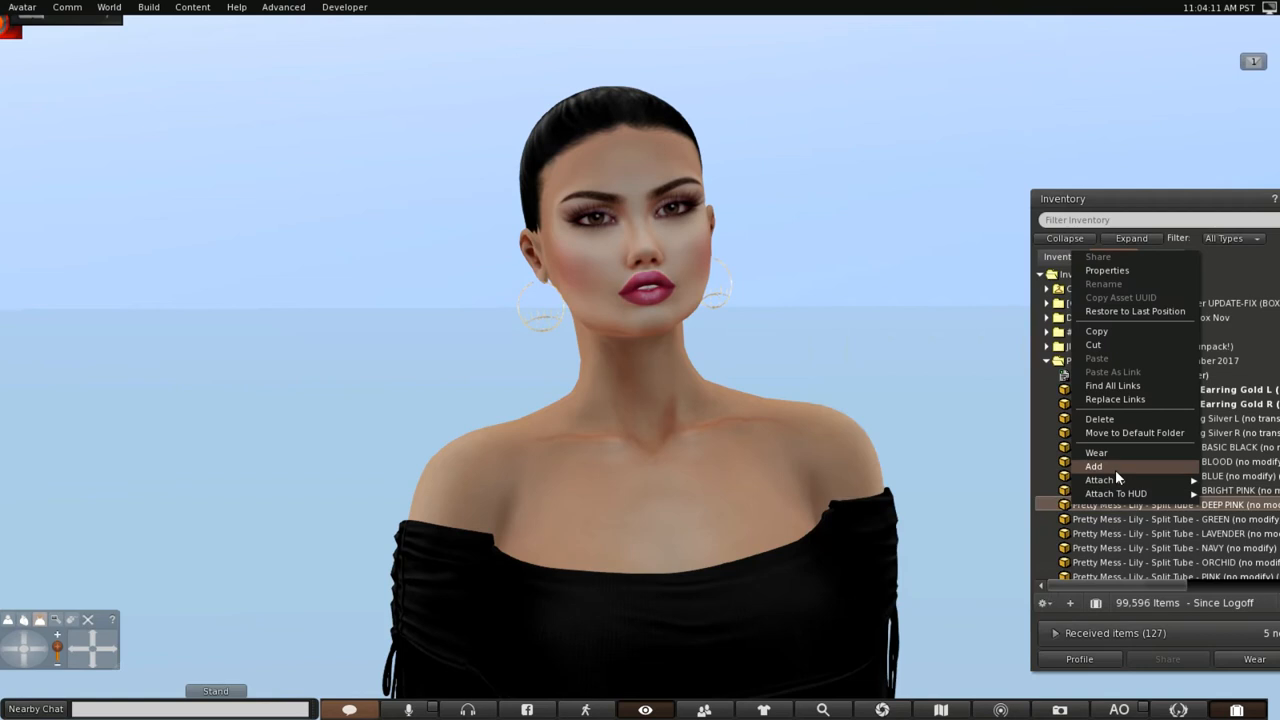
{"action": "left_click", "coordinate": [1096, 452]}
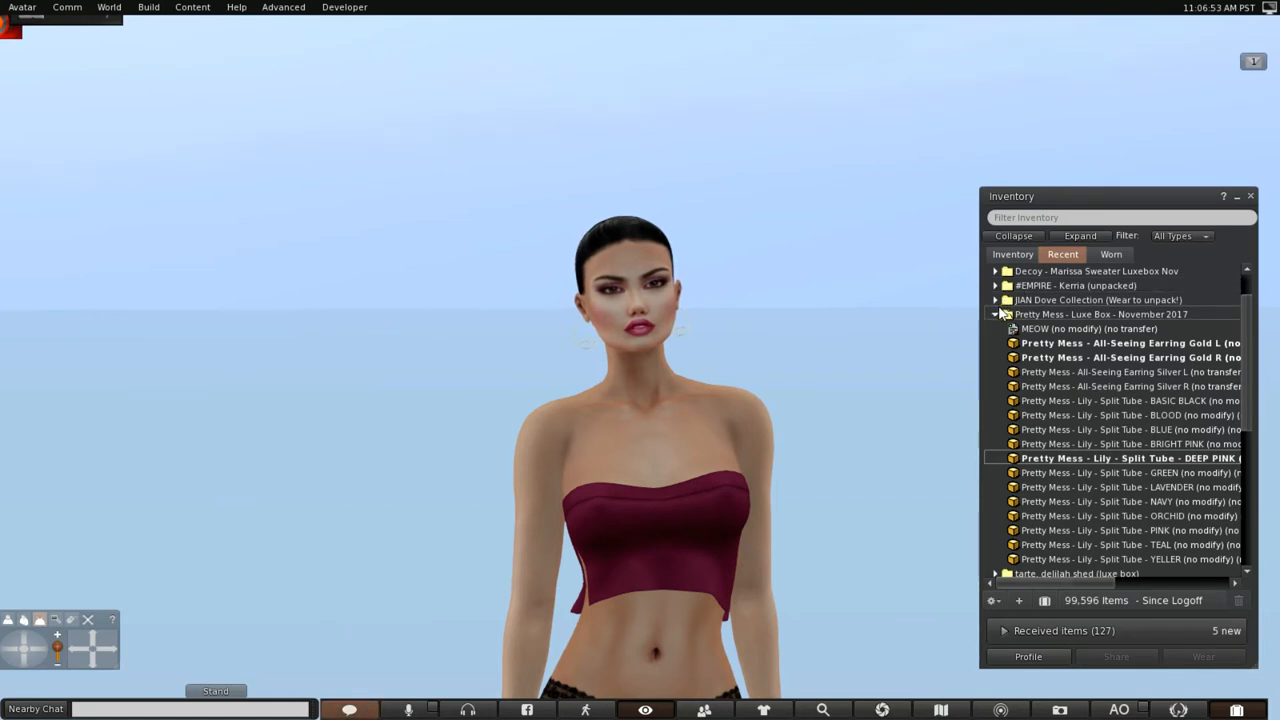
{"action": "left_click", "coordinate": [996, 314]}
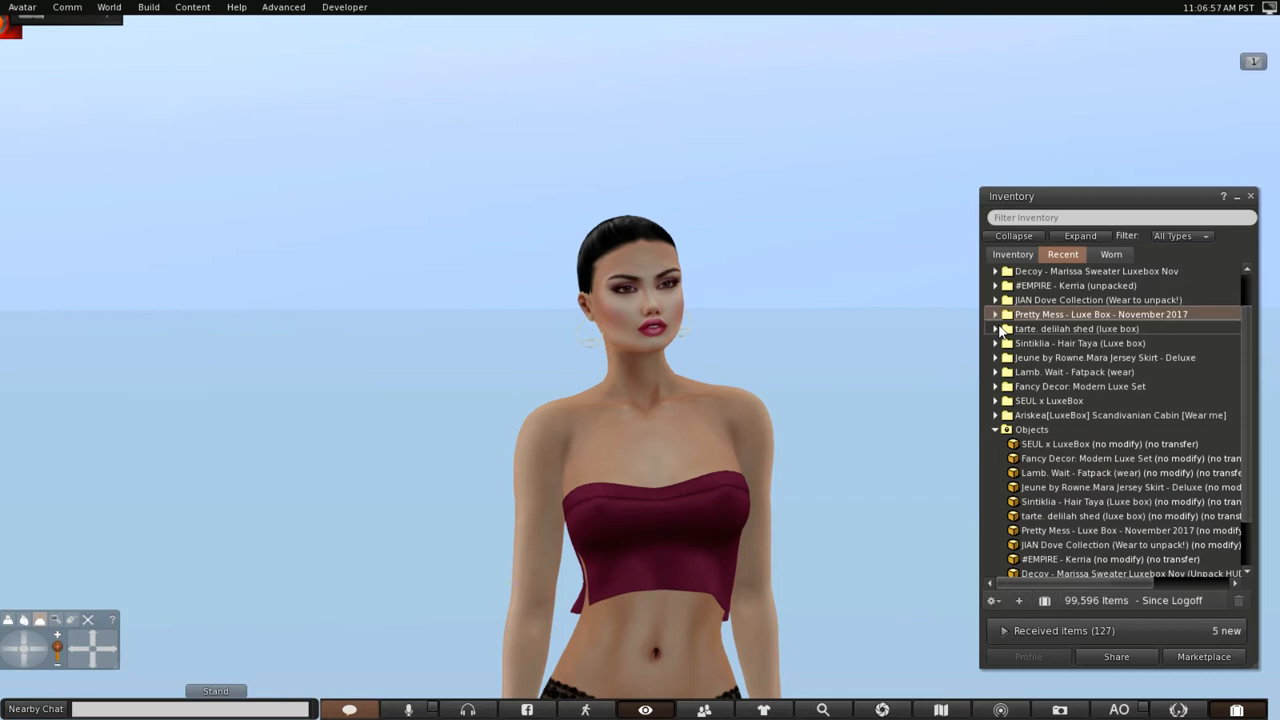
Rez the tarte. delilah shed from its folder and open its doors
{"action": "left_click", "coordinate": [996, 328]}
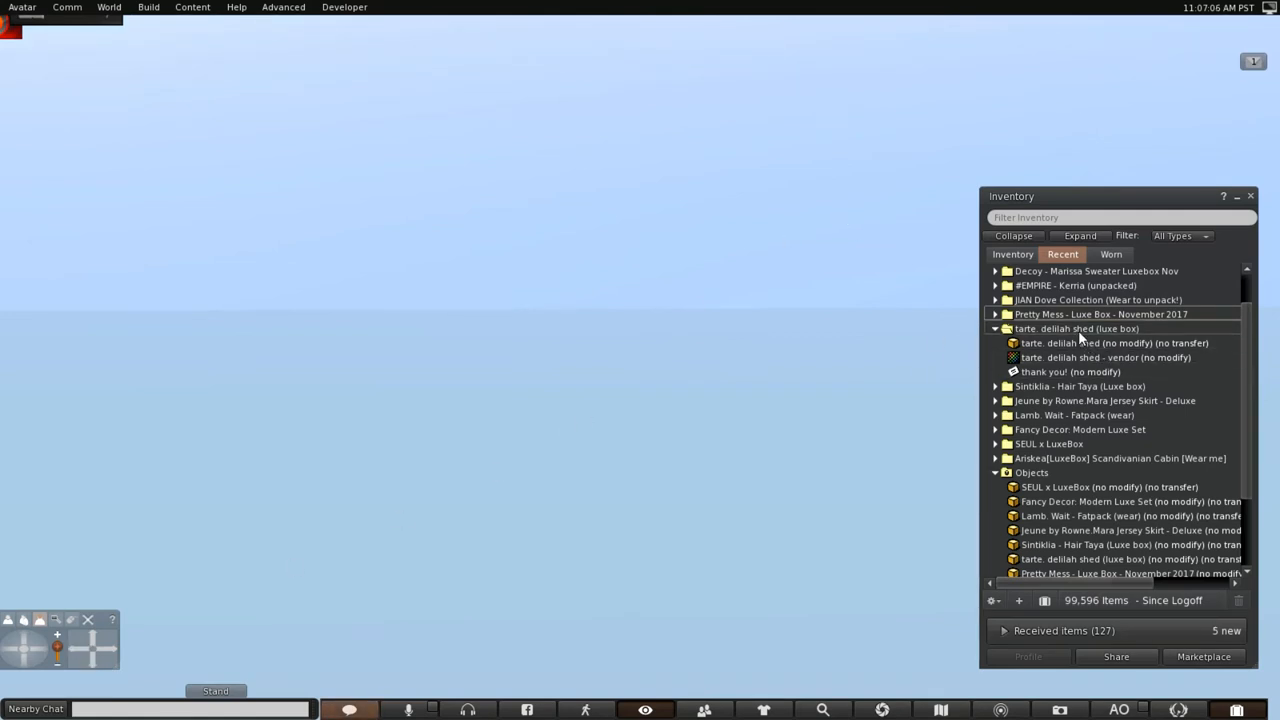
{"action": "left_click", "coordinate": [1112, 342]}
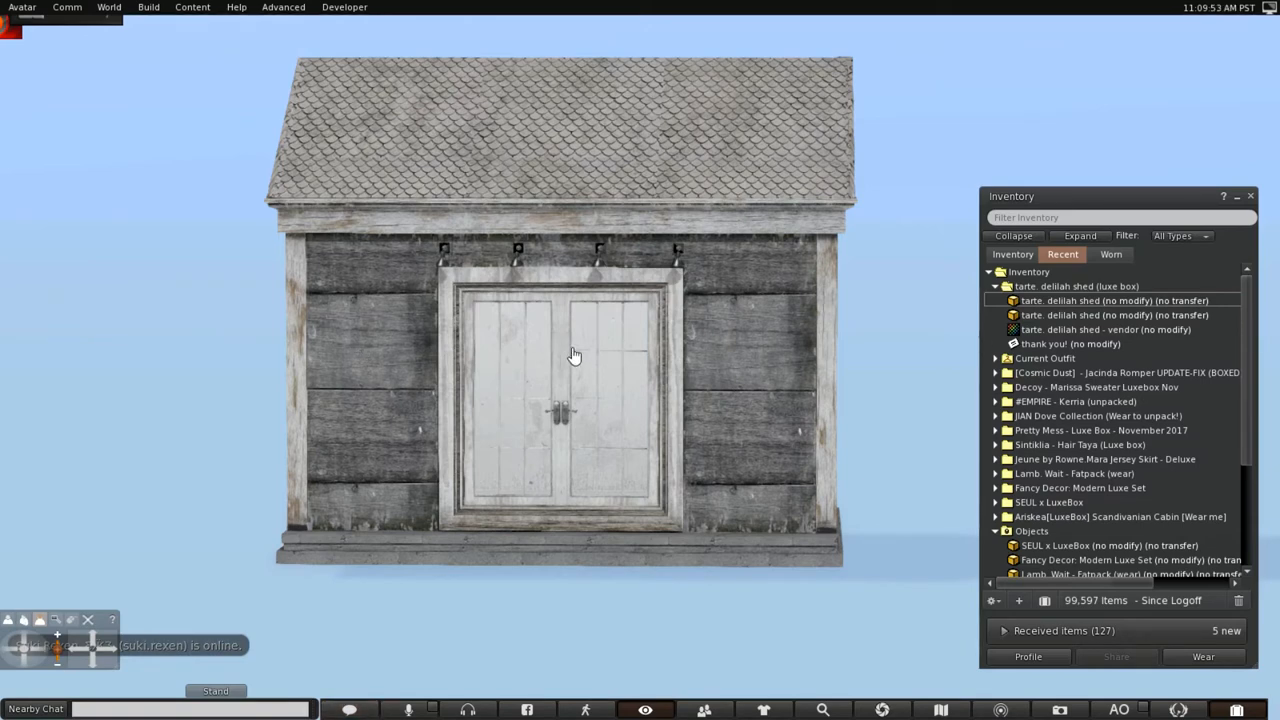
{"action": "left_click", "coordinate": [576, 356]}
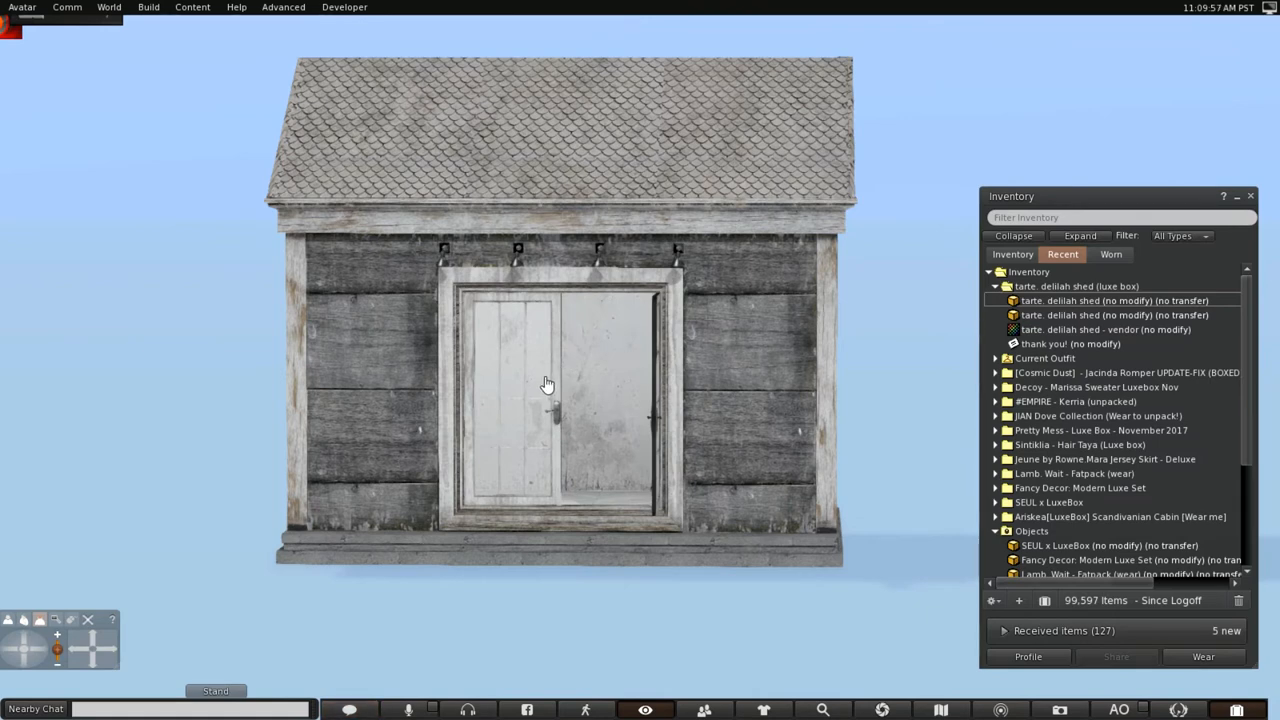
{"action": "mouse_move", "coordinate": [556, 412]}
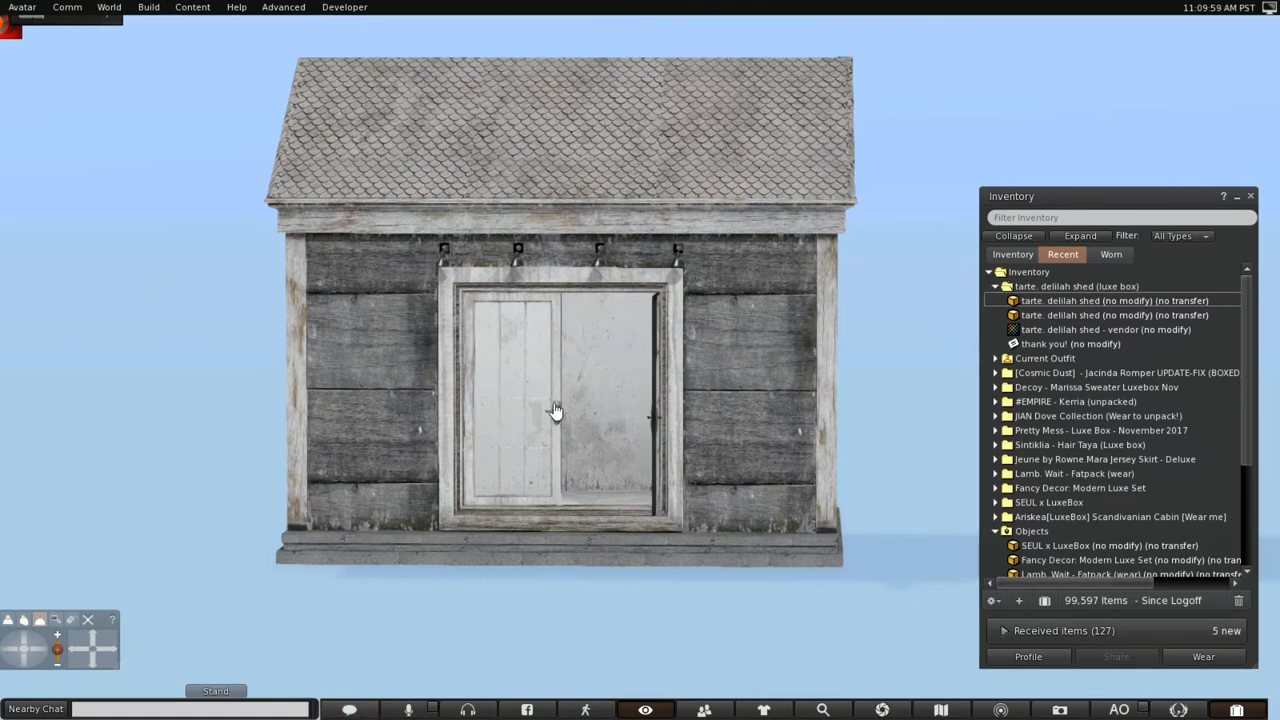
{"action": "left_click", "coordinate": [556, 410]}
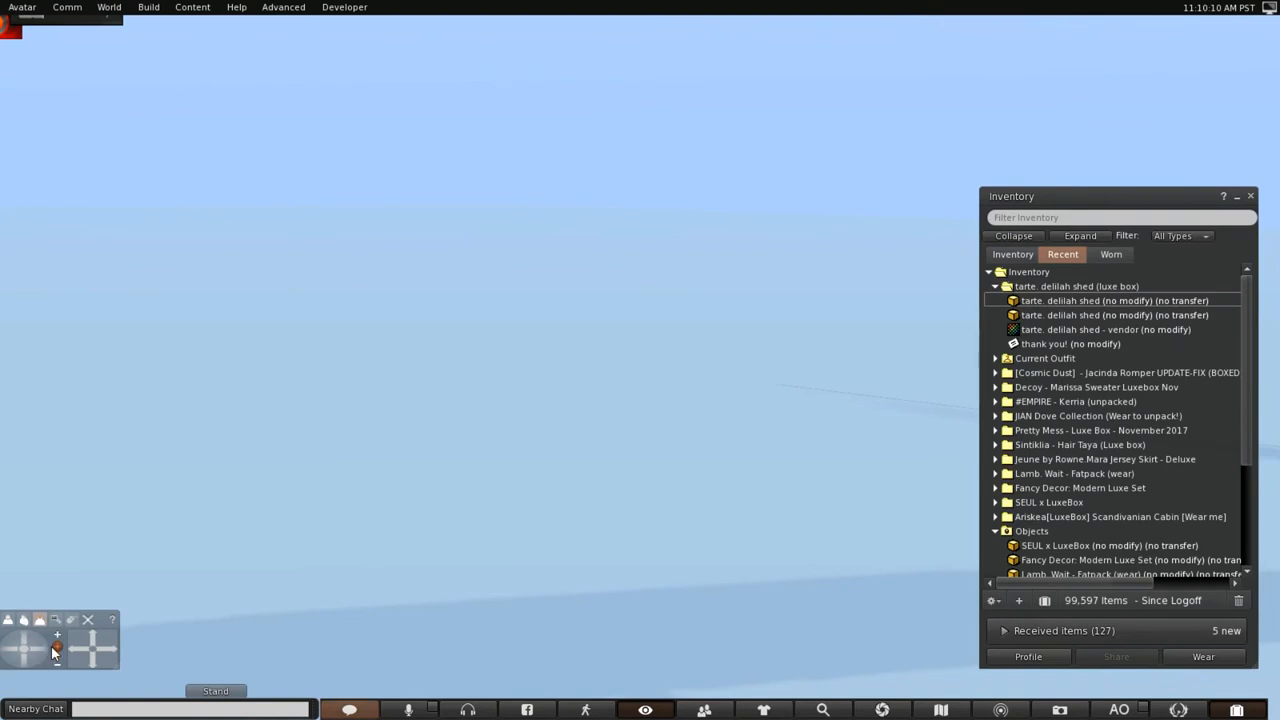
{"action": "mouse_move", "coordinate": [80, 652]}
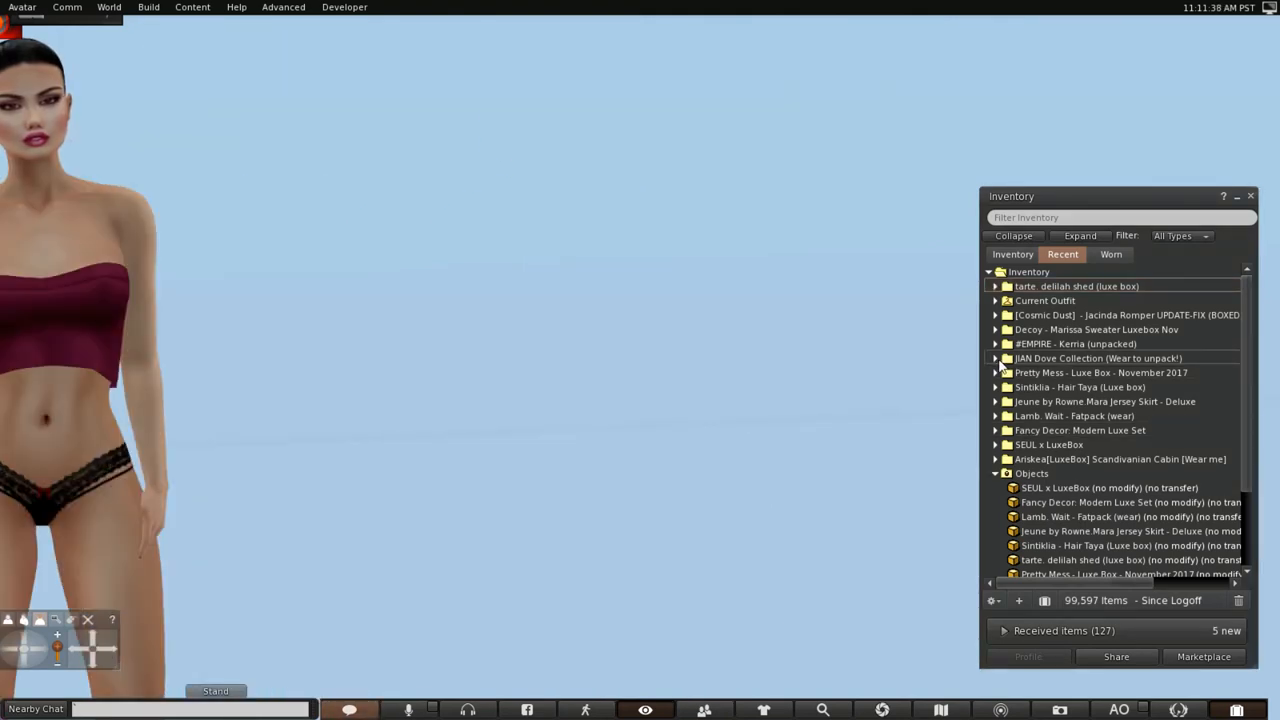
Rez the JIAN Dove Cage from the Dove Collection folder onto the ground
{"action": "left_click", "coordinate": [996, 358]}
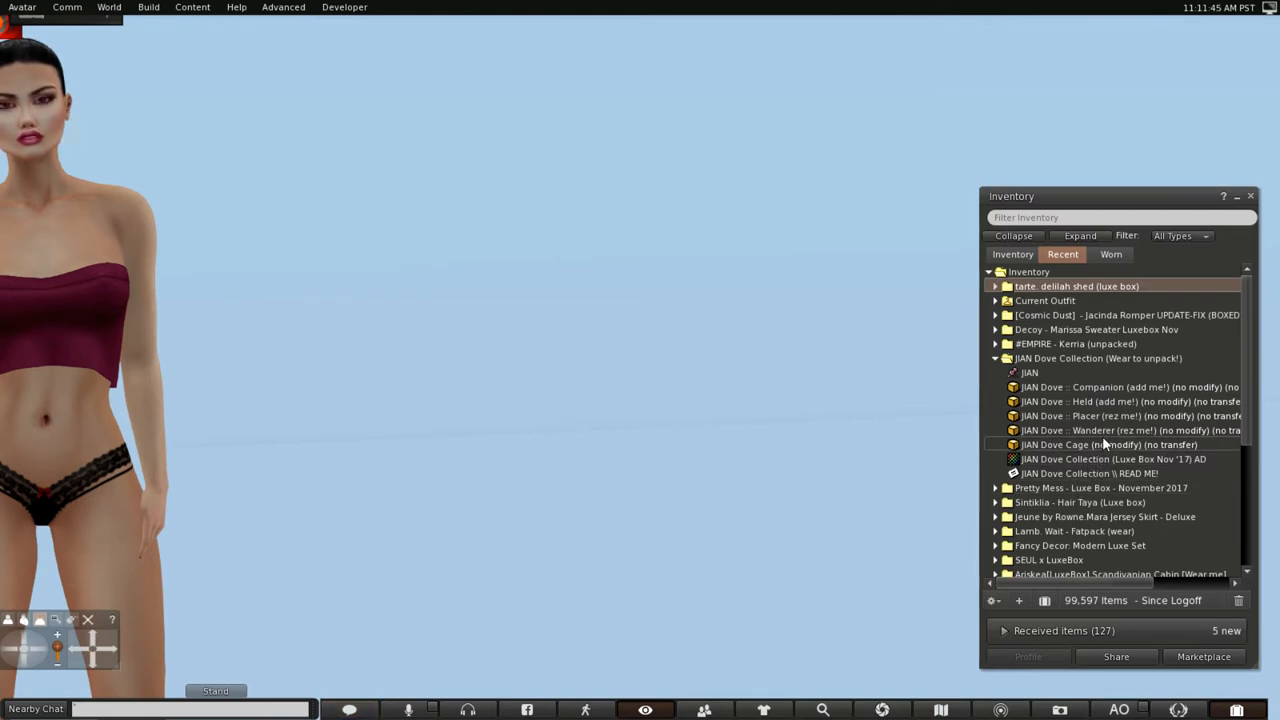
{"action": "left_click", "coordinate": [1108, 444]}
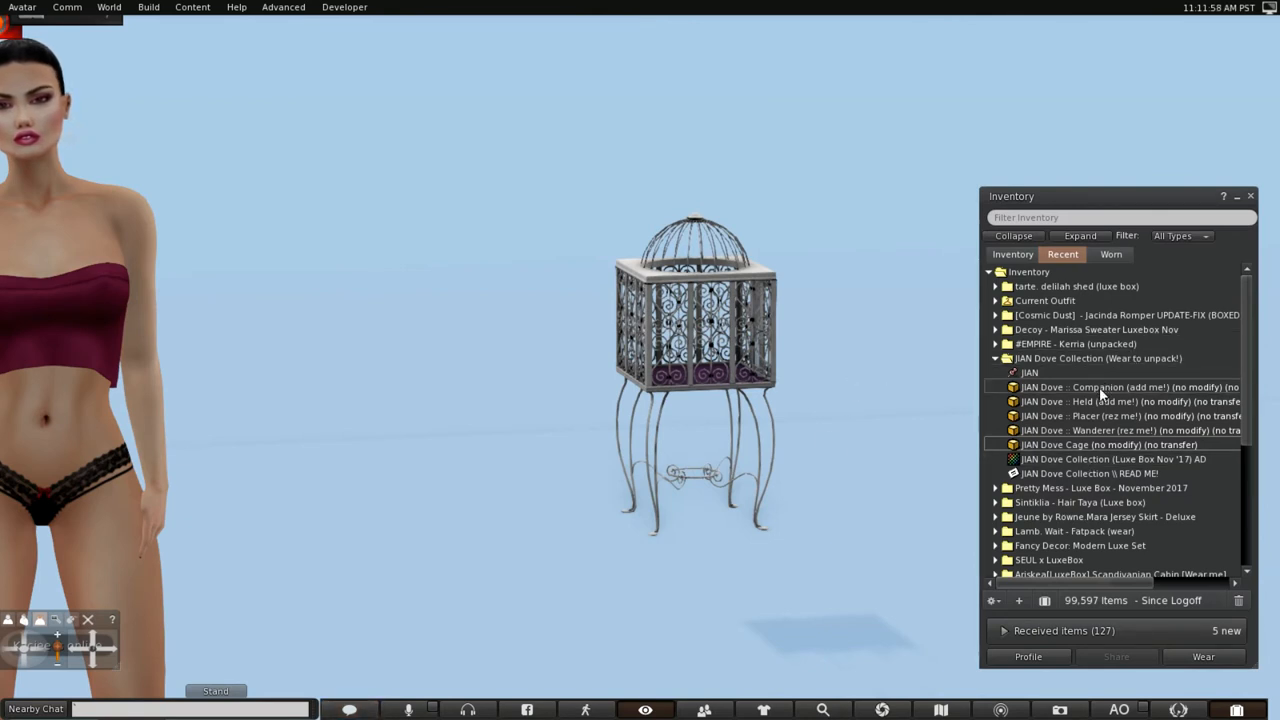
{"action": "right_click", "coordinate": [1104, 388]}
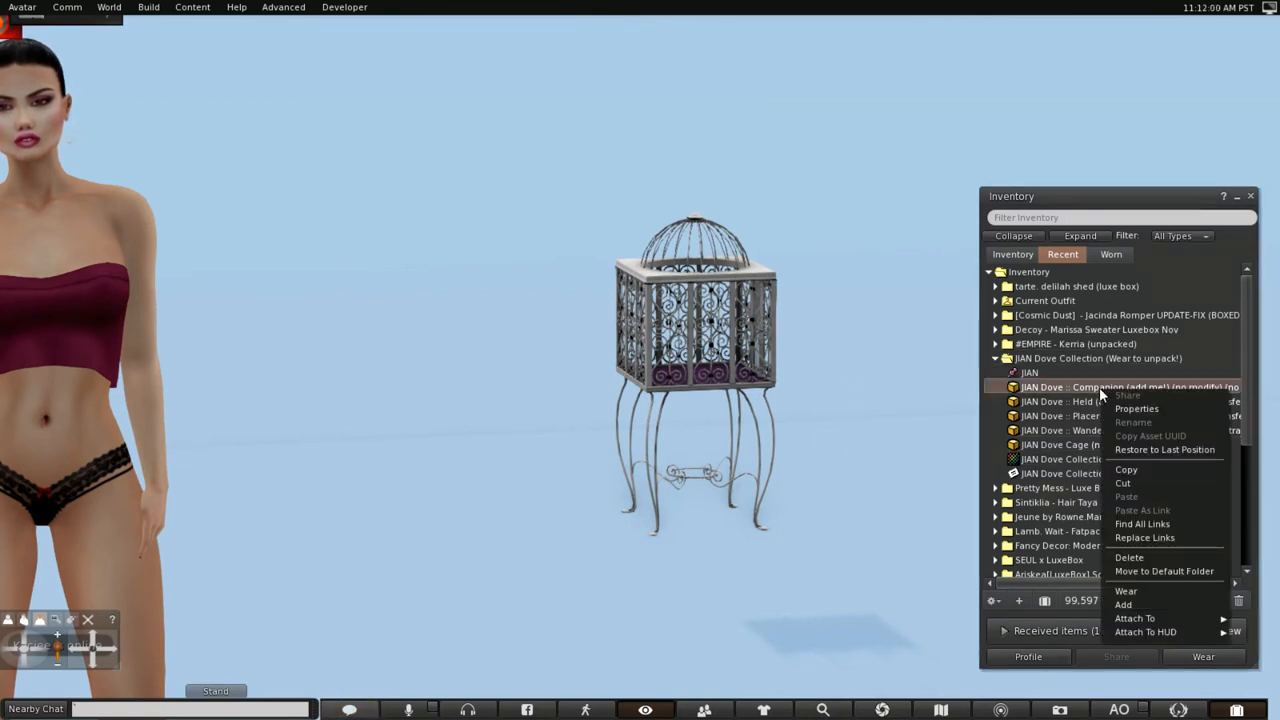
{"action": "mouse_move", "coordinate": [1124, 604]}
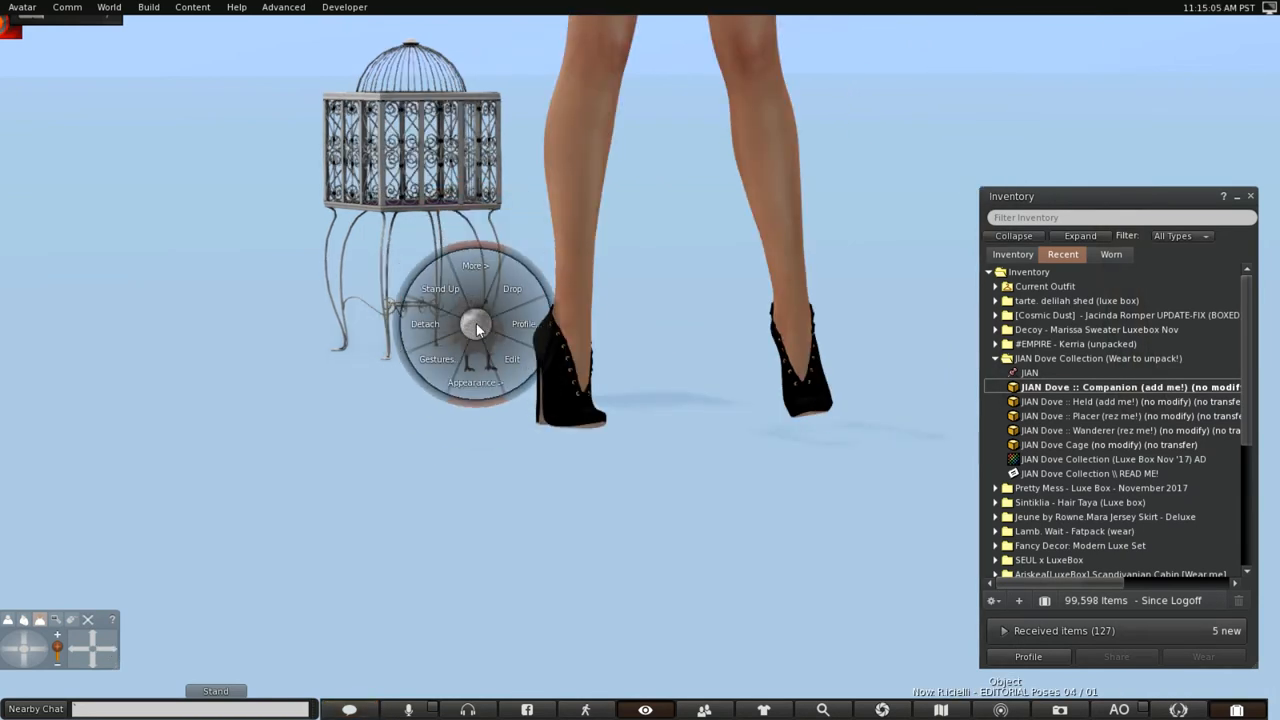
Add the JIAN Dove Held item so a white dove perches on the avatar's hand
{"action": "left_click", "coordinate": [512, 358]}
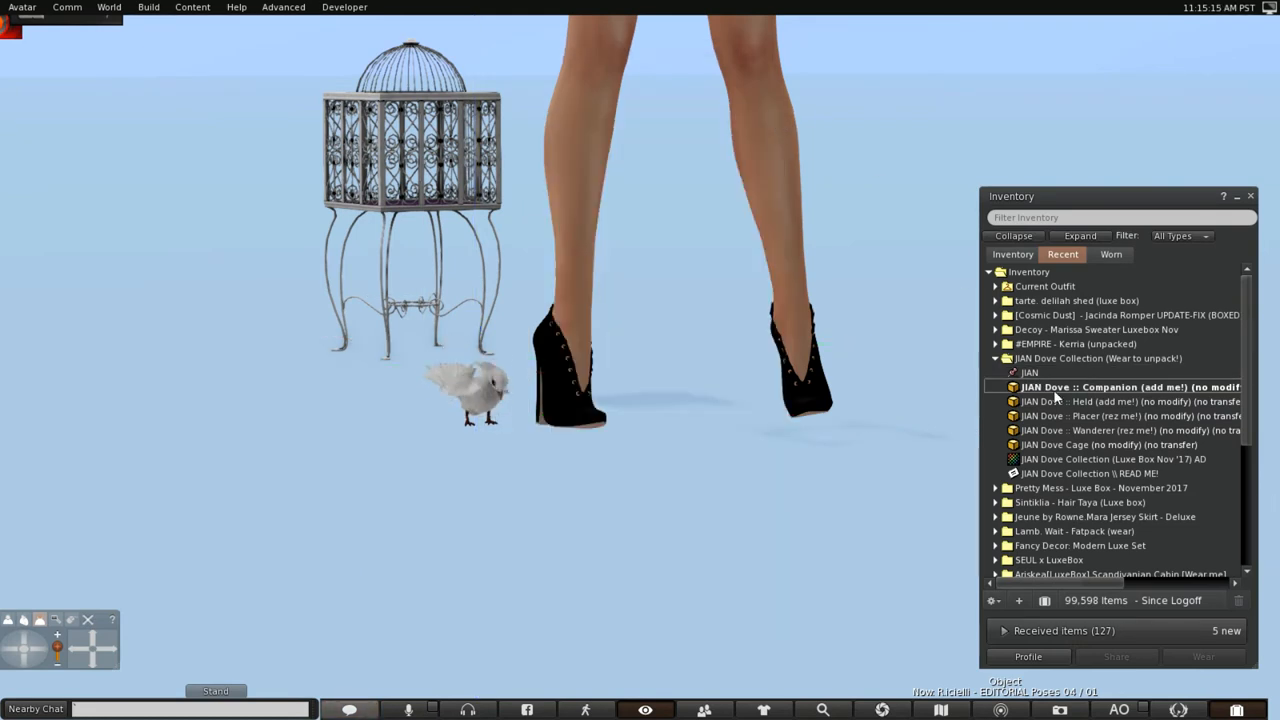
{"action": "left_click", "coordinate": [1100, 400]}
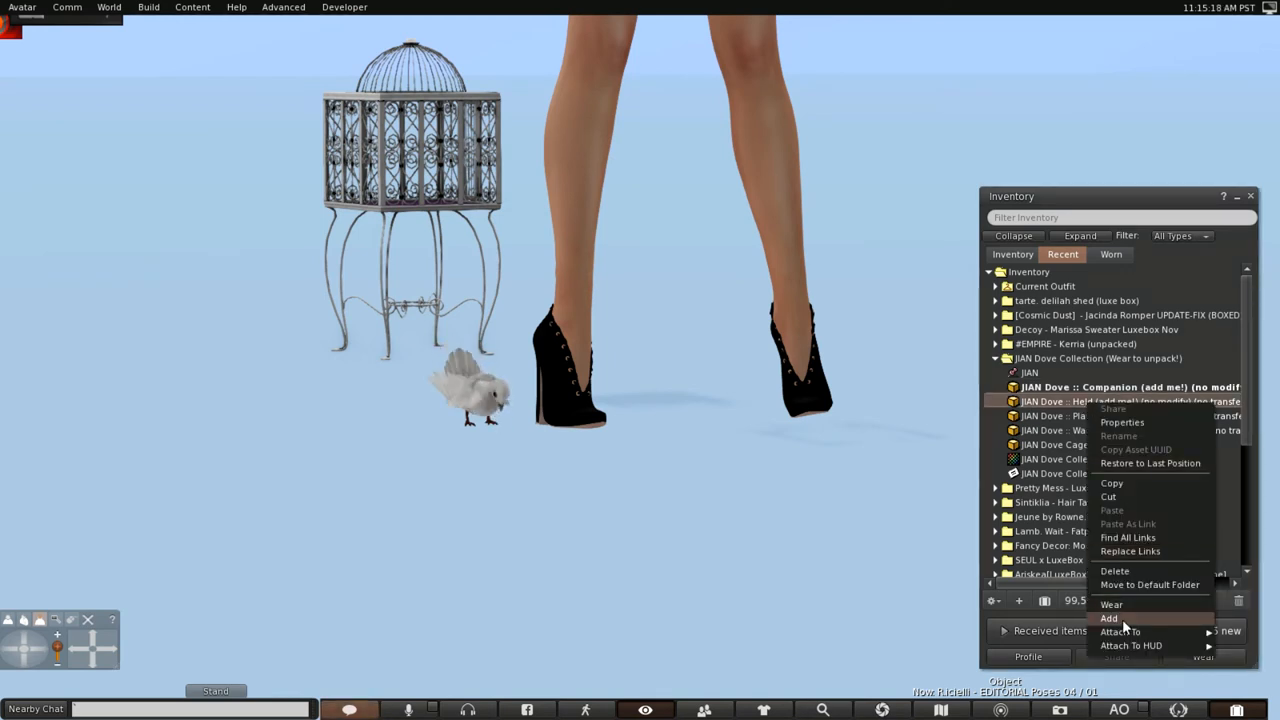
{"action": "left_click", "coordinate": [1108, 618]}
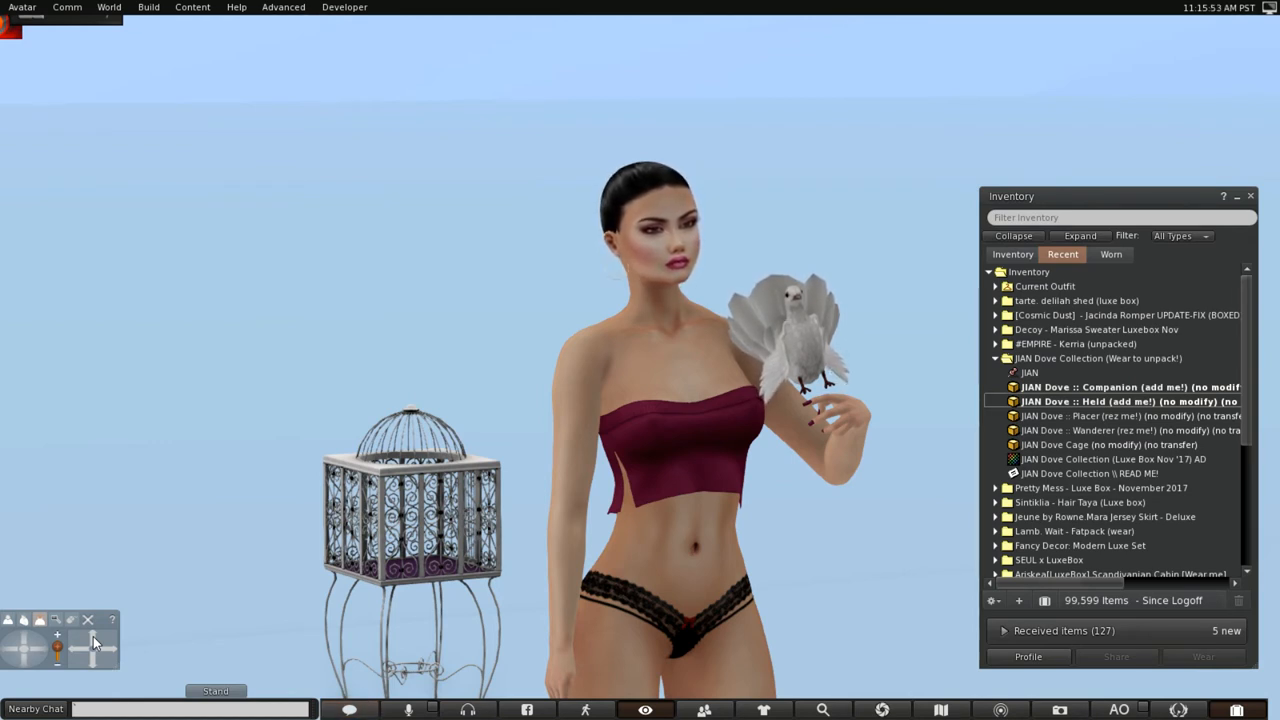
{"action": "mouse_move", "coordinate": [804, 344]}
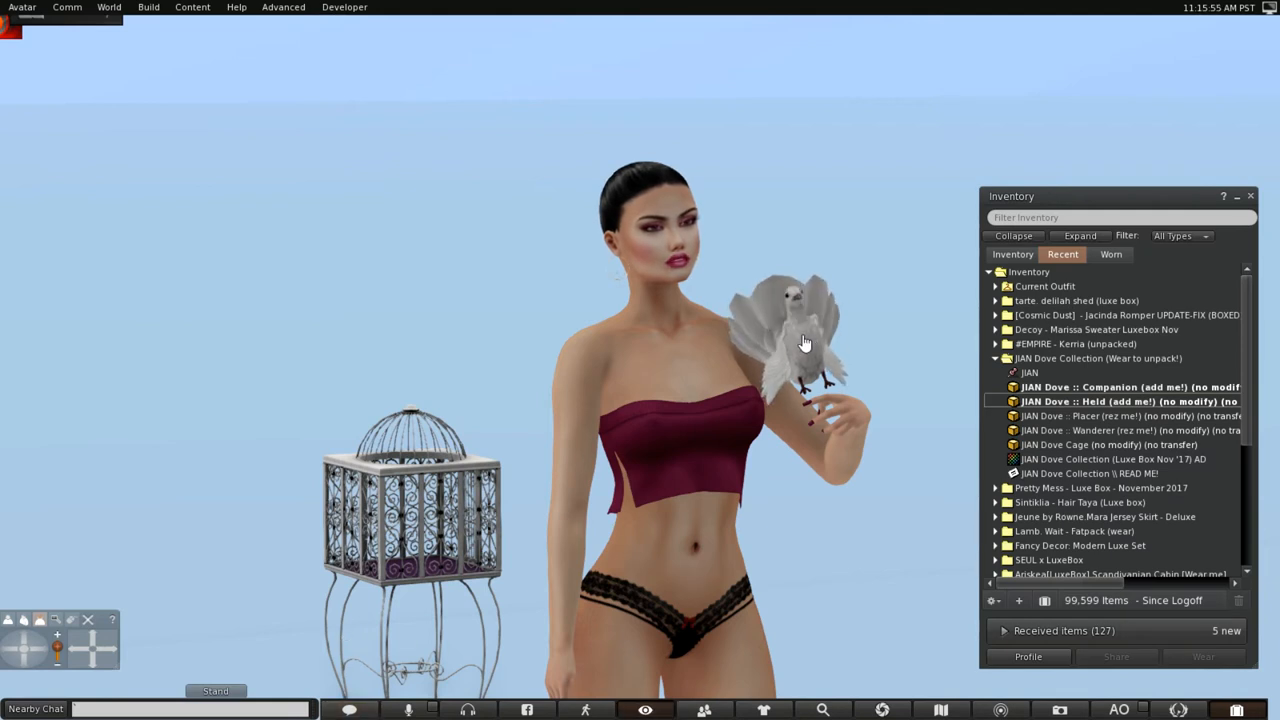
Inspect the held dove's placement in the Edit window and close it
{"action": "right_click", "coordinate": [804, 344]}
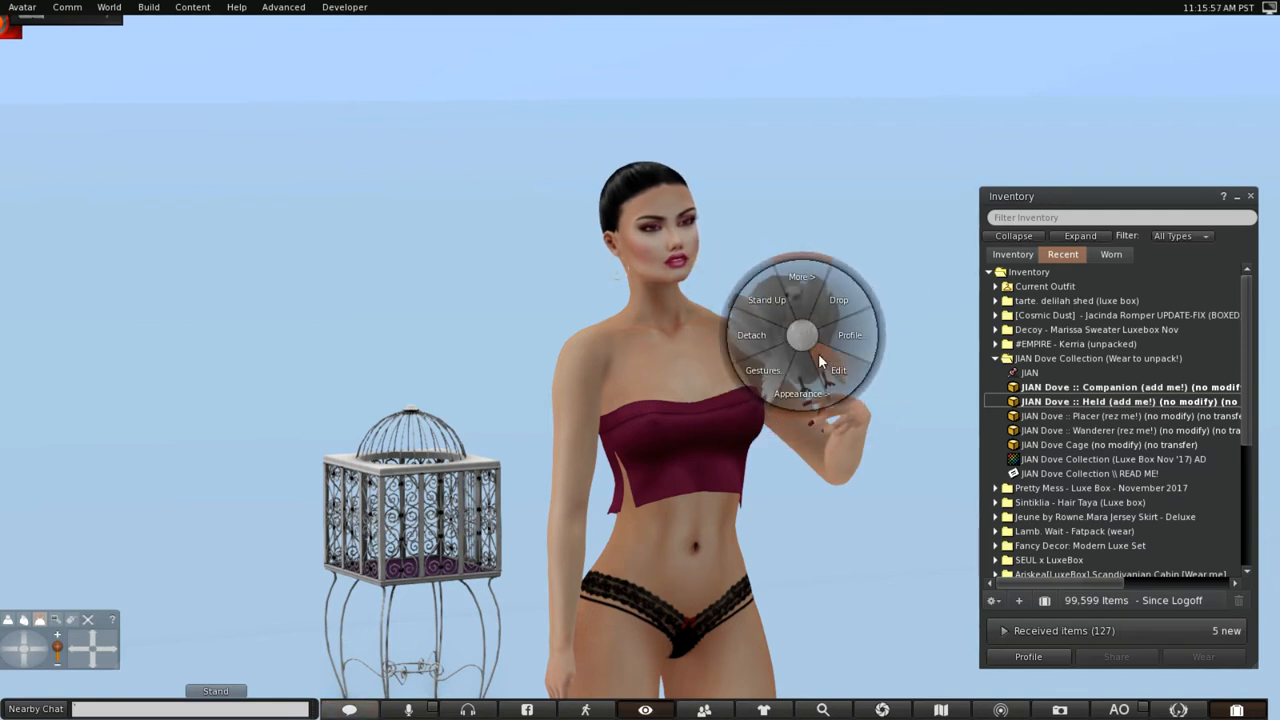
{"action": "left_click", "coordinate": [838, 370]}
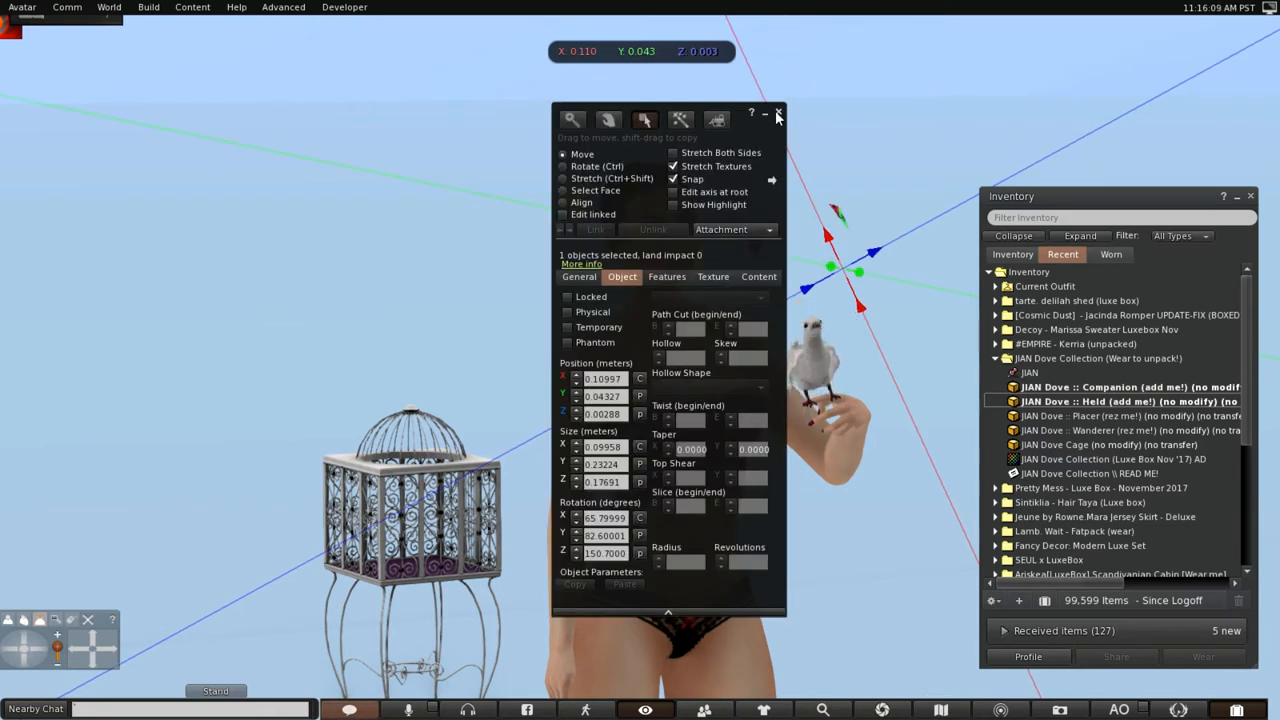
{"action": "left_click", "coordinate": [778, 112]}
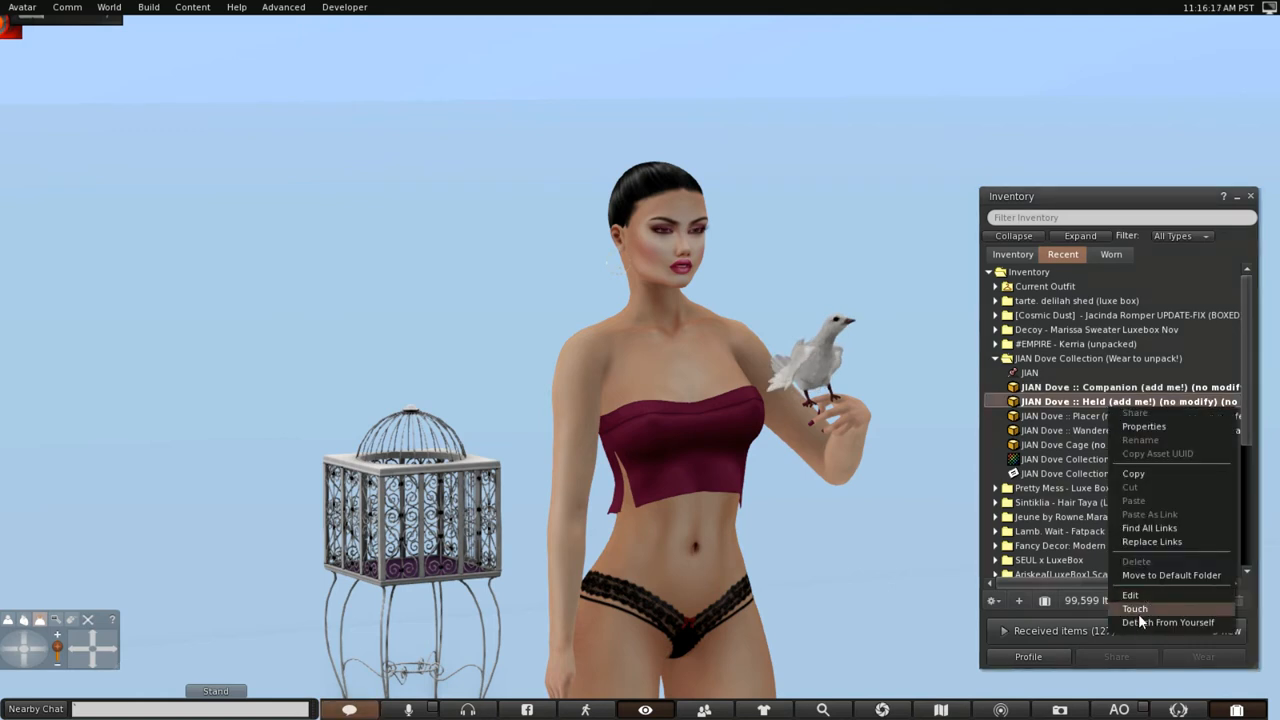
Detach the held dove from the avatar and collapse the JIAN Dove Collection folder
{"action": "left_click", "coordinate": [1168, 622]}
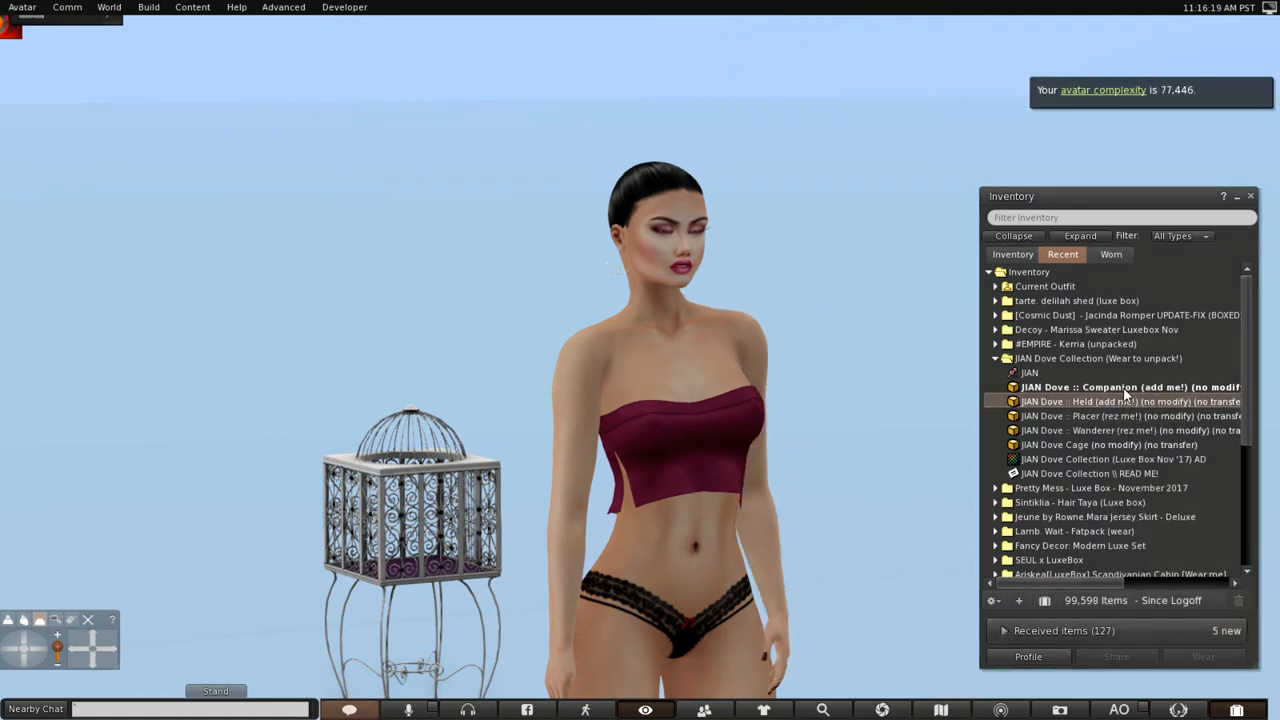
{"action": "right_click", "coordinate": [1130, 388]}
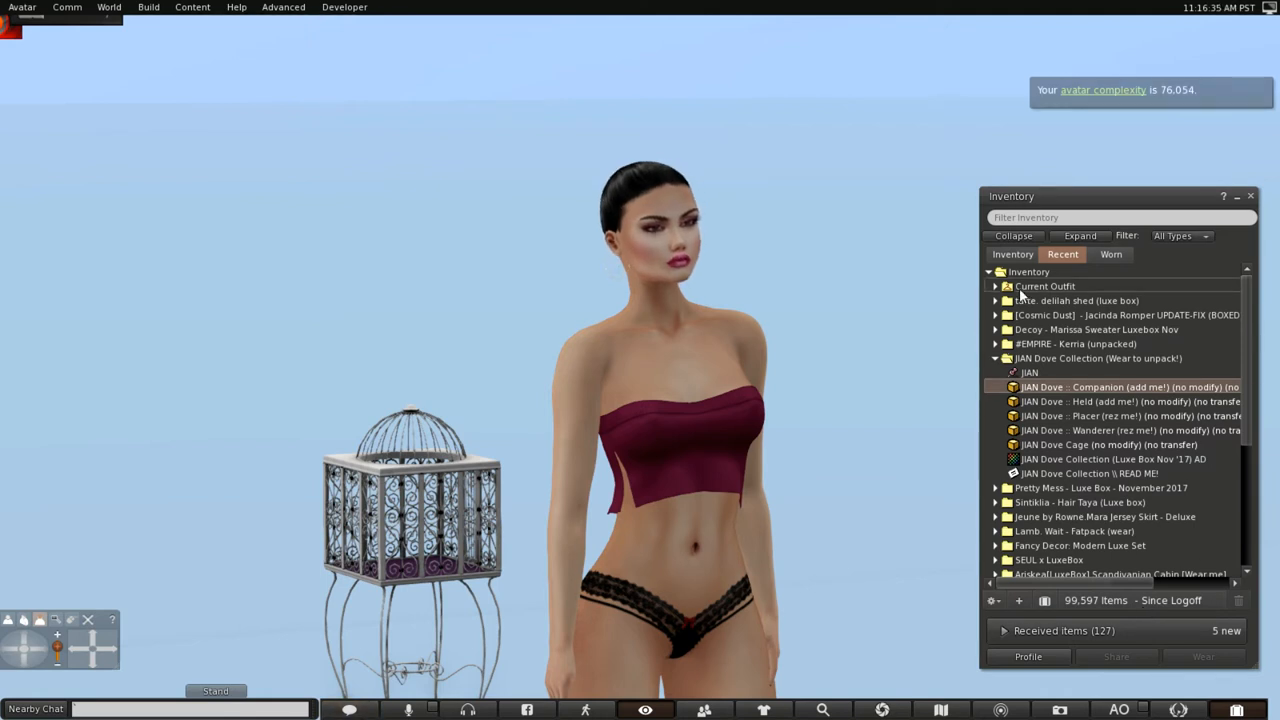
{"action": "left_click", "coordinate": [996, 358]}
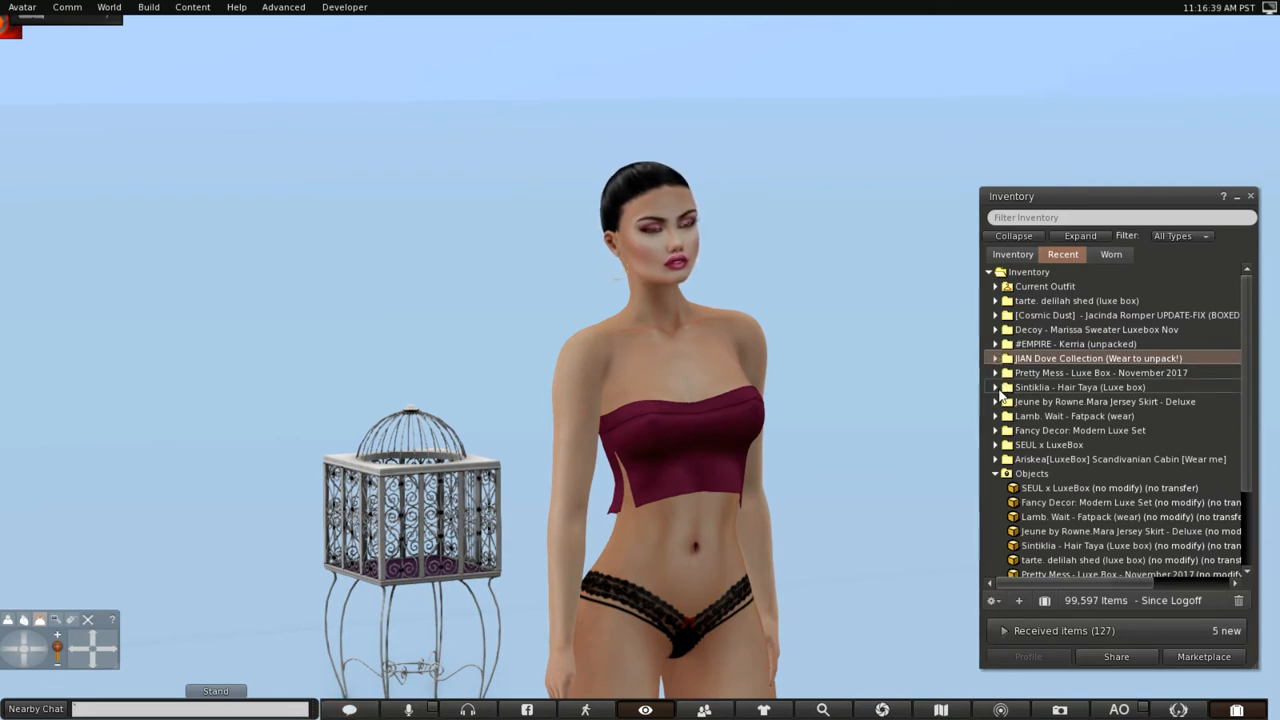
Wear the Hair Taya Bento FITTED breast size 1 from the Sintiklia folder
{"action": "left_click", "coordinate": [996, 388]}
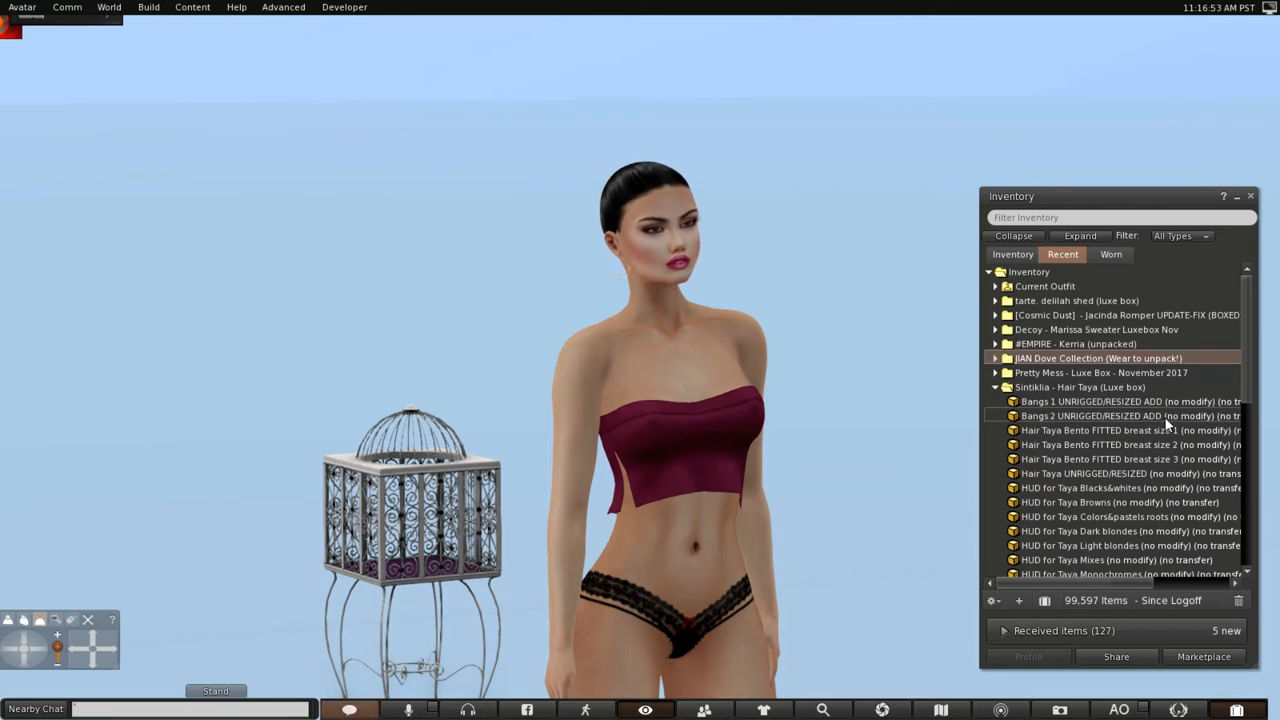
{"action": "left_click", "coordinate": [1120, 430]}
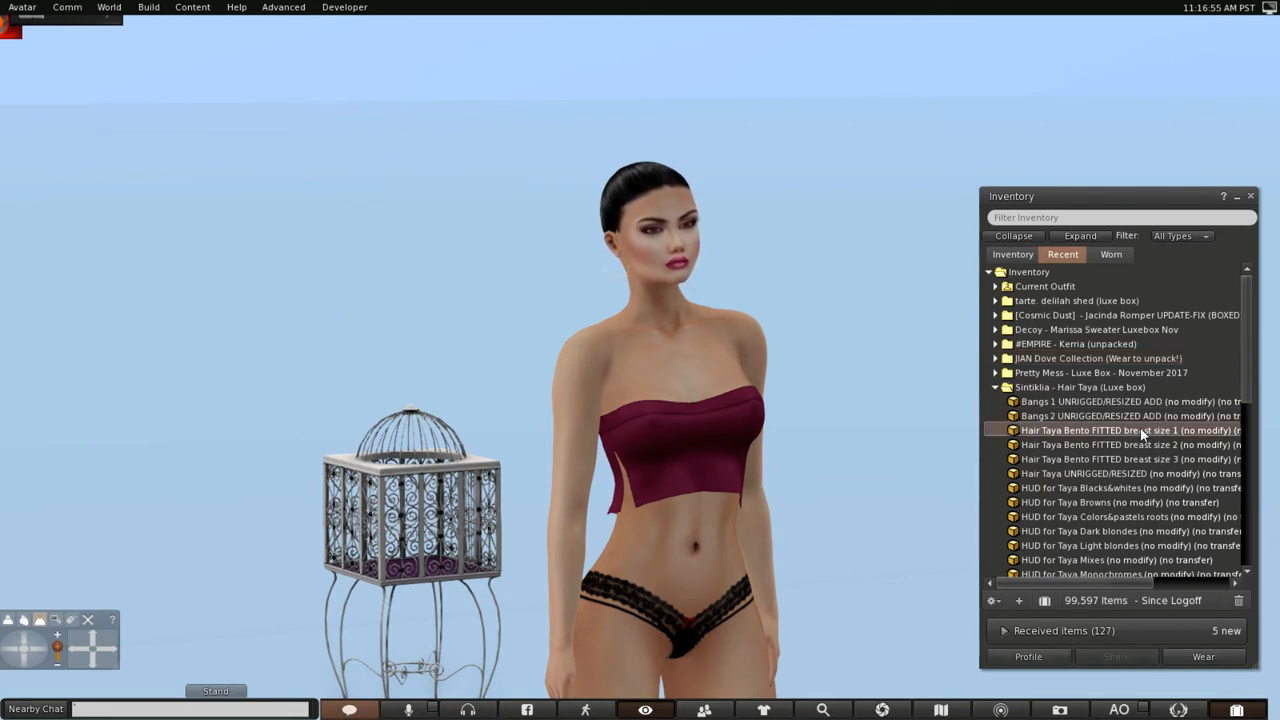
{"action": "right_click", "coordinate": [1128, 430]}
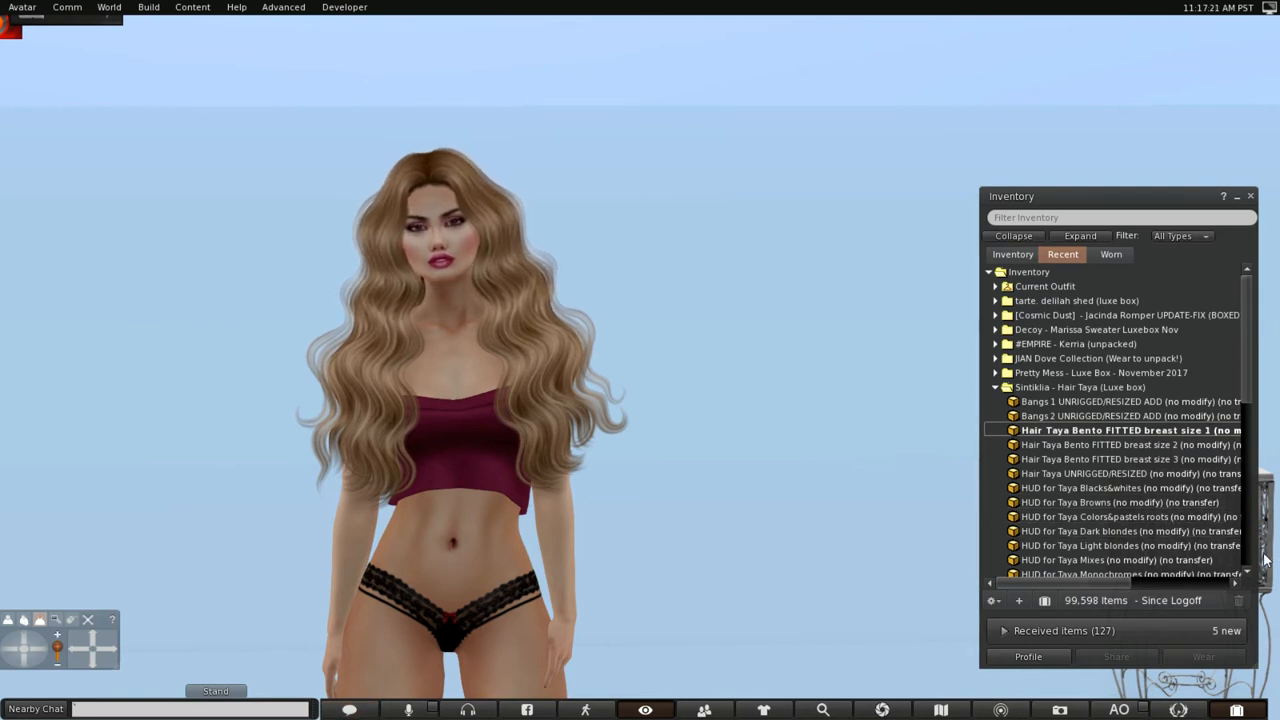
Attach the Taya Browns colour HUD and turn the hair black
{"action": "scroll", "scroll_direction": "down", "scroll_amount": 3}
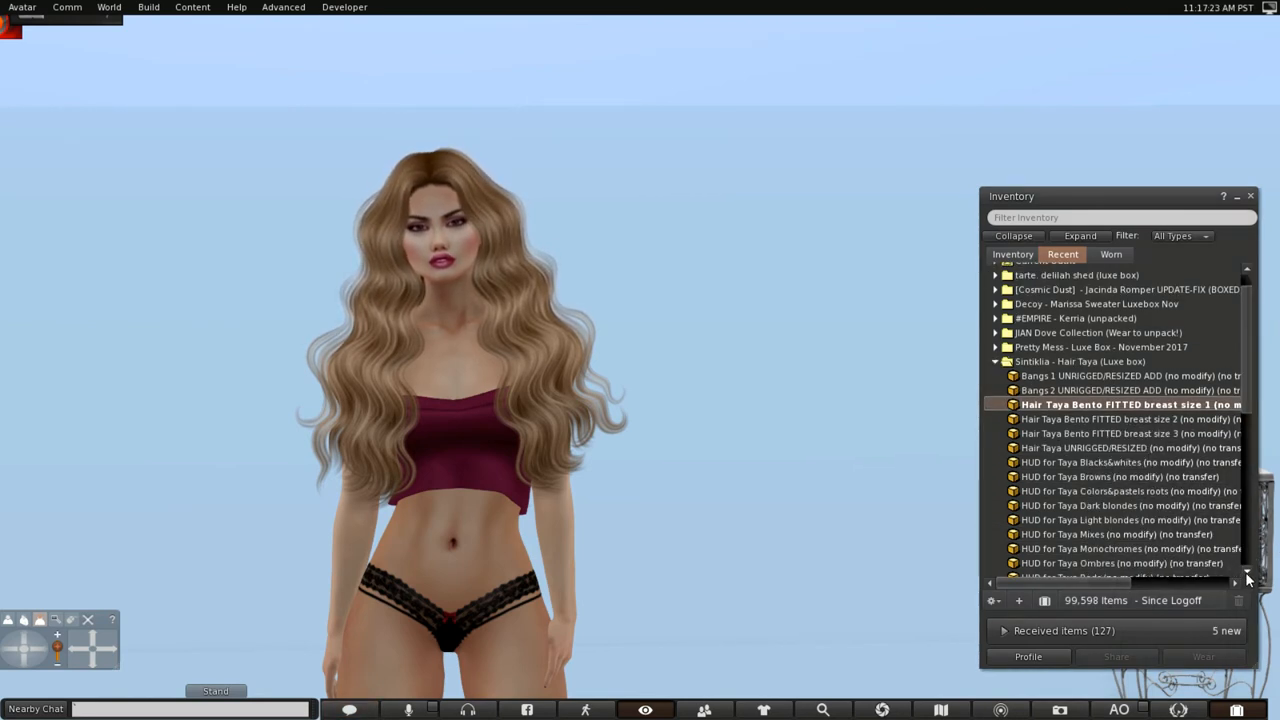
{"action": "scroll", "scroll_direction": "down", "scroll_amount": 3}
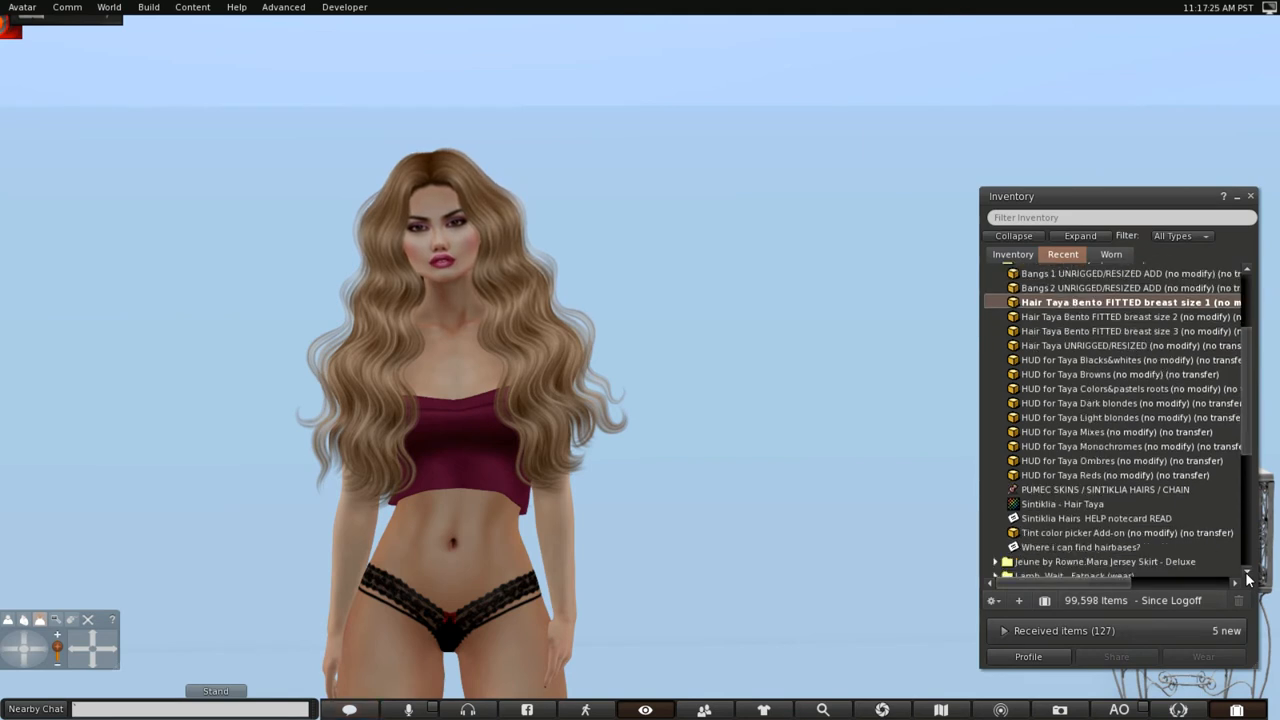
{"action": "scroll", "scroll_direction": "down", "scroll_amount": 3}
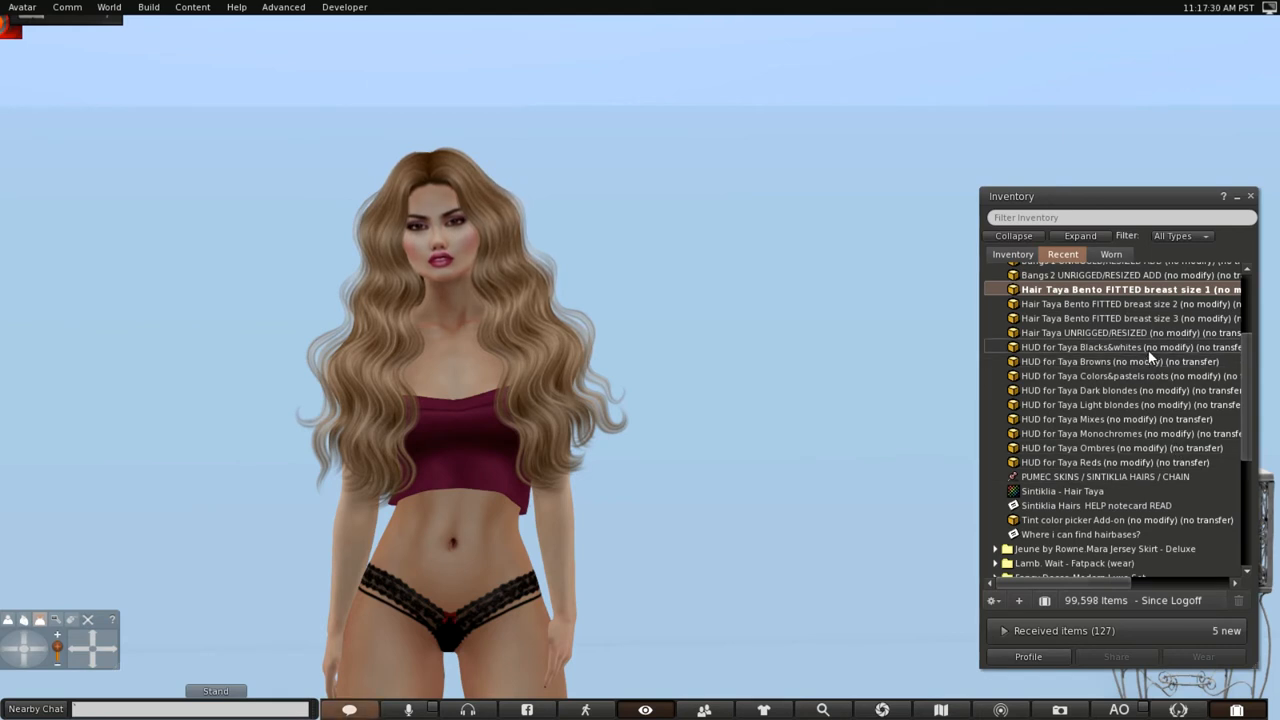
{"action": "left_click", "coordinate": [1120, 360]}
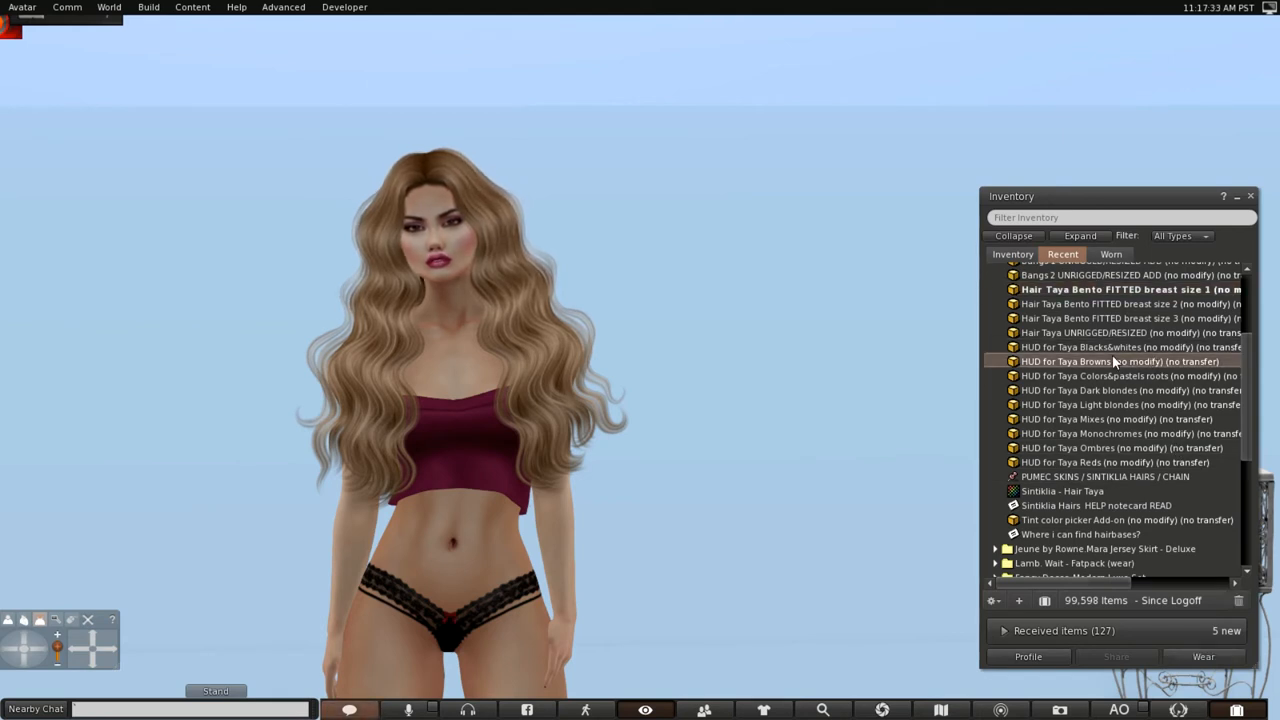
{"action": "right_click", "coordinate": [1112, 360]}
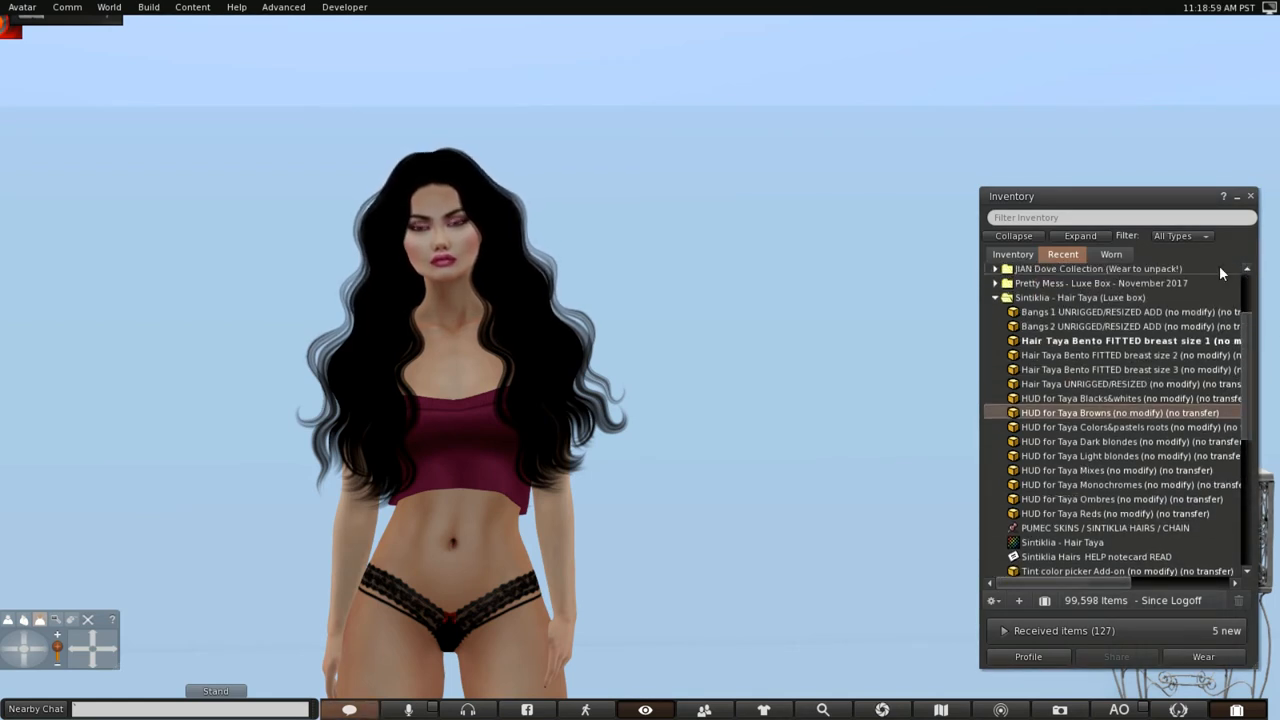
Add the Bangs 1 UNRIGGED/RESIZED add-on and recolour the bangs black
{"action": "left_click", "coordinate": [1120, 312]}
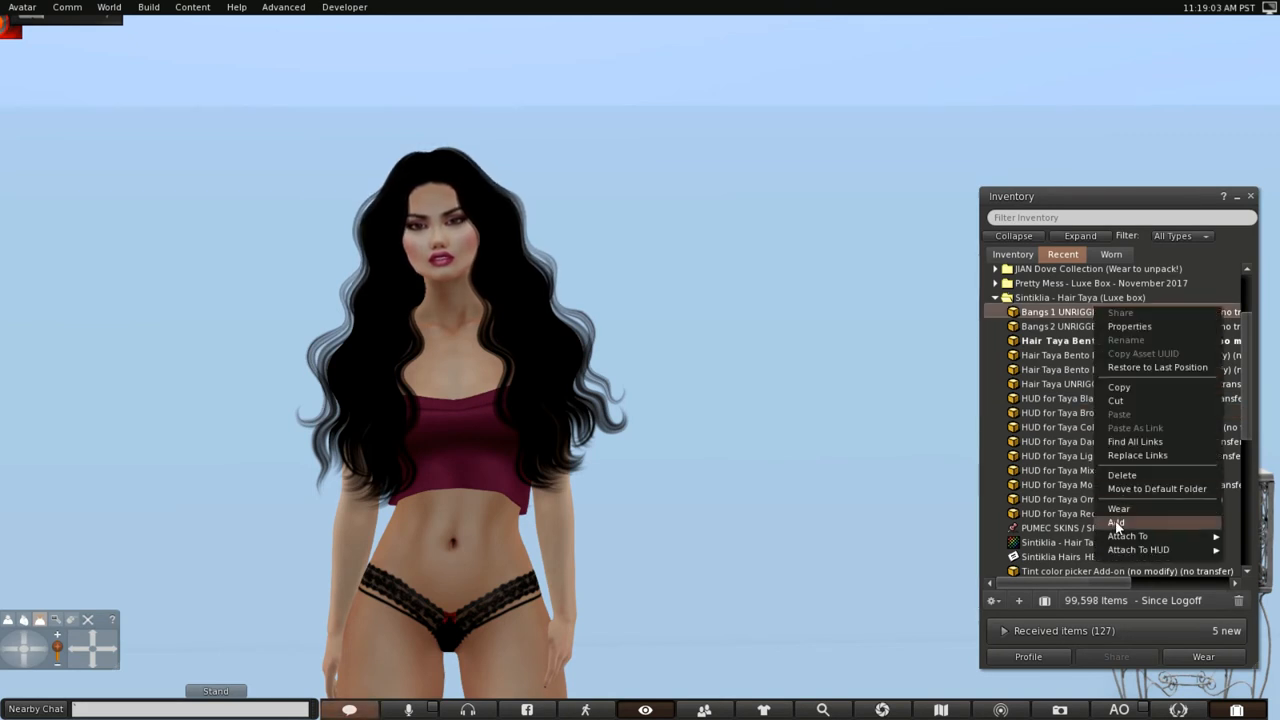
{"action": "left_click", "coordinate": [1116, 522]}
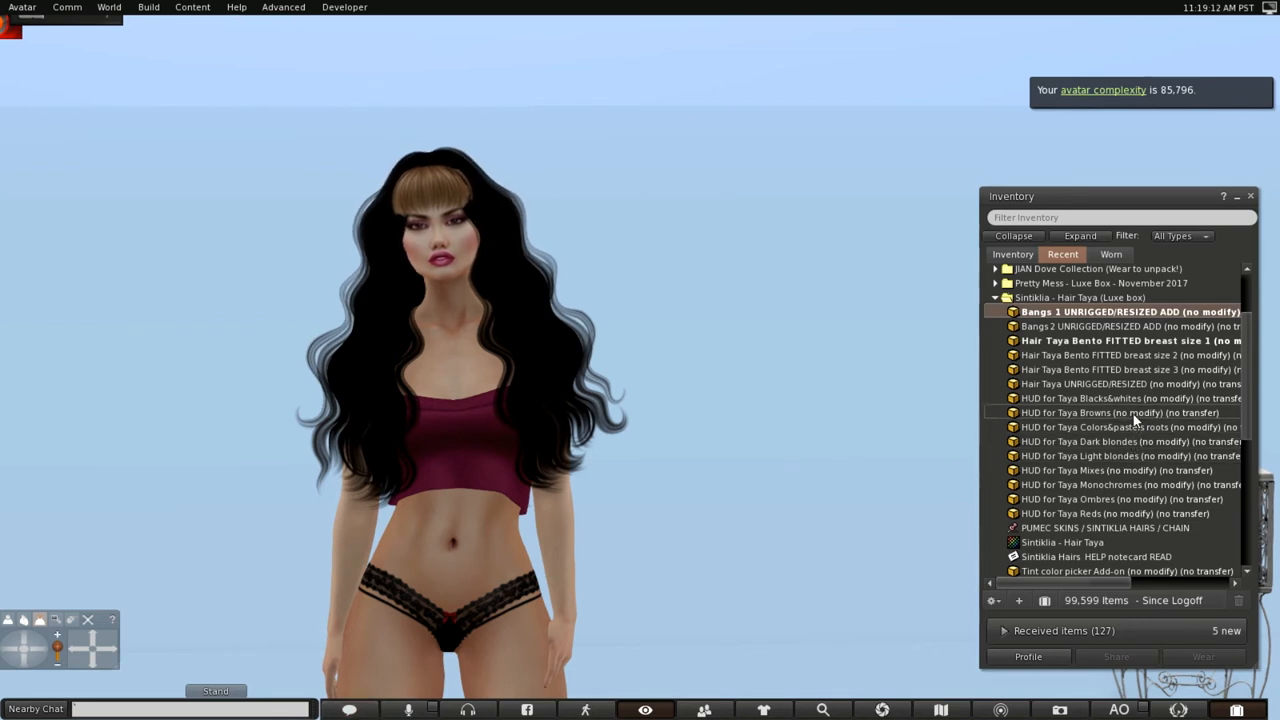
{"action": "right_click", "coordinate": [1118, 412]}
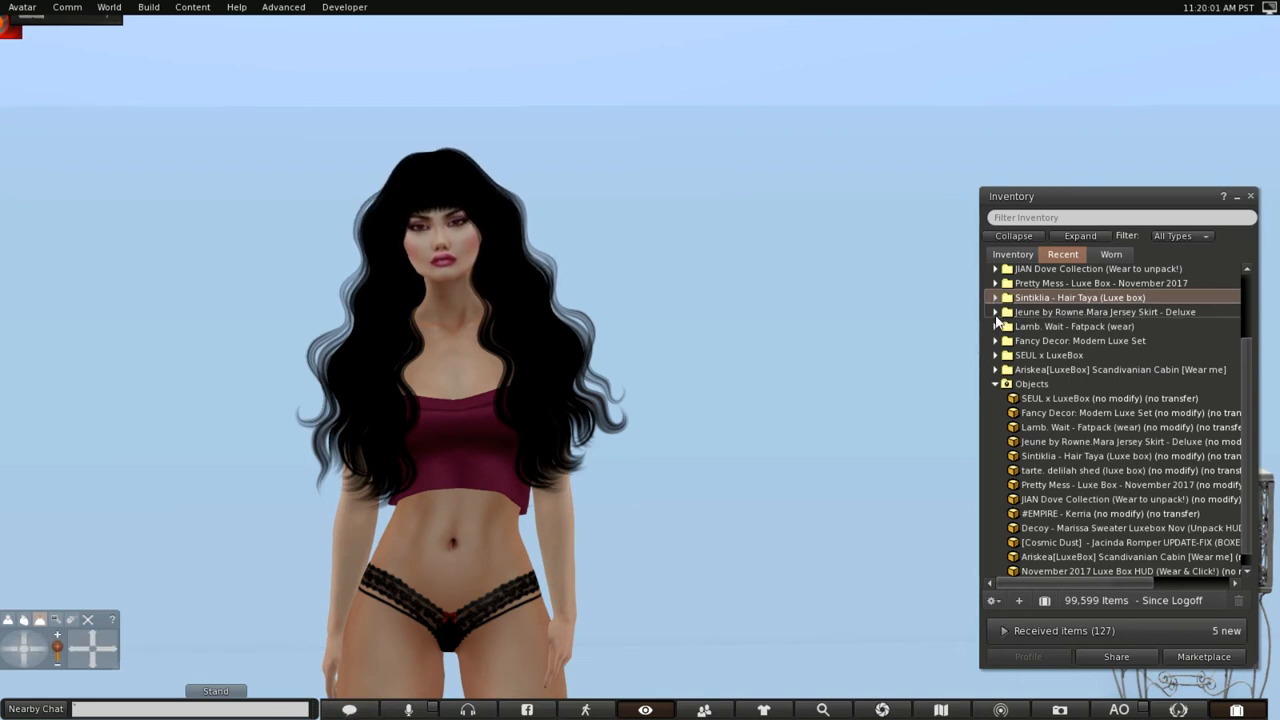
Wear the dark red Jeune Maria Jersey Skirt from its Deluxe folder
{"action": "left_click", "coordinate": [996, 312]}
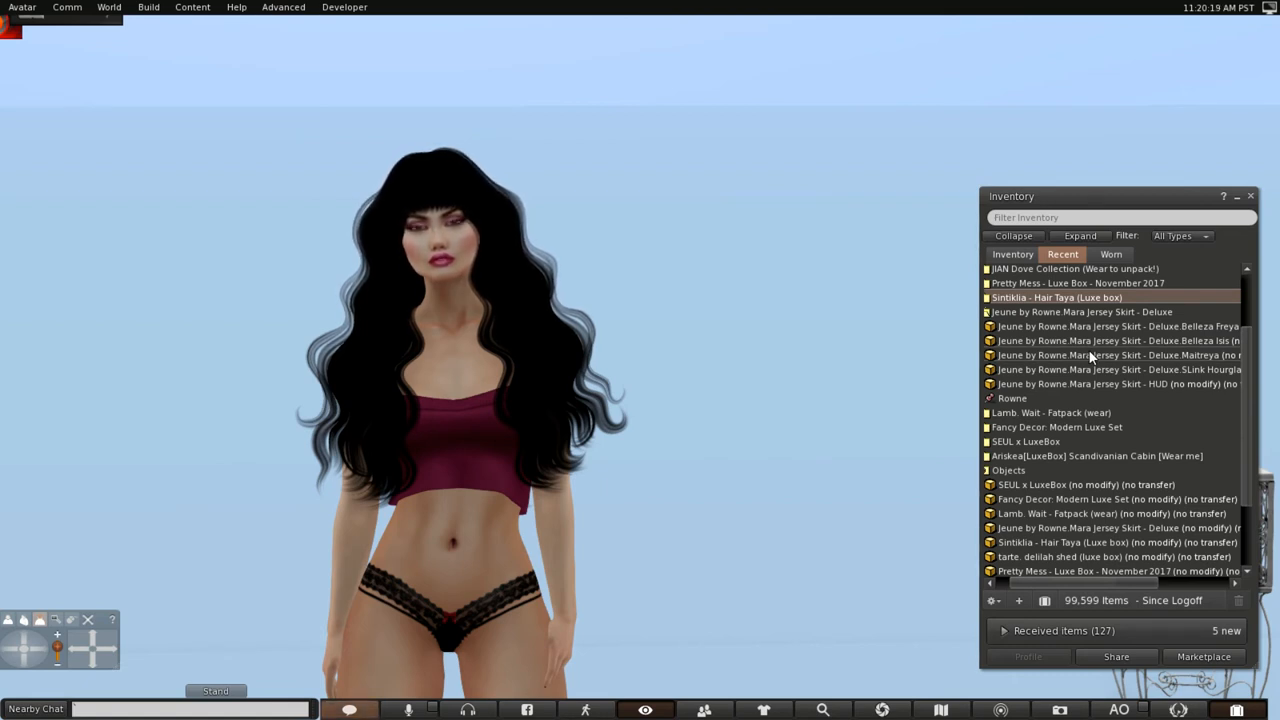
{"action": "right_click", "coordinate": [1080, 356]}
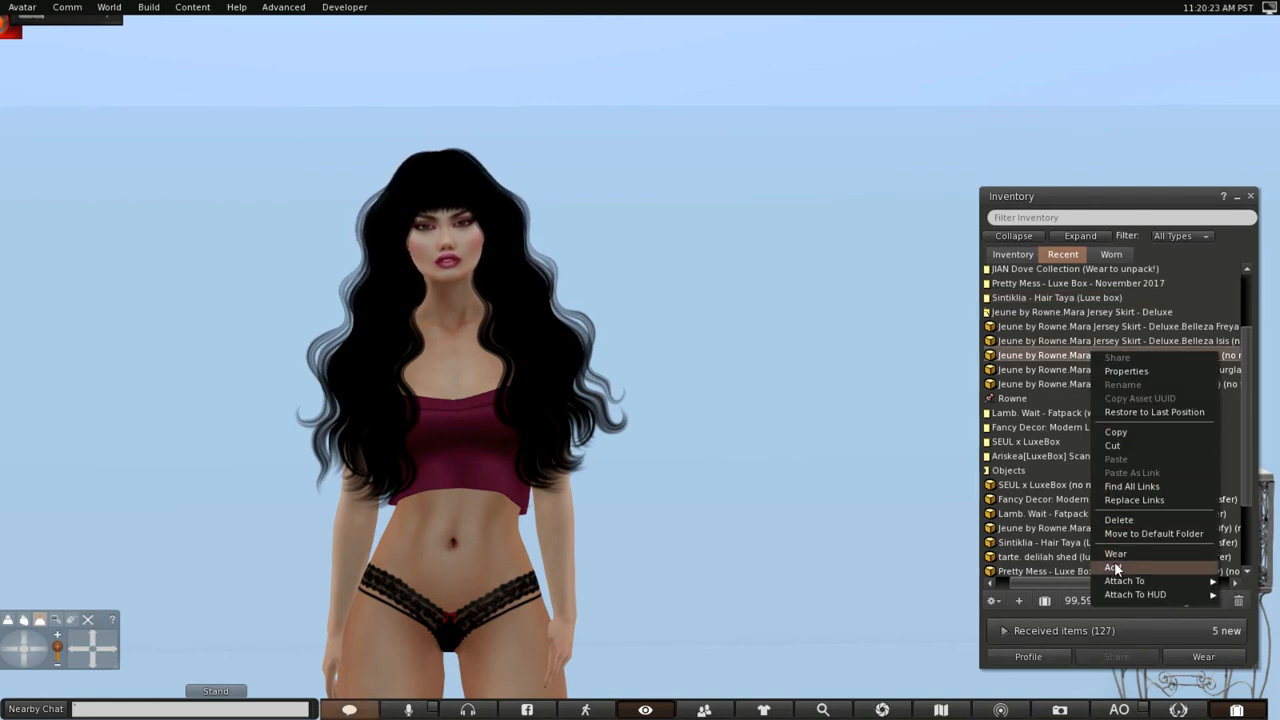
{"action": "left_click", "coordinate": [1110, 568]}
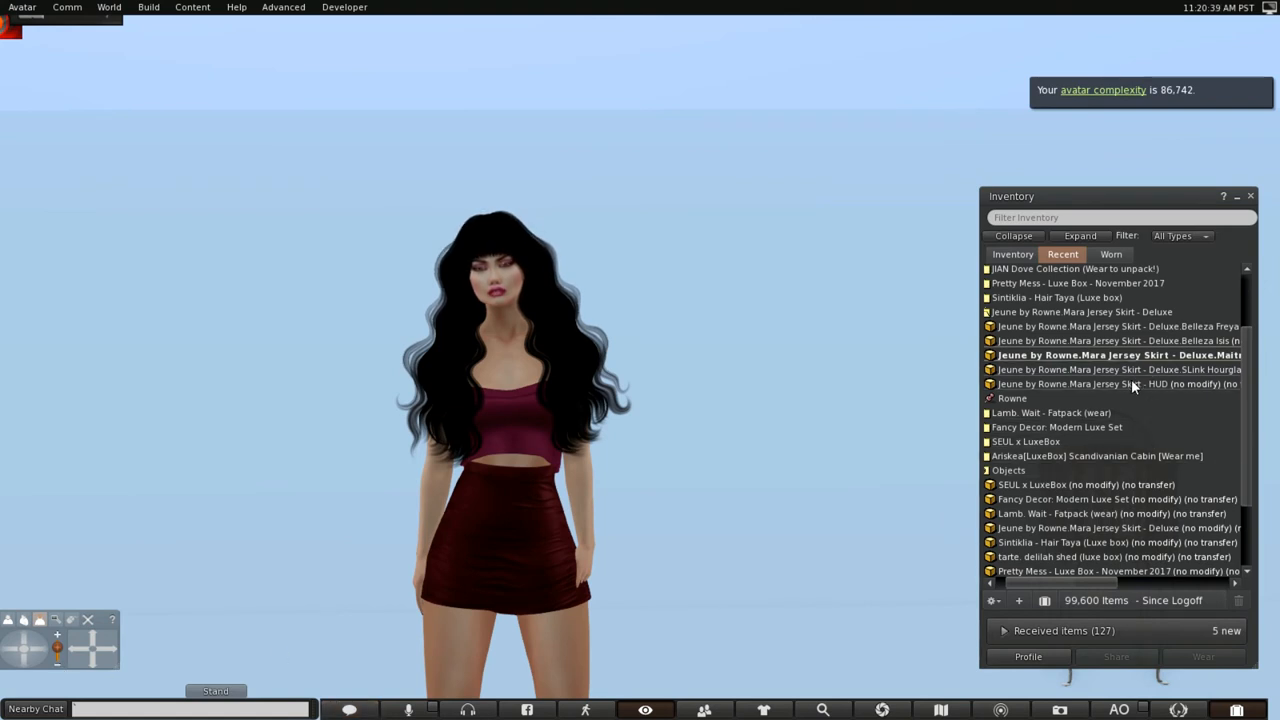
Recolour the Jeune jersey skirt black via its HUD and collapse the Recent folders
{"action": "right_click", "coordinate": [1116, 384]}
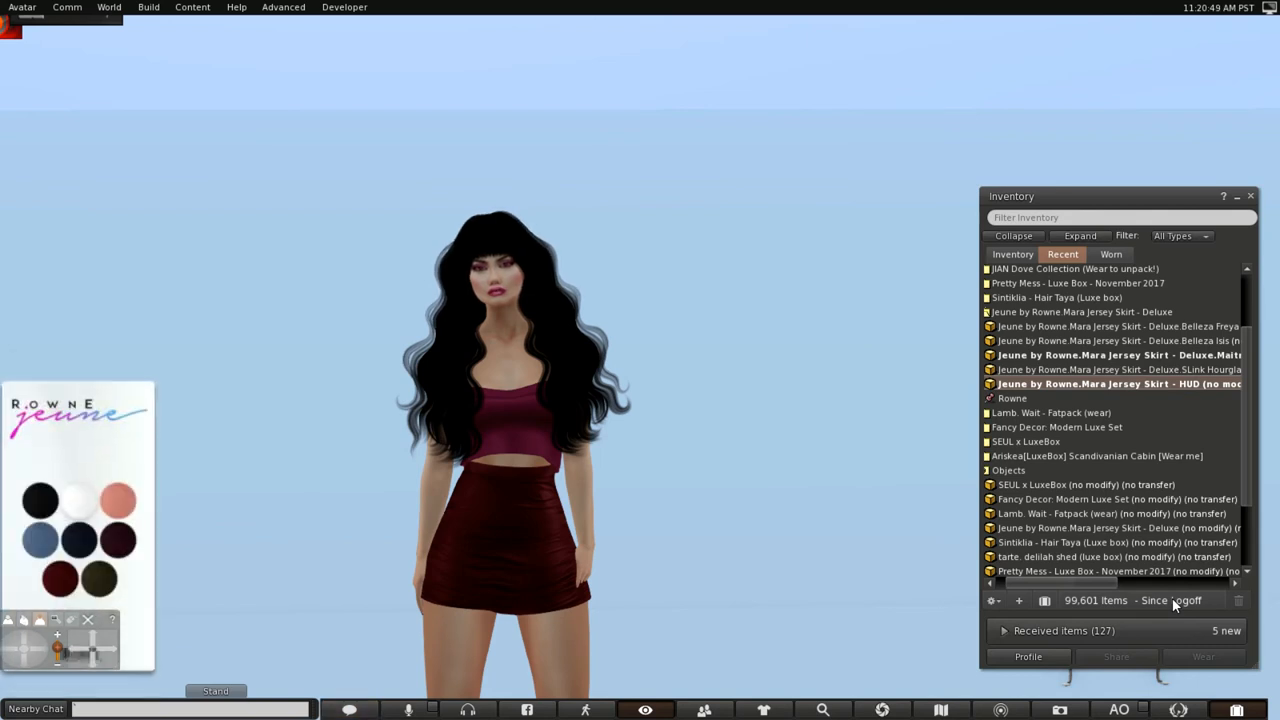
{"action": "mouse_move", "coordinate": [216, 548]}
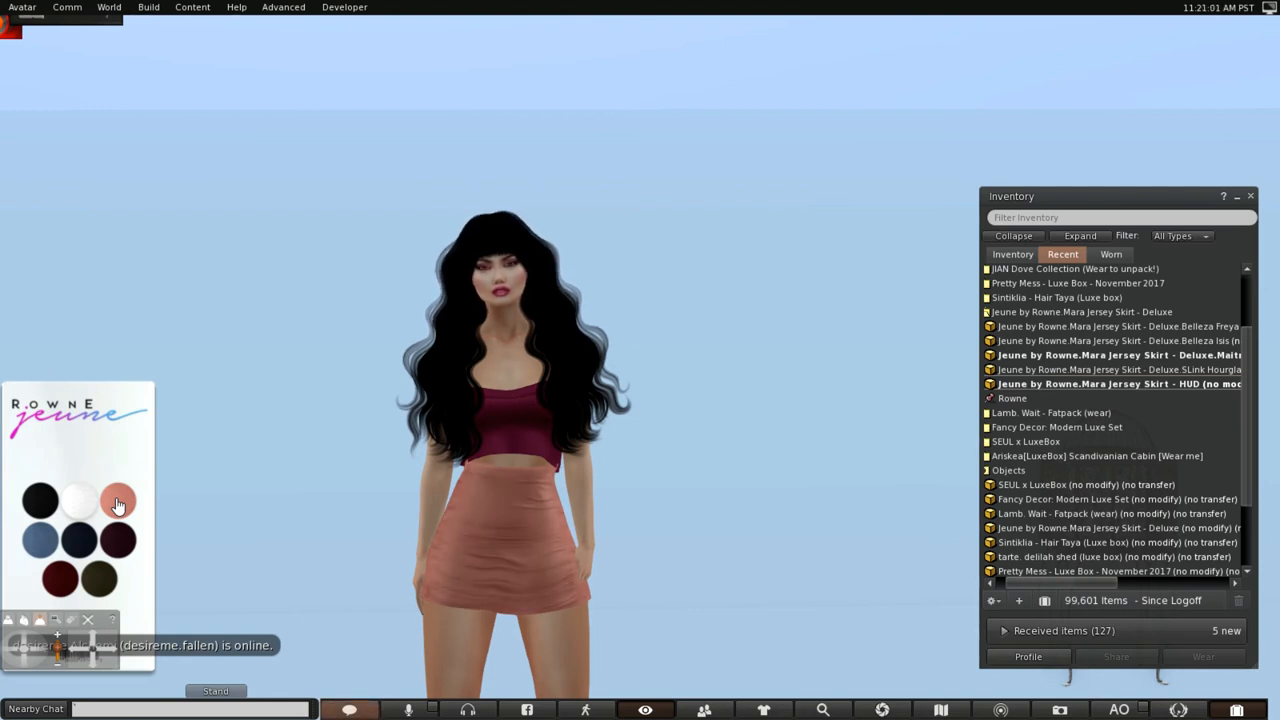
{"action": "mouse_move", "coordinate": [76, 504]}
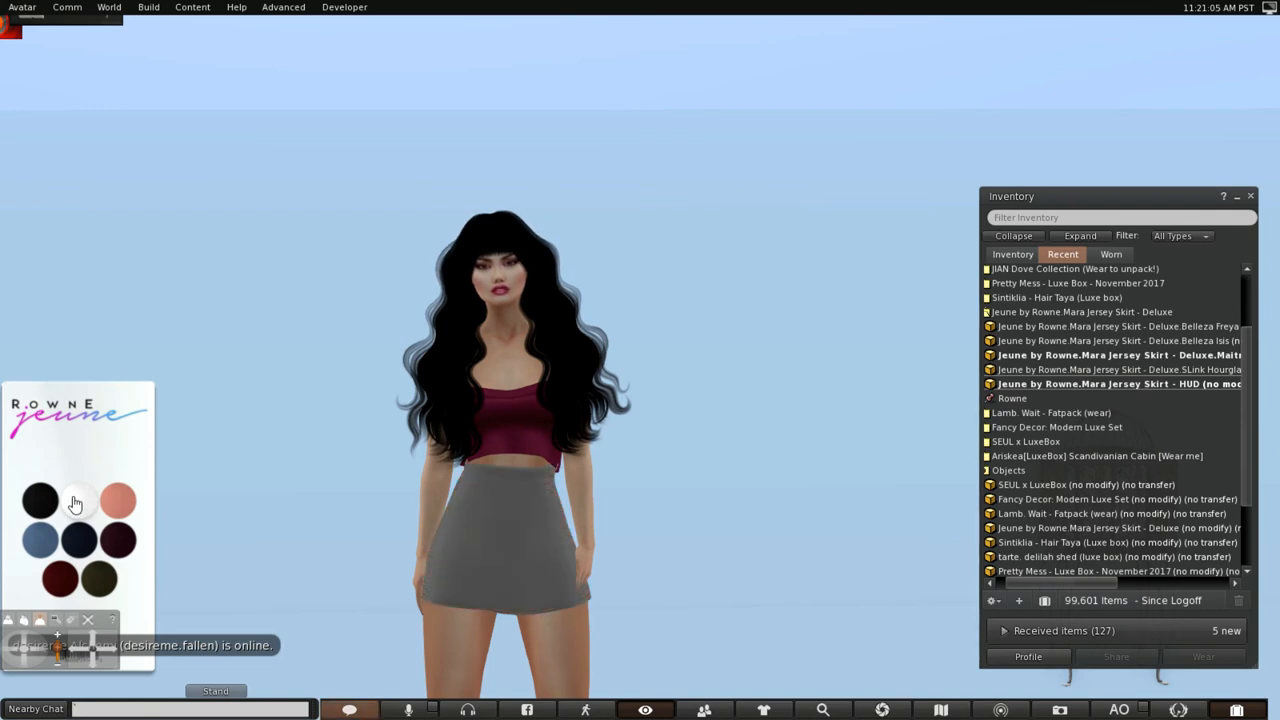
{"action": "left_click", "coordinate": [78, 500]}
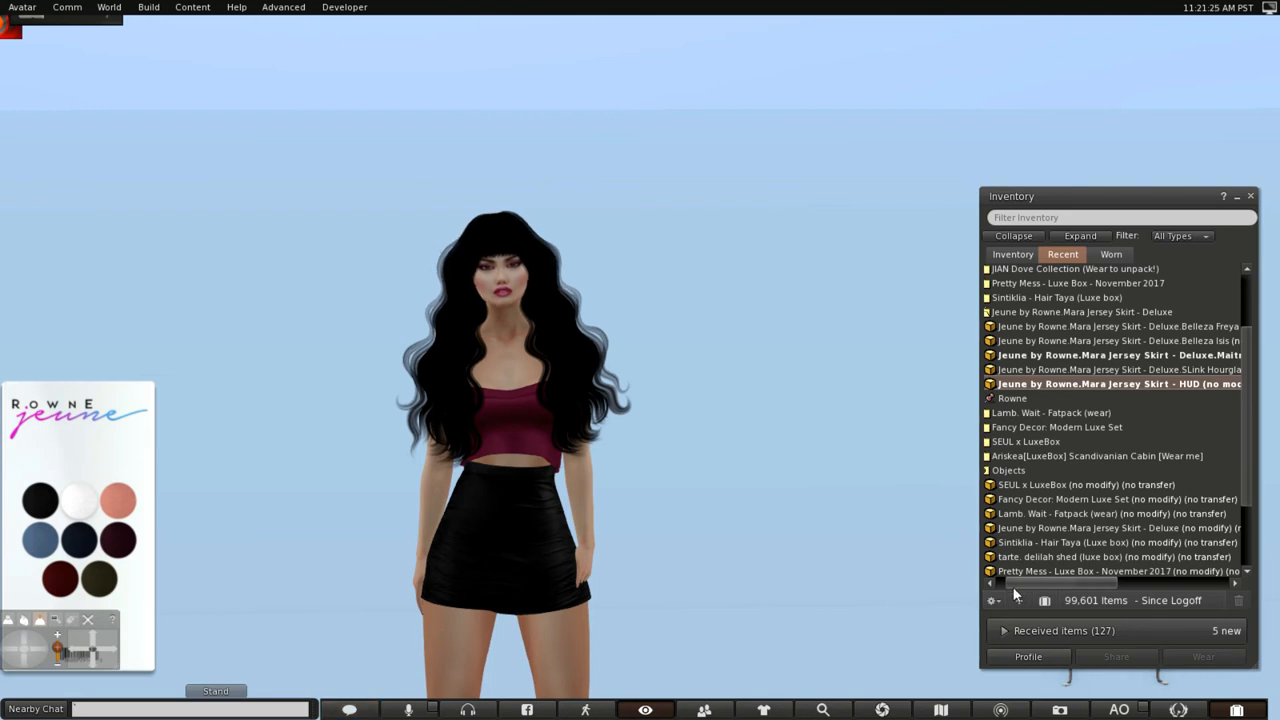
{"action": "left_click", "coordinate": [1080, 236]}
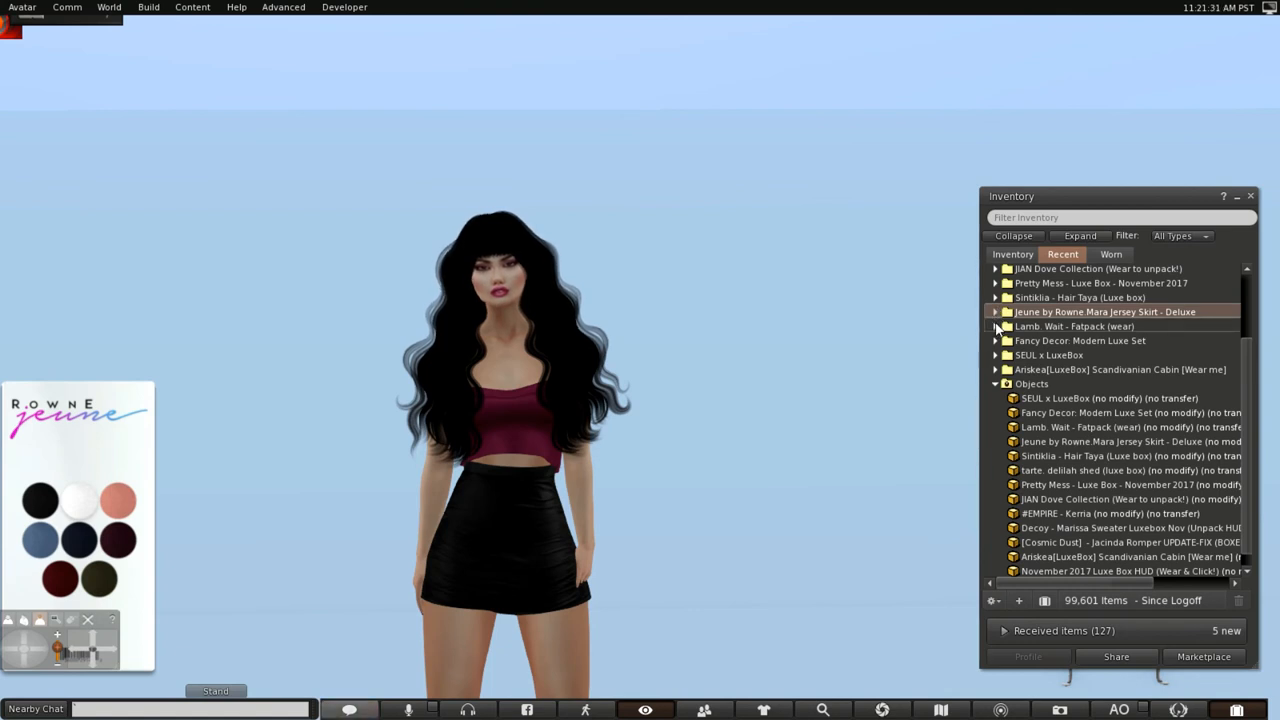
Wear the Lamb. Wait hair from its fatpack folder with a black tone from the Blacks HUD
{"action": "left_click", "coordinate": [996, 326]}
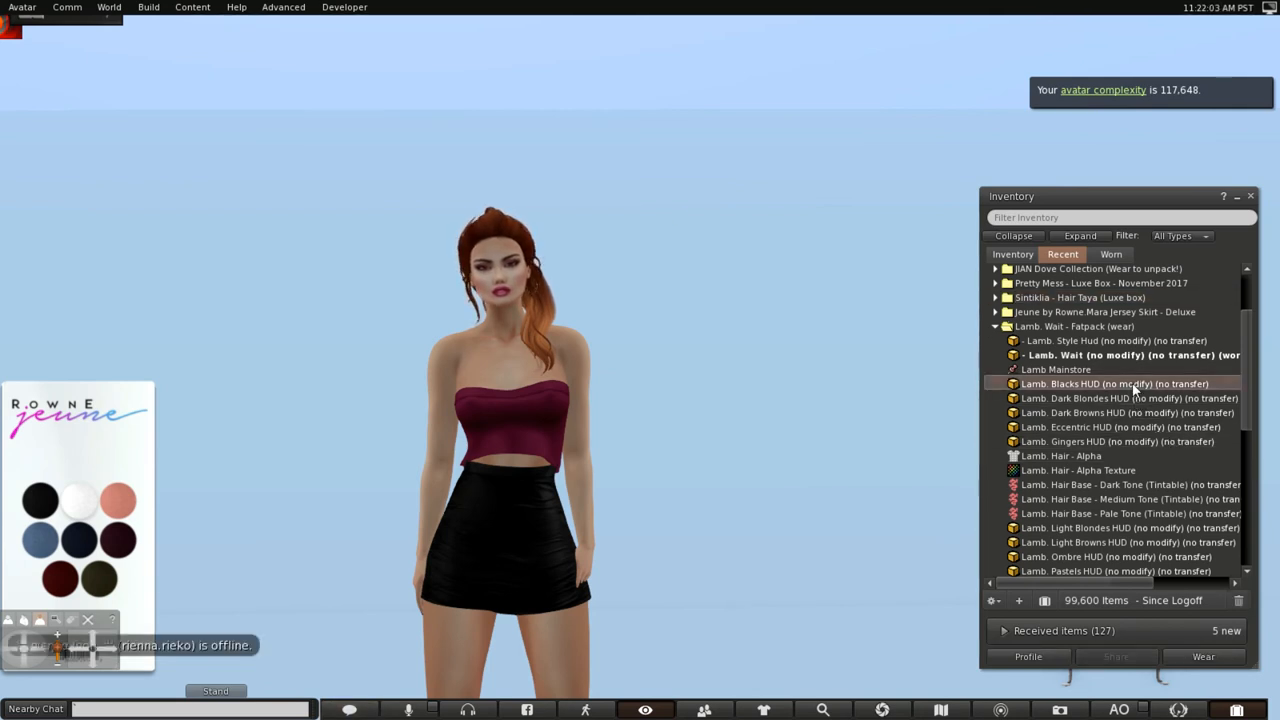
{"action": "right_click", "coordinate": [1116, 384]}
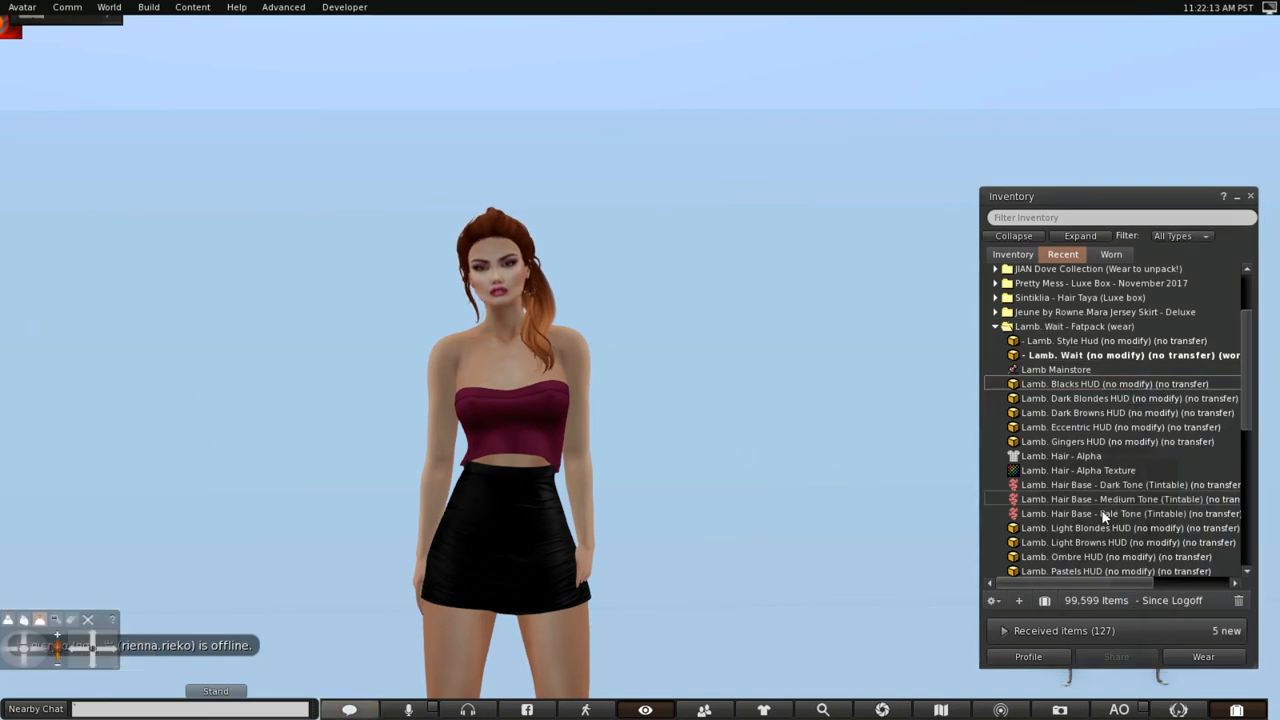
{"action": "left_click", "coordinate": [1110, 528]}
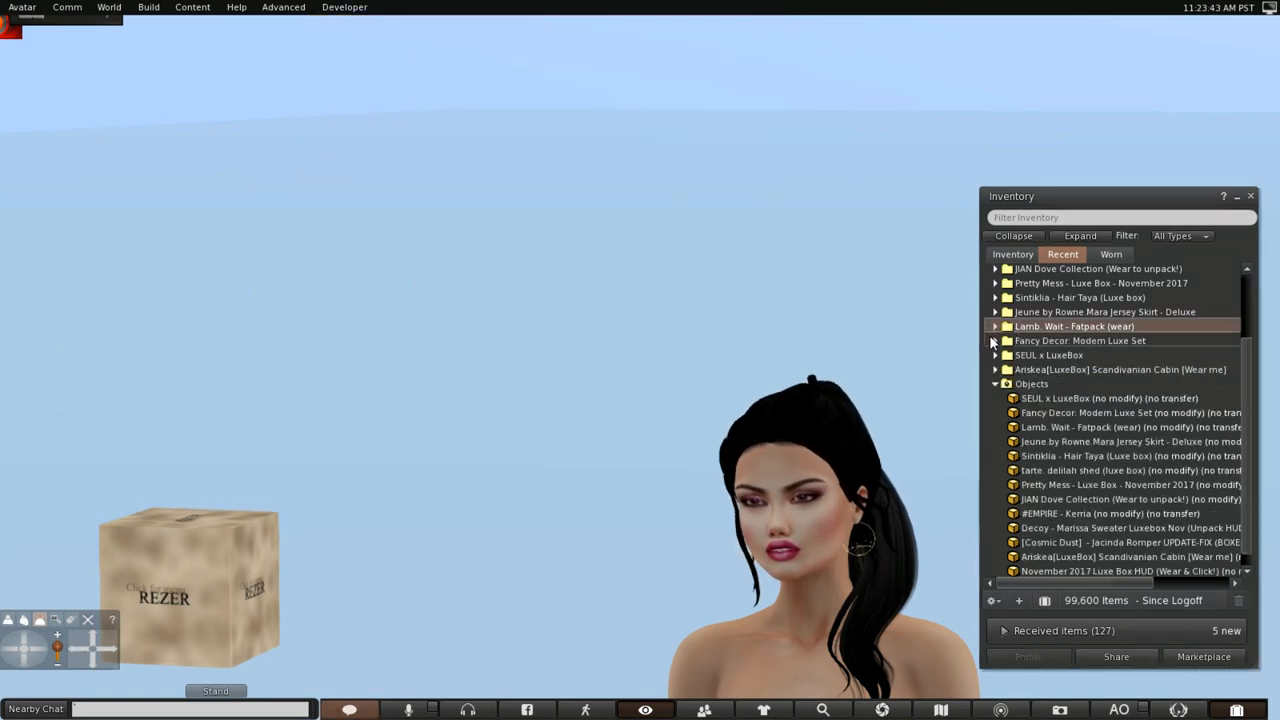
Rez the Modern Luxe benches, side tables and candelabras from the Fancy Decor folder
{"action": "left_click", "coordinate": [996, 340]}
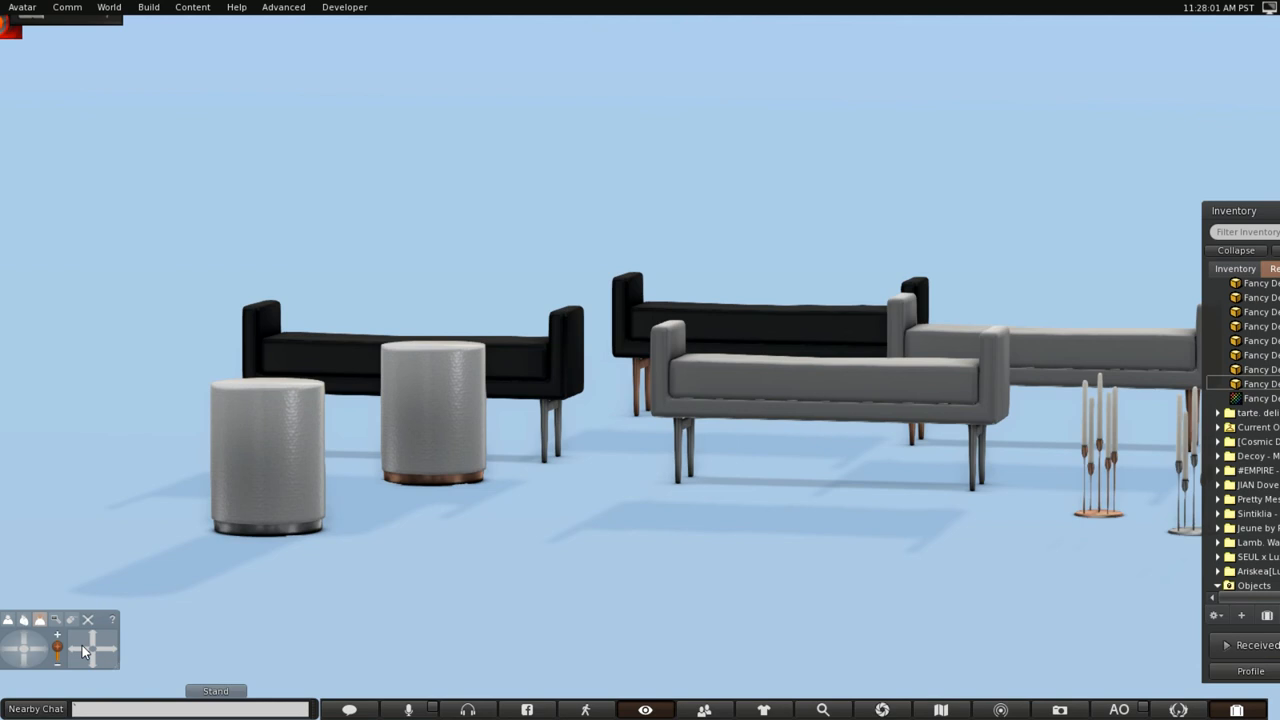
{"action": "mouse_move", "coordinate": [4, 708]}
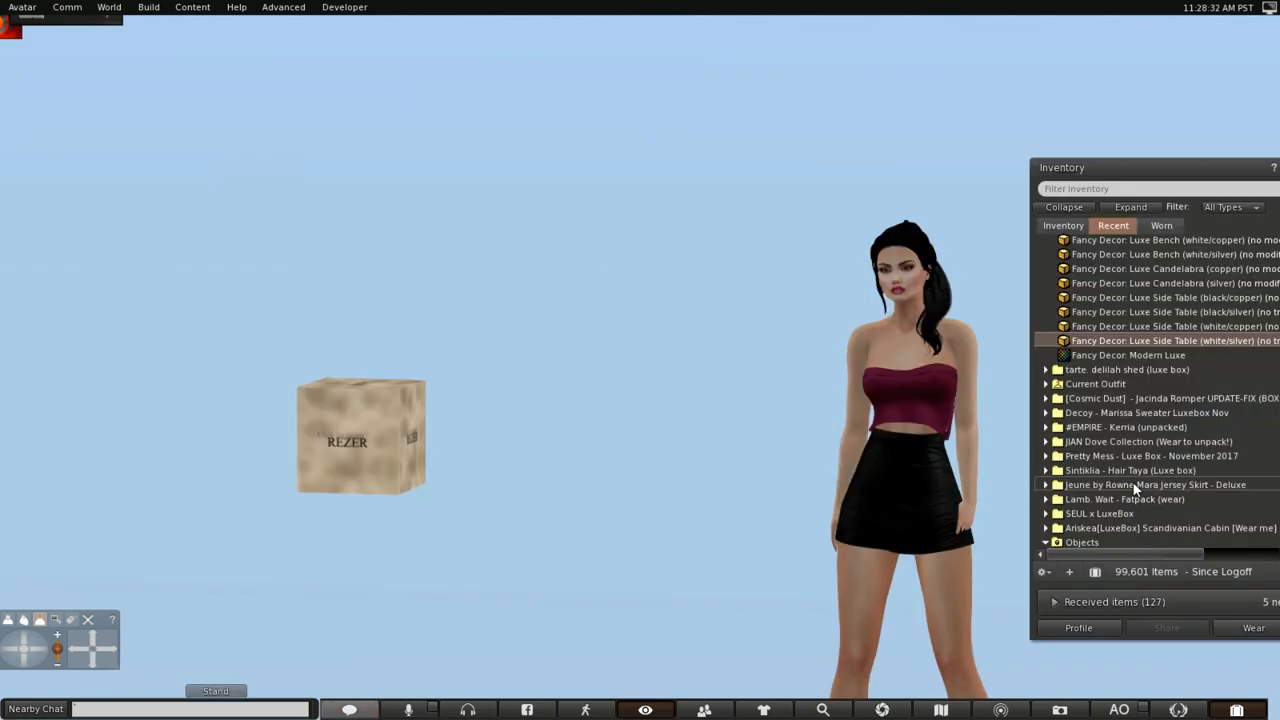
Wear the SEUL Linked Top and Skirt from the SEUL x LuxeBox folder and check them under Worn
{"action": "left_click", "coordinate": [1046, 512]}
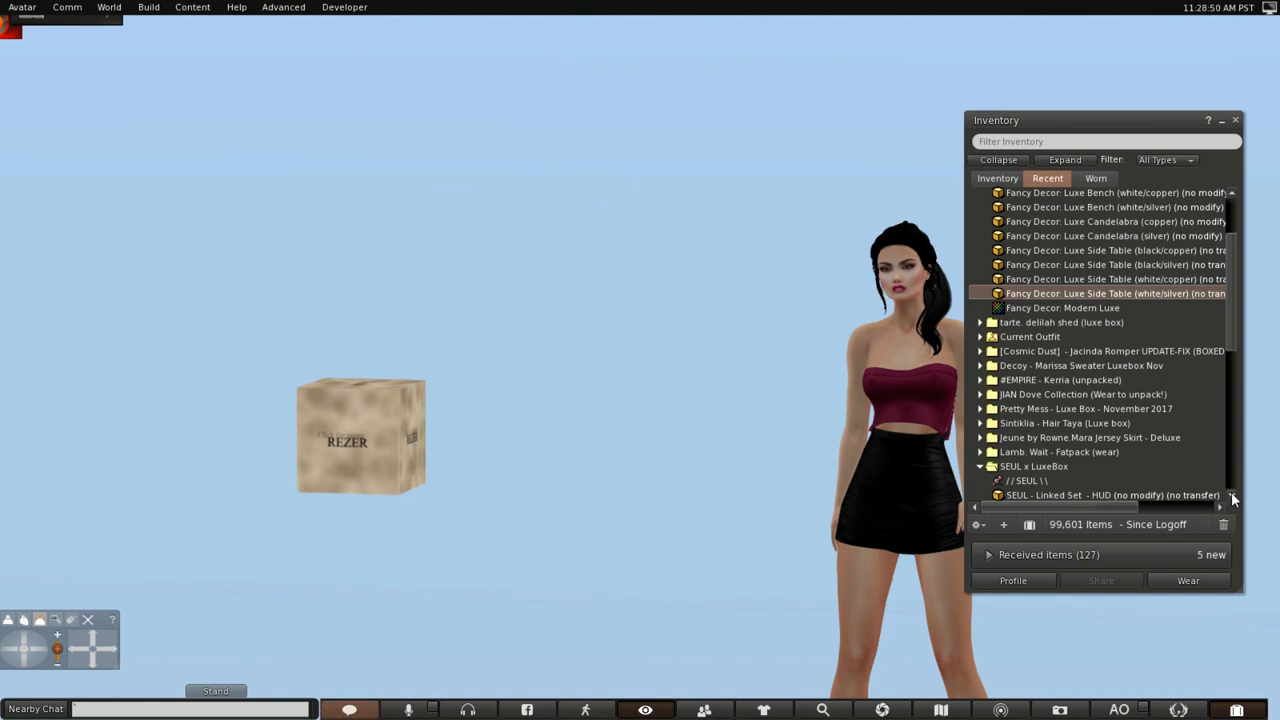
{"action": "scroll", "scroll_direction": "down", "scroll_amount": 3}
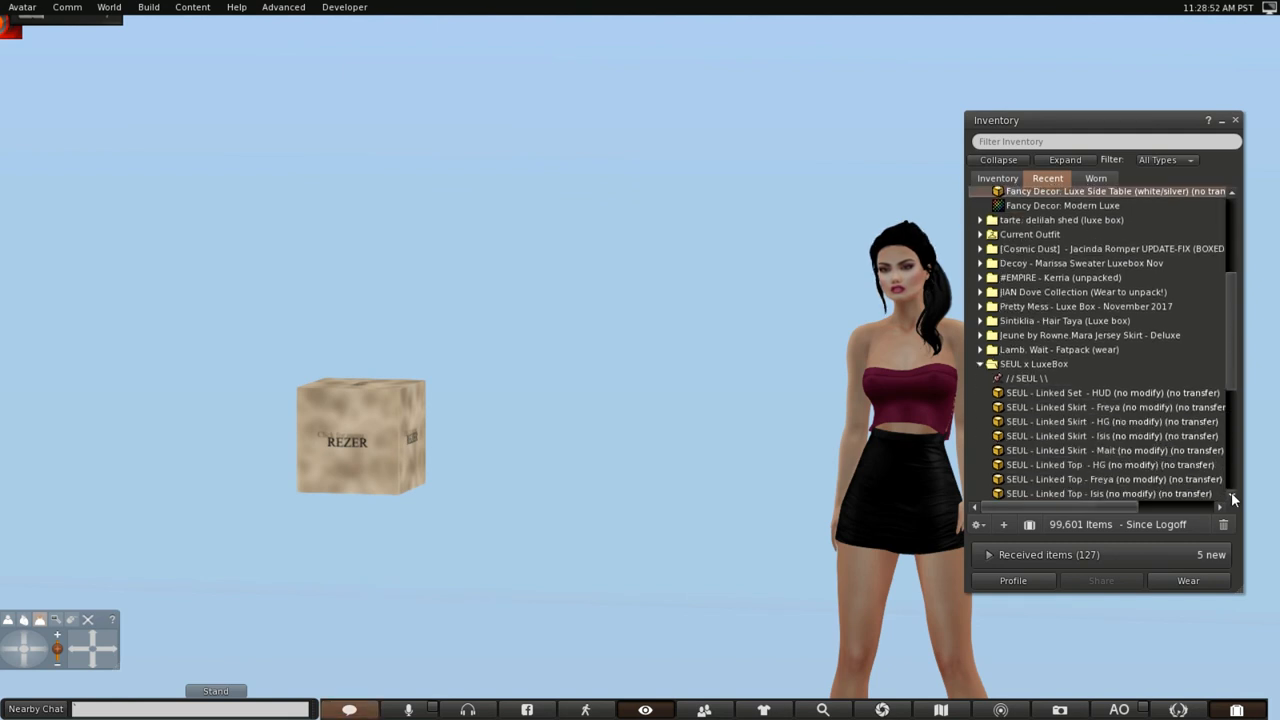
{"action": "scroll", "scroll_direction": "down", "scroll_amount": 3}
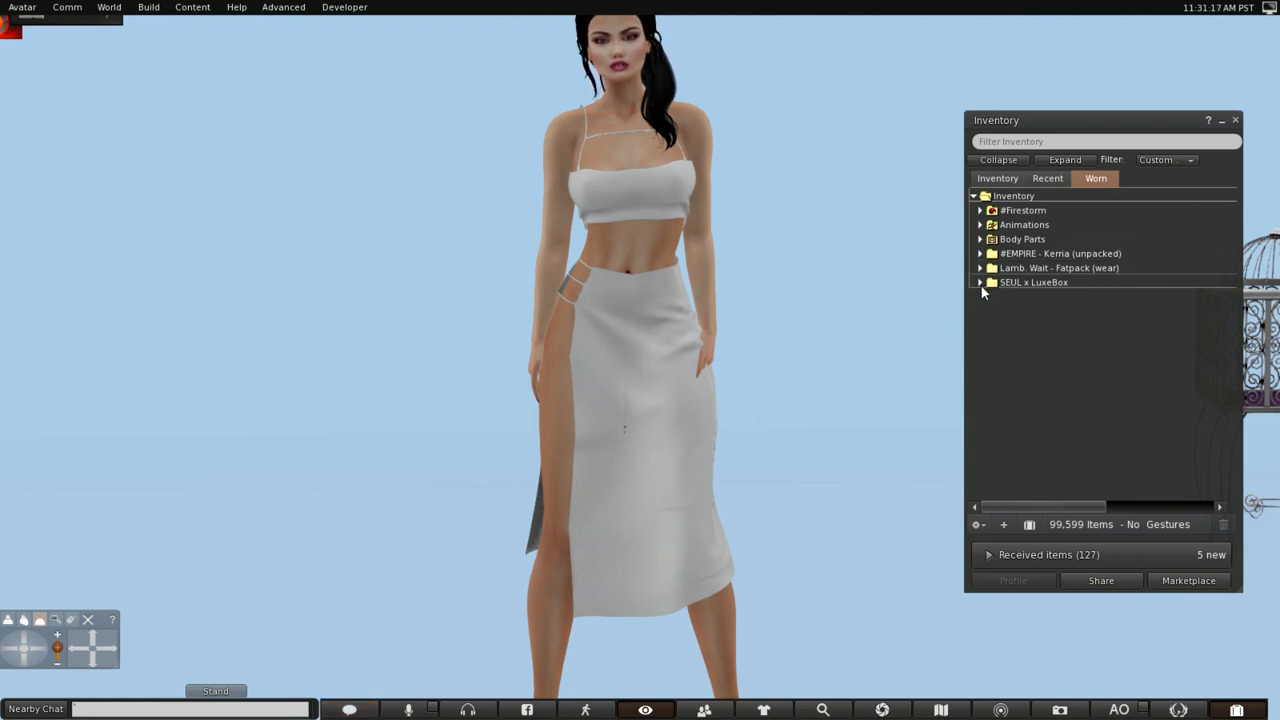
{"action": "left_click", "coordinate": [980, 282]}
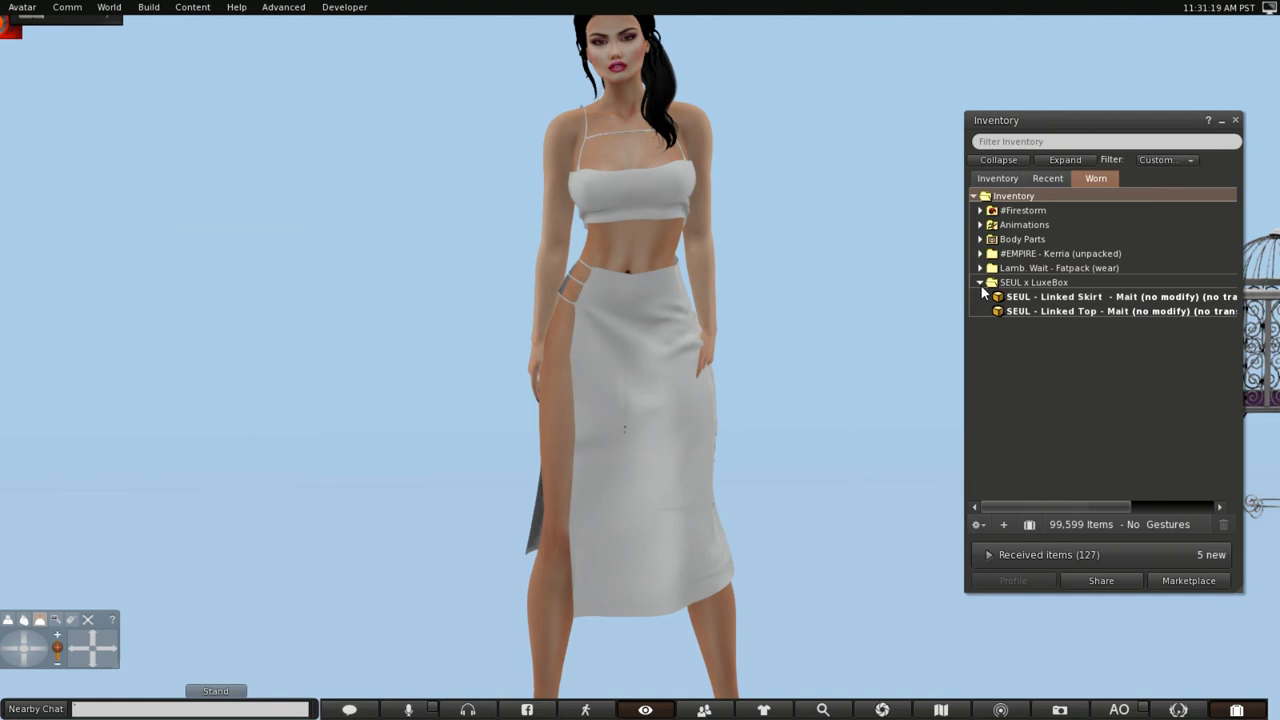
{"action": "left_click", "coordinate": [1048, 178]}
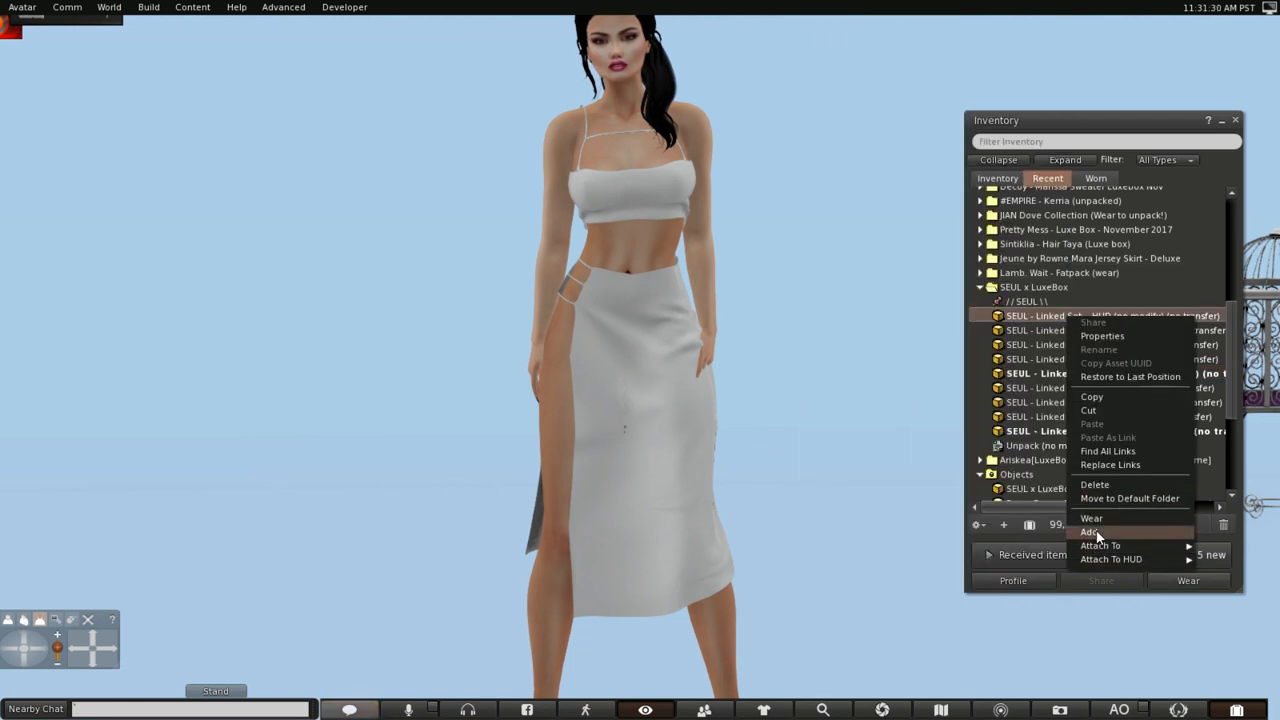
Attach the SEUL colour HUD and cycle the outfit through black and nude back to white
{"action": "left_click", "coordinate": [1088, 532]}
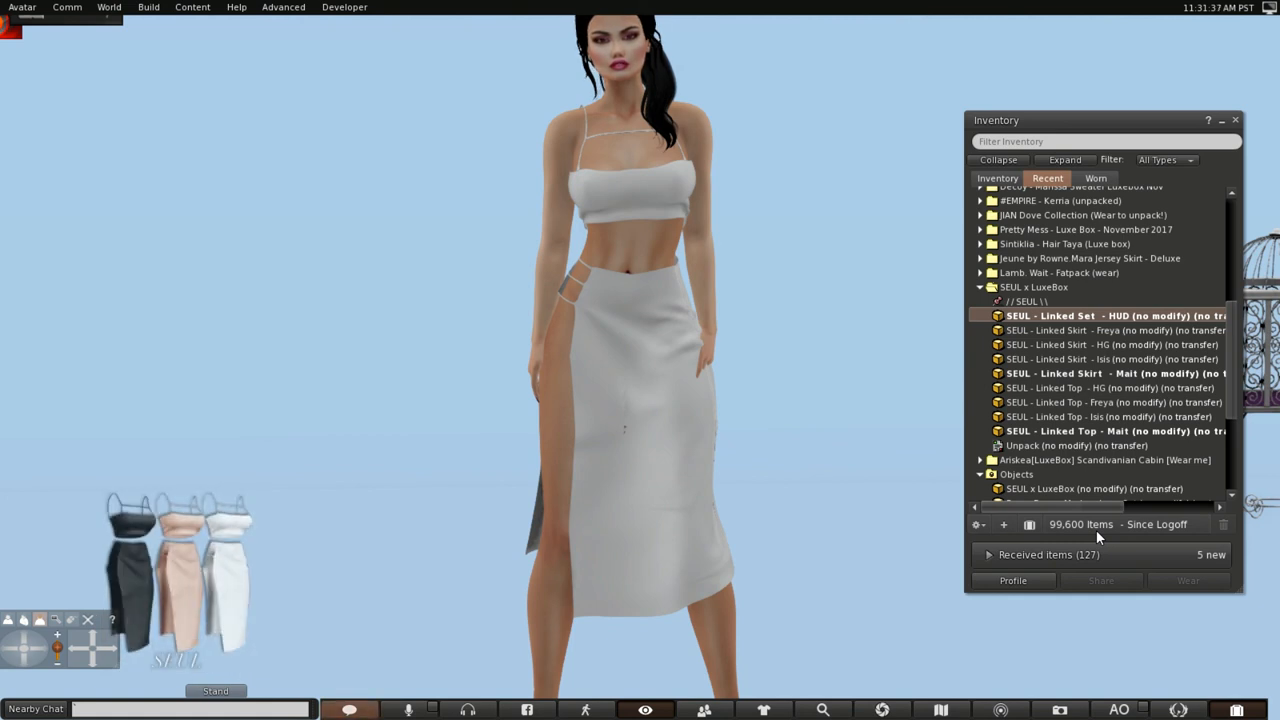
{"action": "mouse_move", "coordinate": [748, 608]}
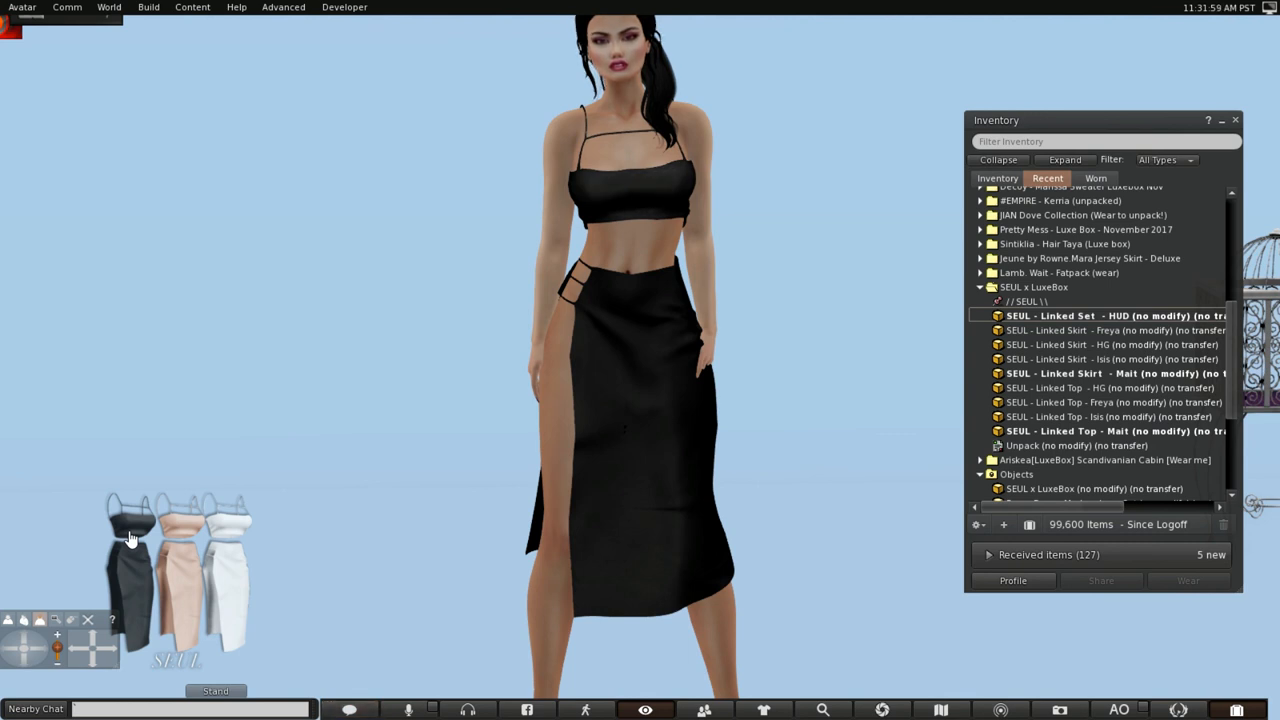
{"action": "mouse_move", "coordinate": [190, 512]}
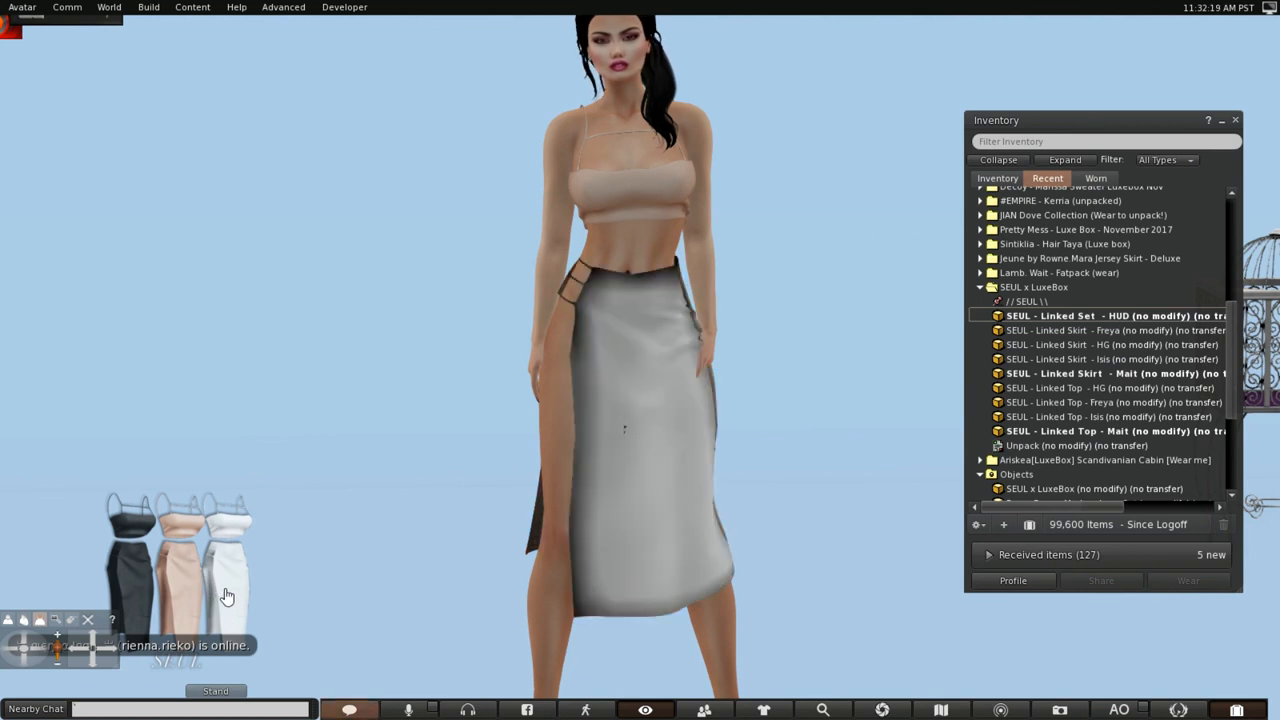
{"action": "left_click", "coordinate": [236, 528]}
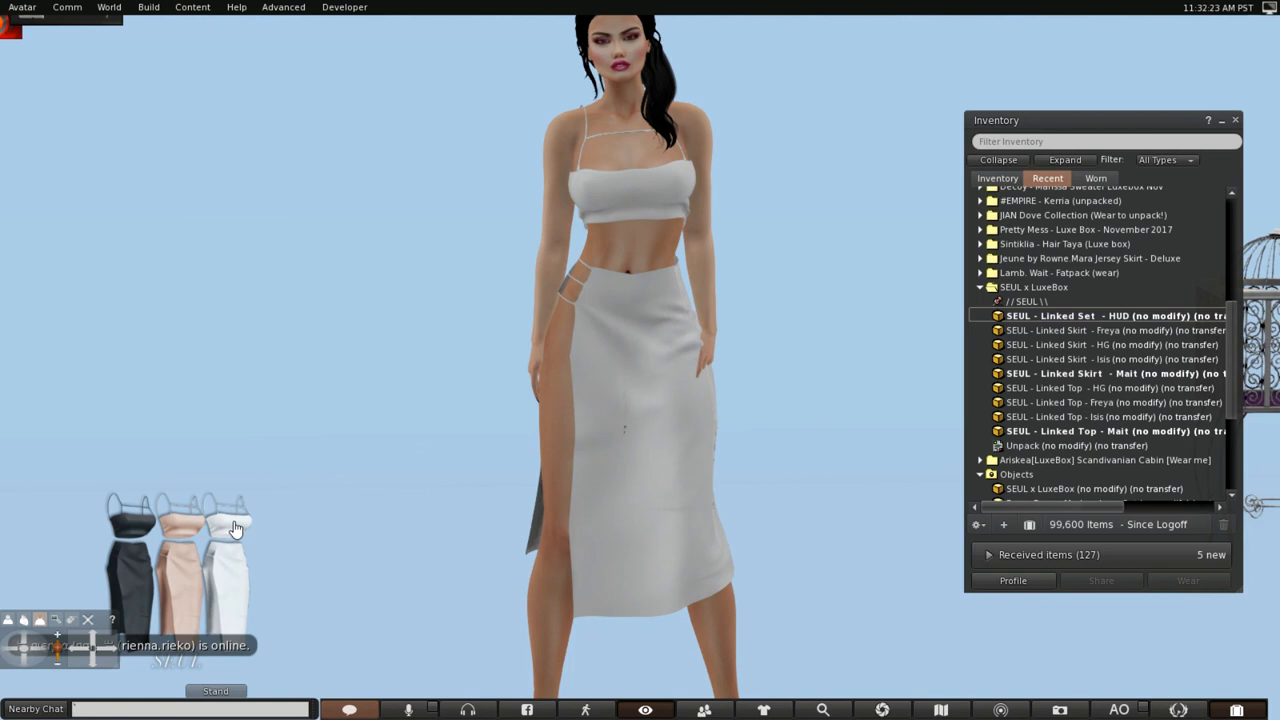
{"action": "mouse_move", "coordinate": [34, 532]}
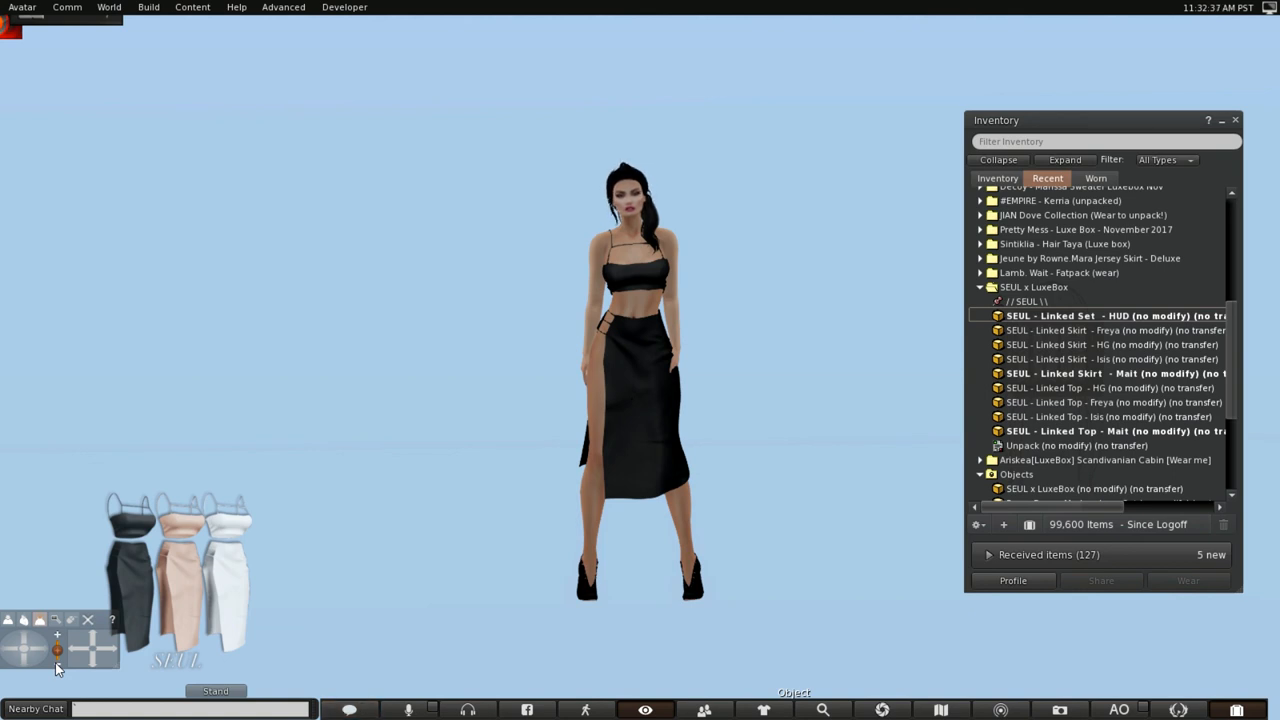
{"action": "mouse_move", "coordinate": [938, 290]}
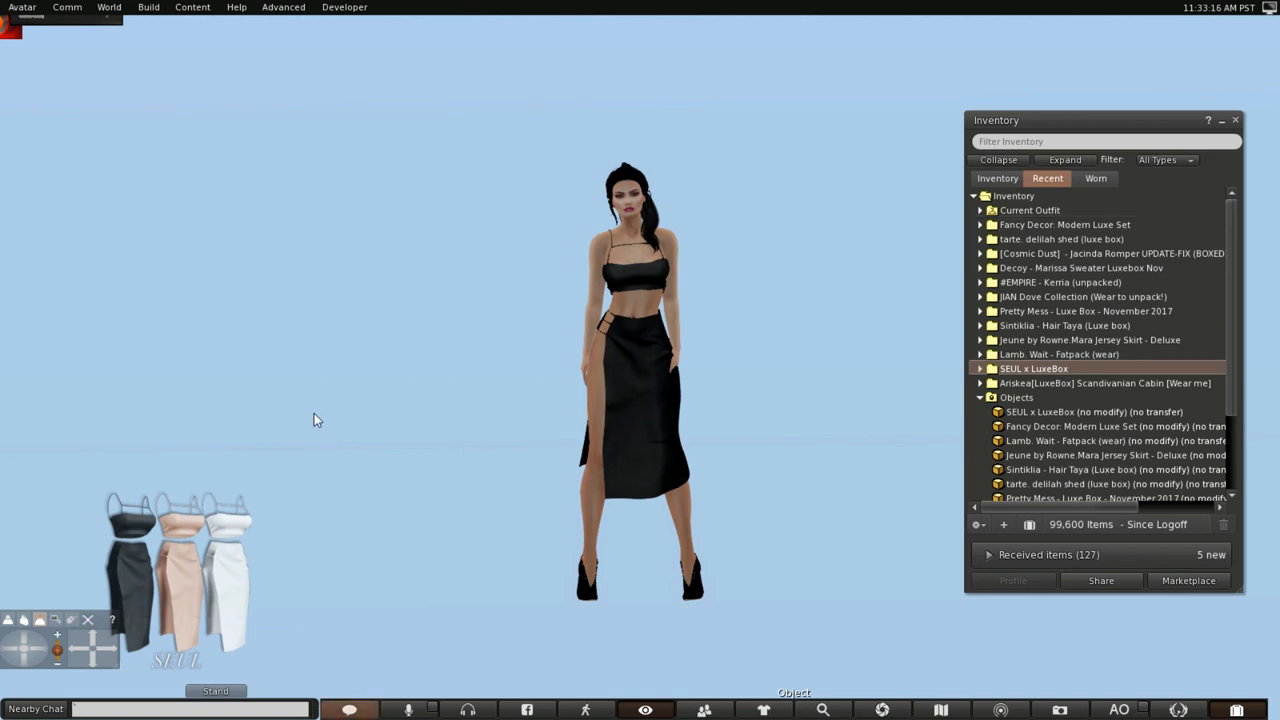
{"action": "mouse_move", "coordinate": [188, 592]}
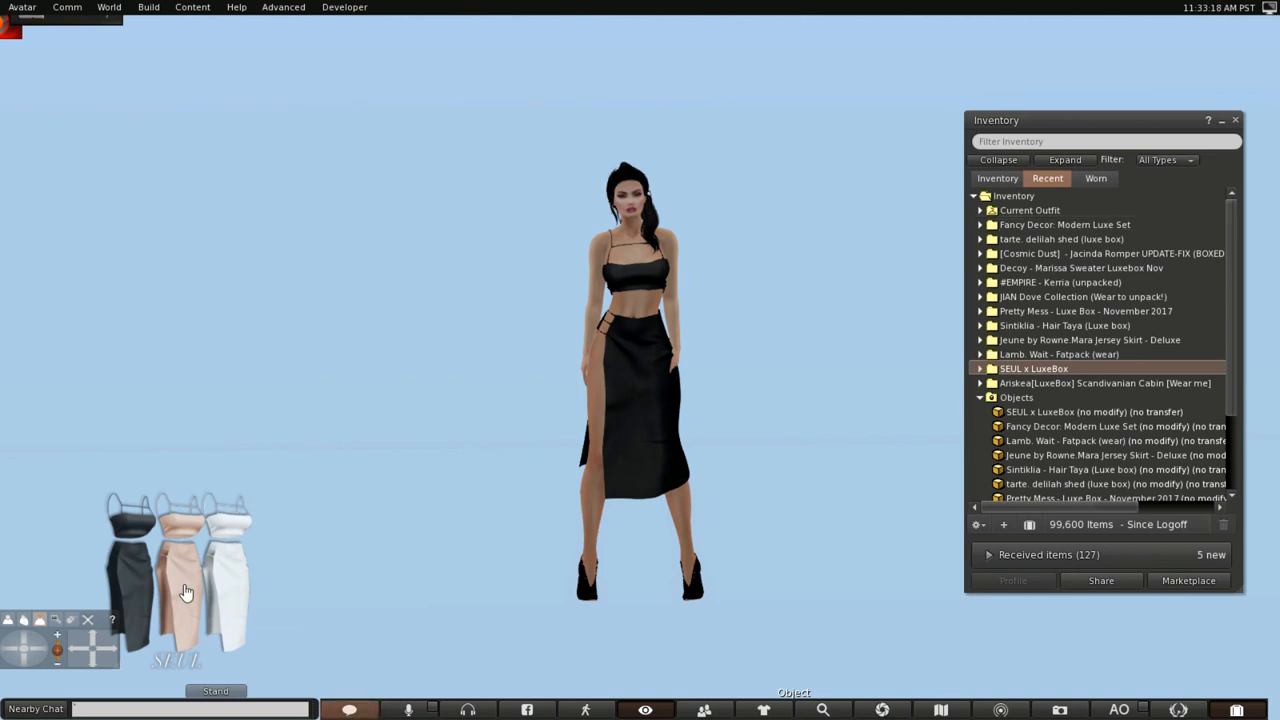